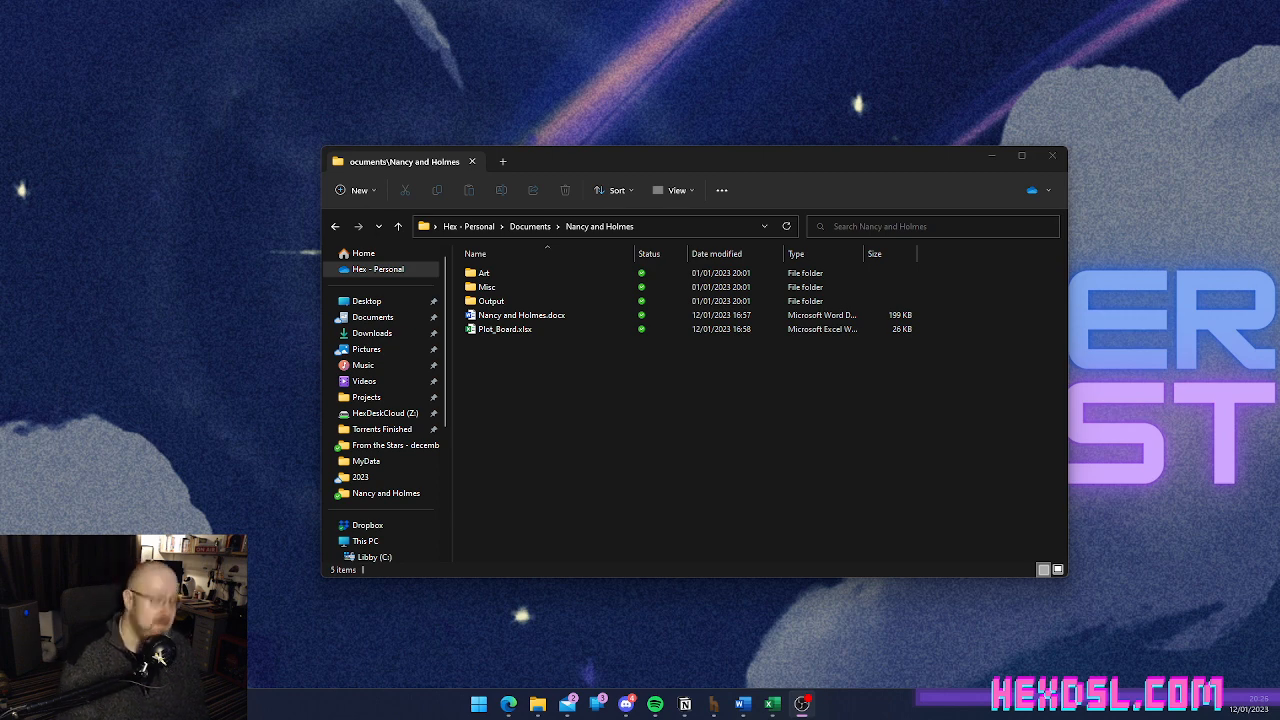
pyautogui.moveTo(800, 687)
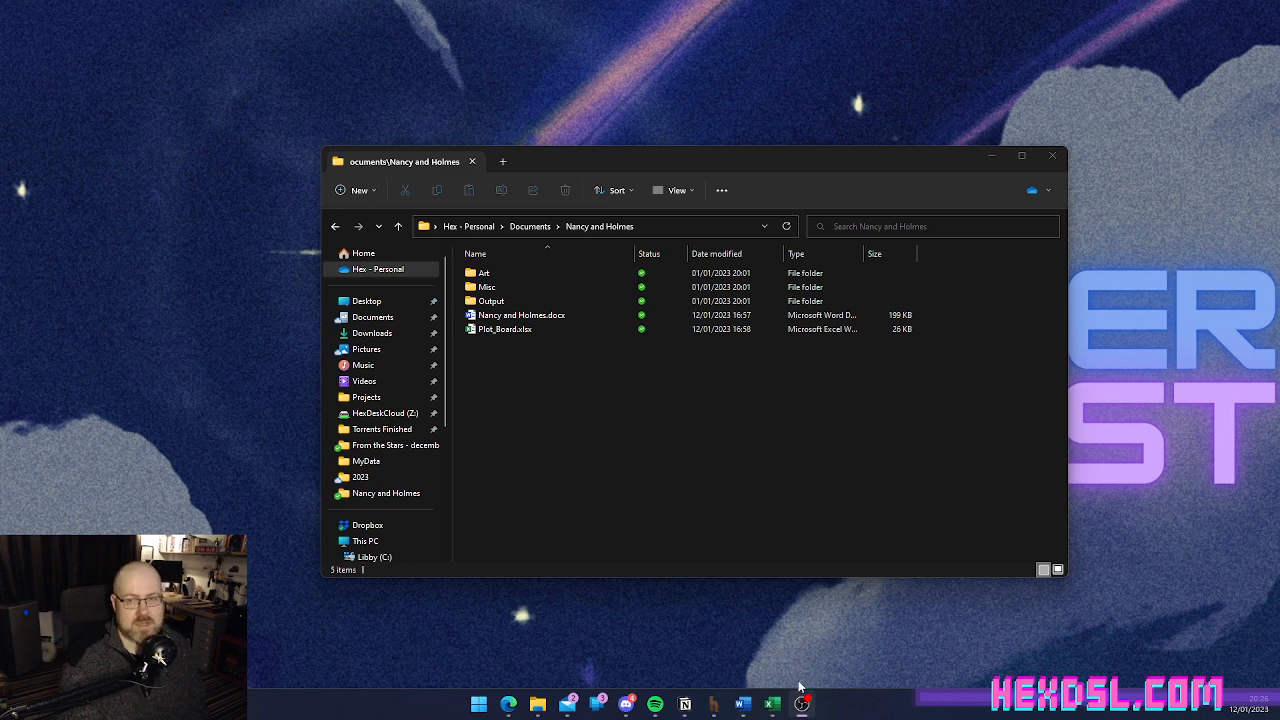
pyautogui.moveTo(770, 705)
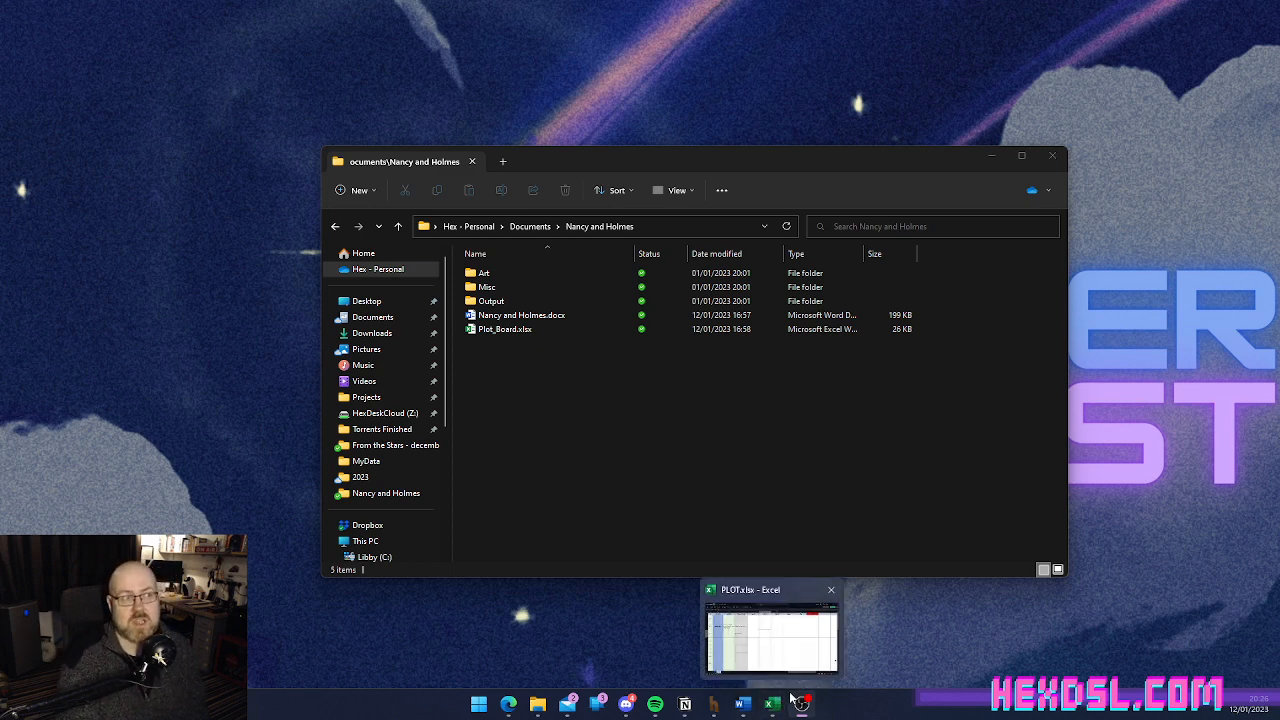
# Step: Switch to the PLOT.xlsx plot board workbook in Excel
pyautogui.click(771, 630)
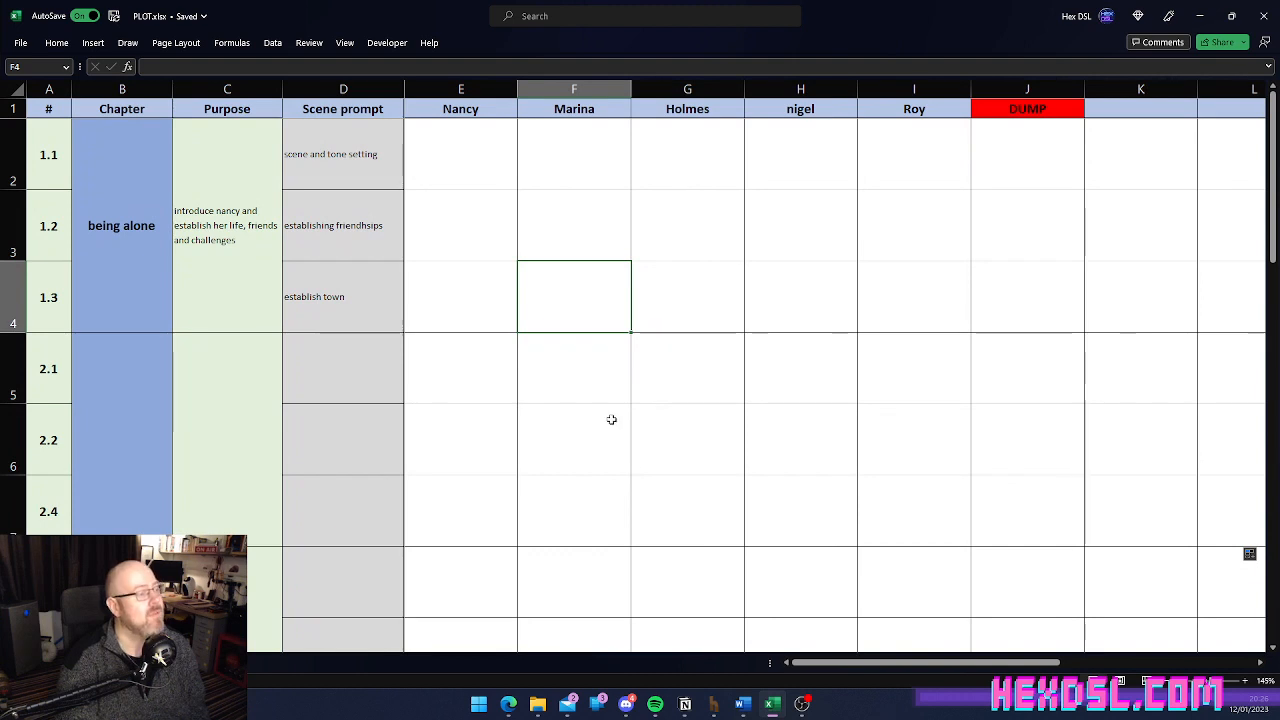
pyautogui.moveTo(623, 341)
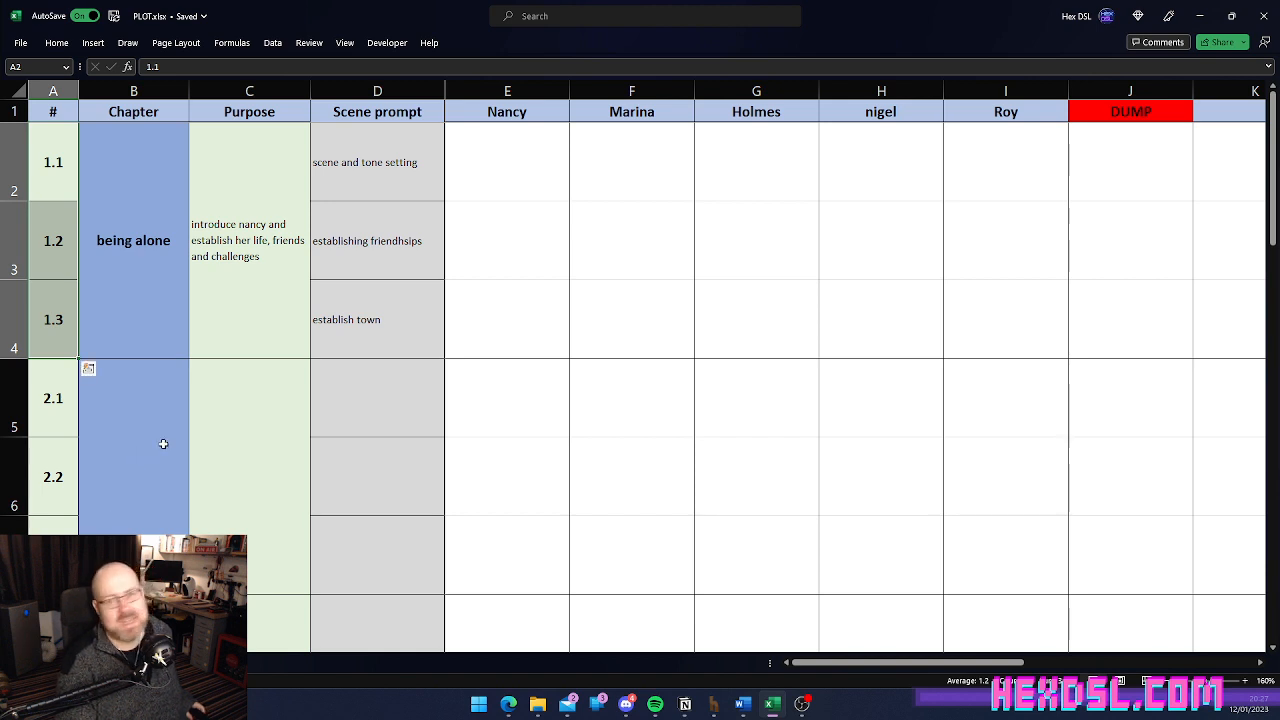
pyautogui.moveTo(194, 418)
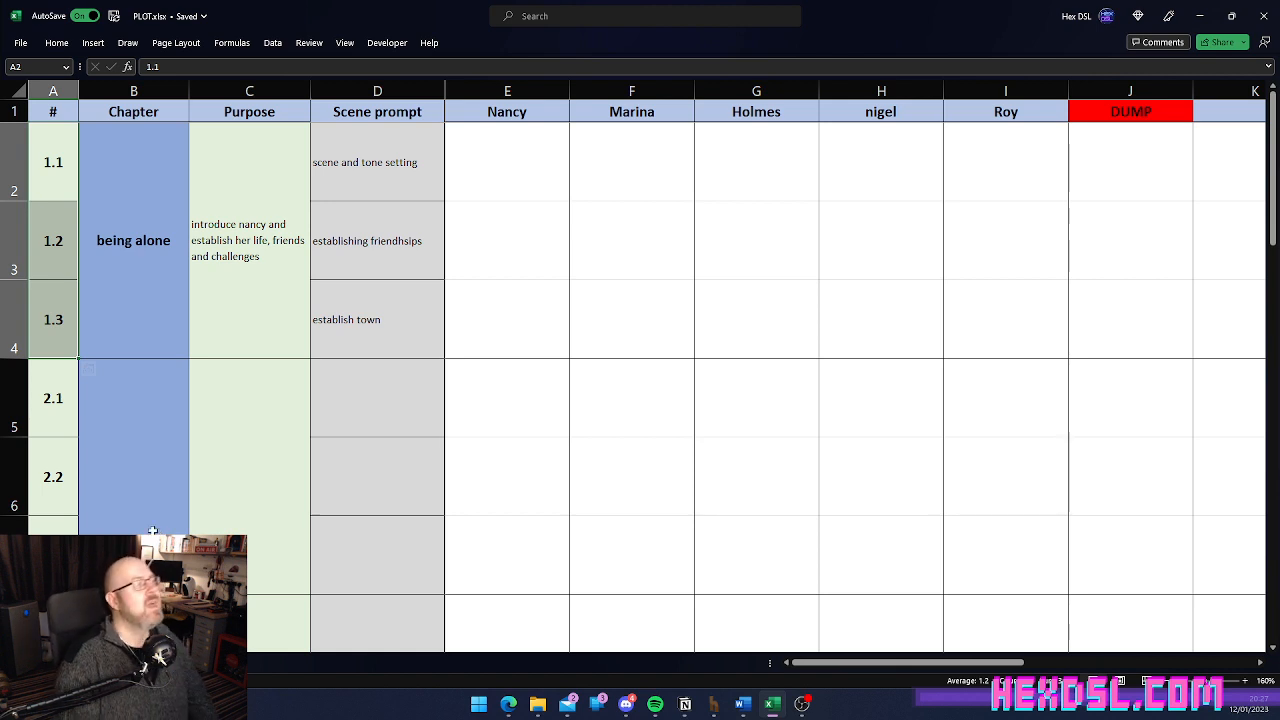
pyautogui.moveTo(70, 200)
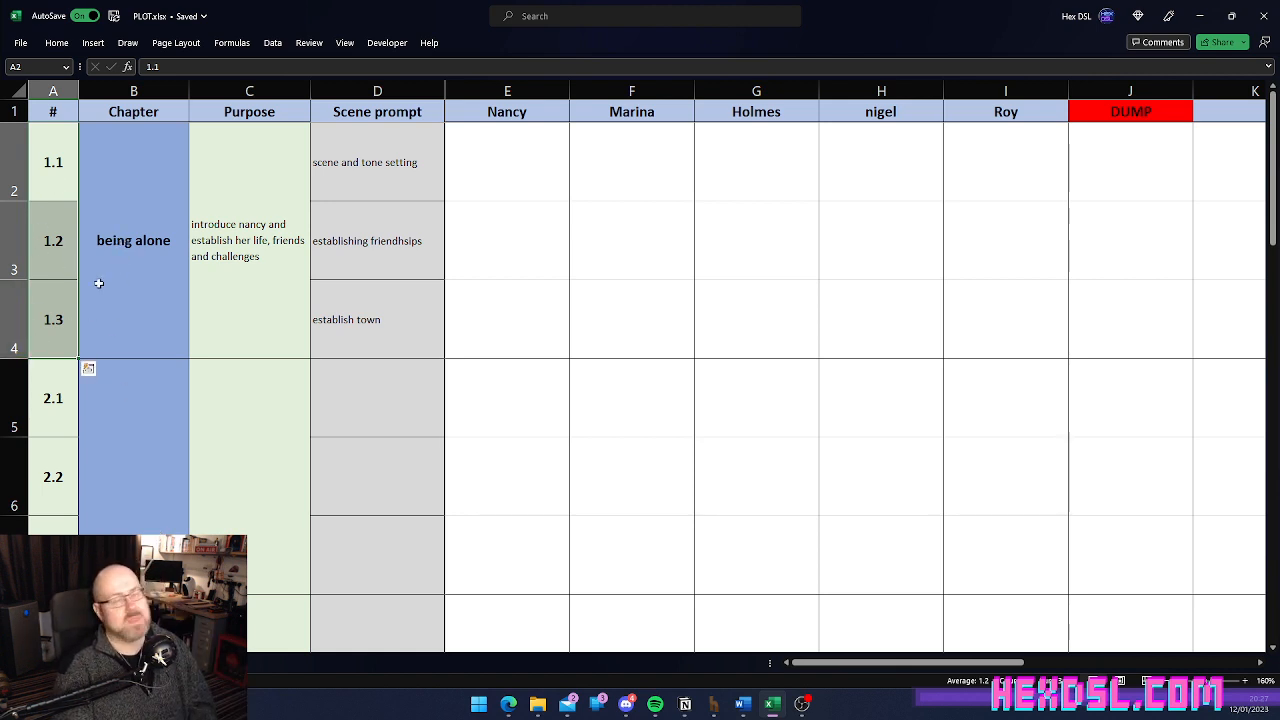
pyautogui.click(133, 240)
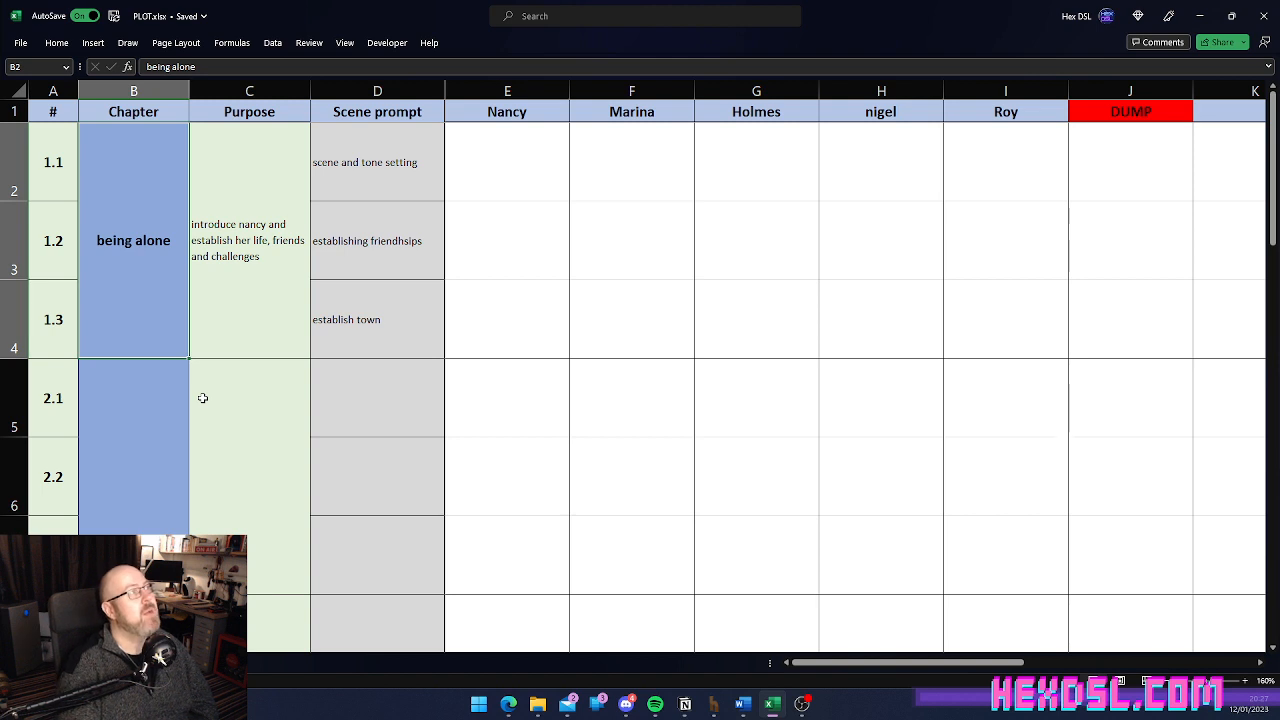
pyautogui.click(249, 240)
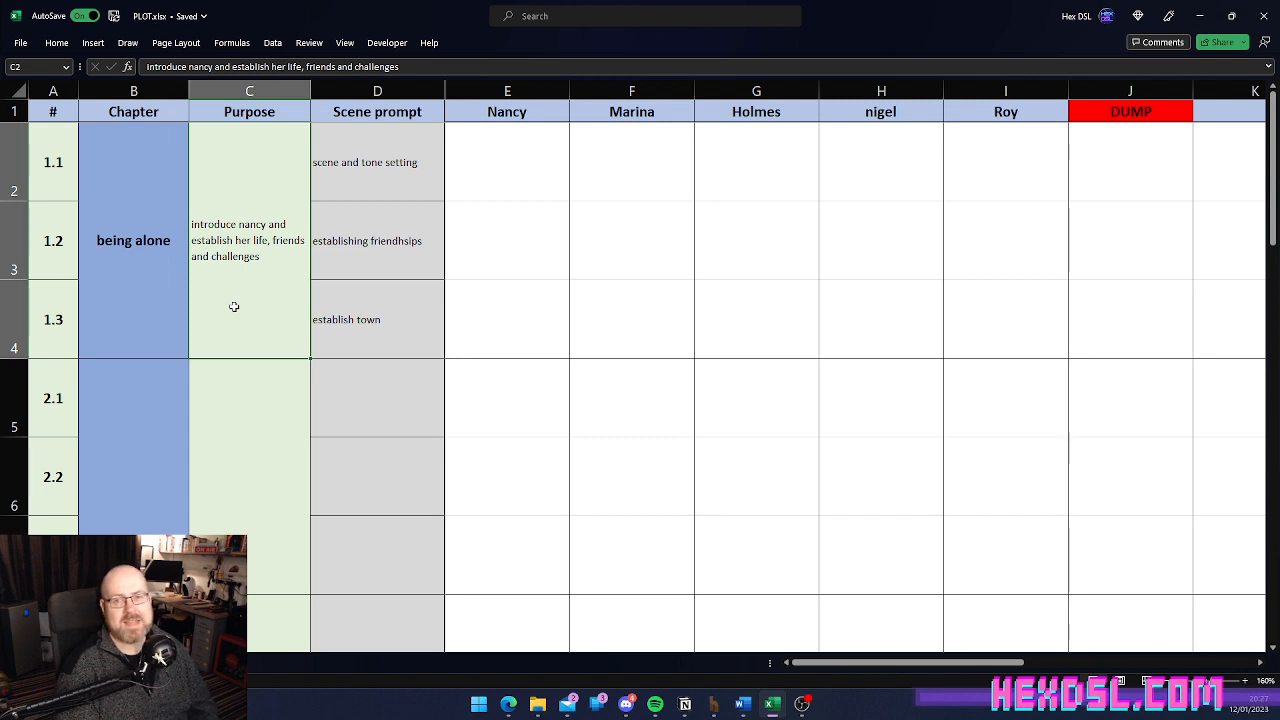
pyautogui.click(377, 162)
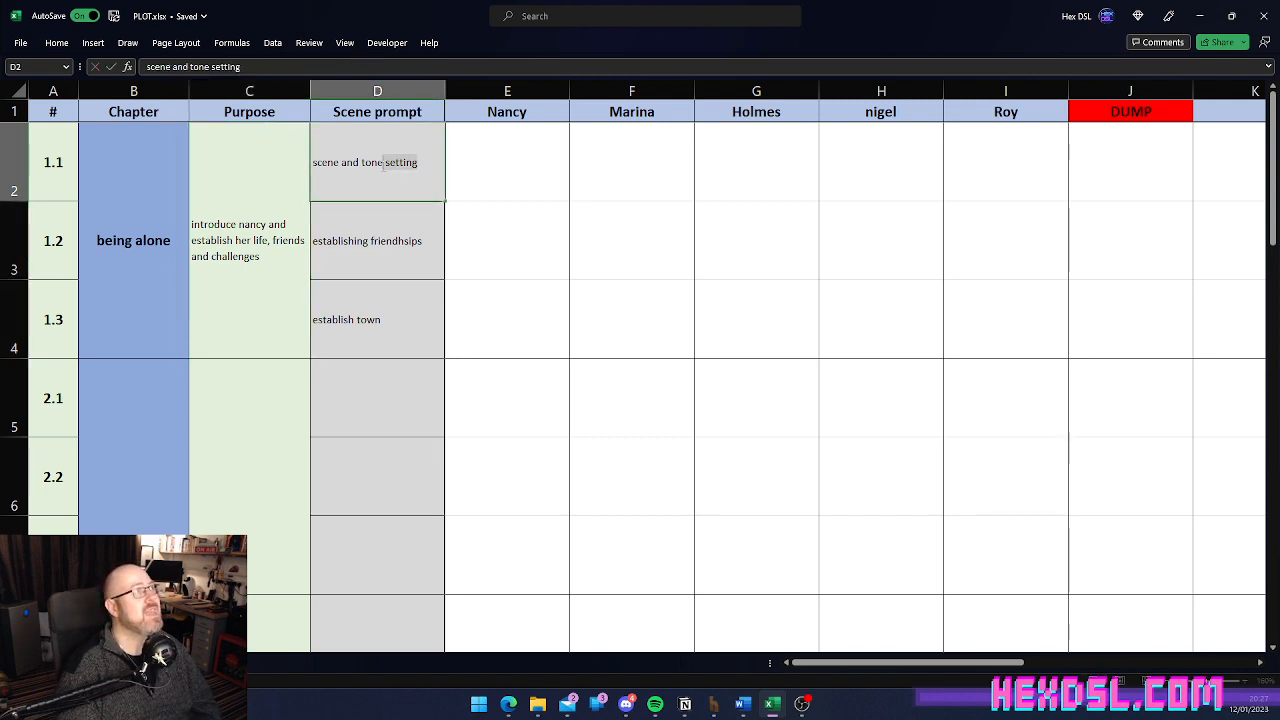
pyautogui.click(507, 240)
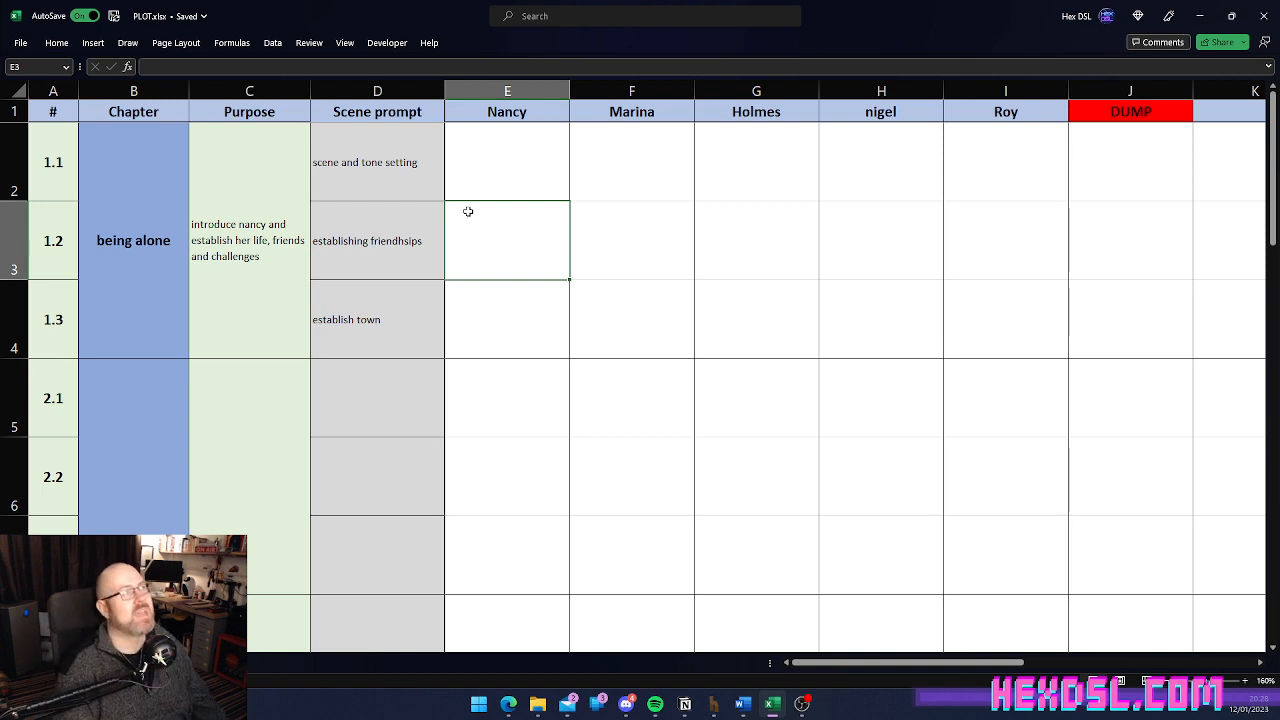
pyautogui.moveTo(491, 186)
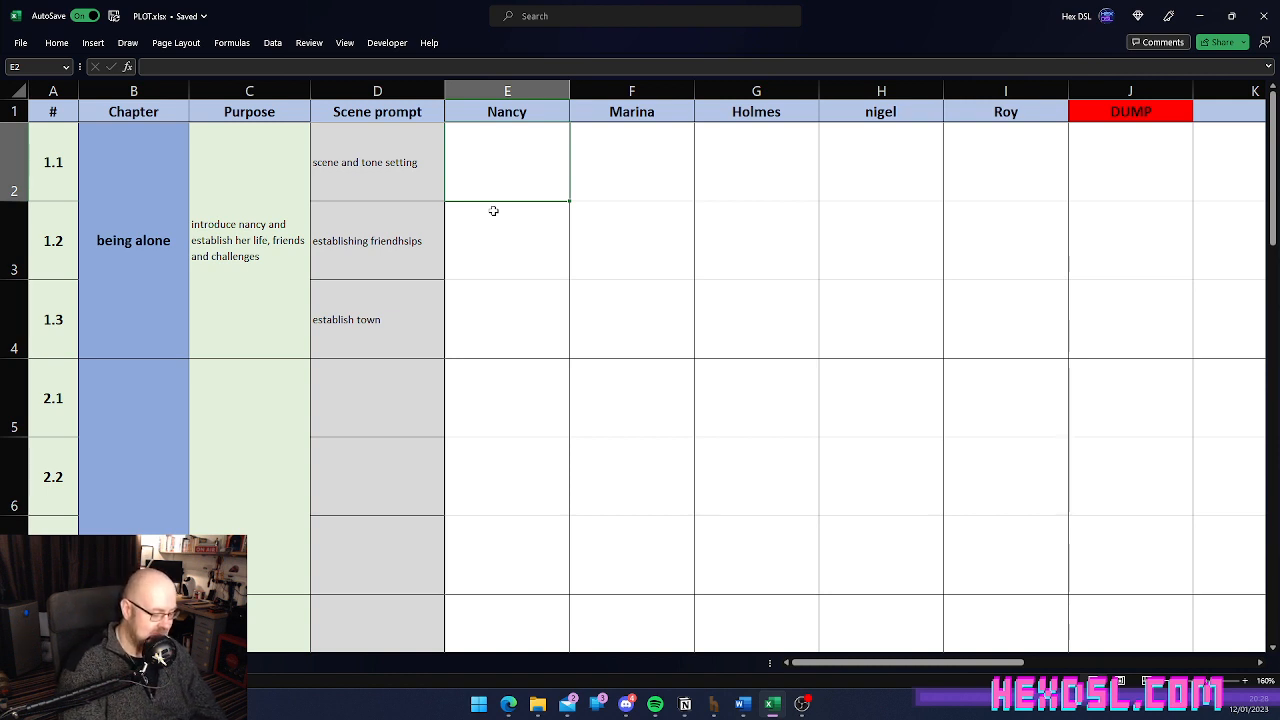
# Step: Enter scene 1.1 notes: Nancy 'working the' bar, Marina 'notices shes' not great
pyautogui.write('working the bar')
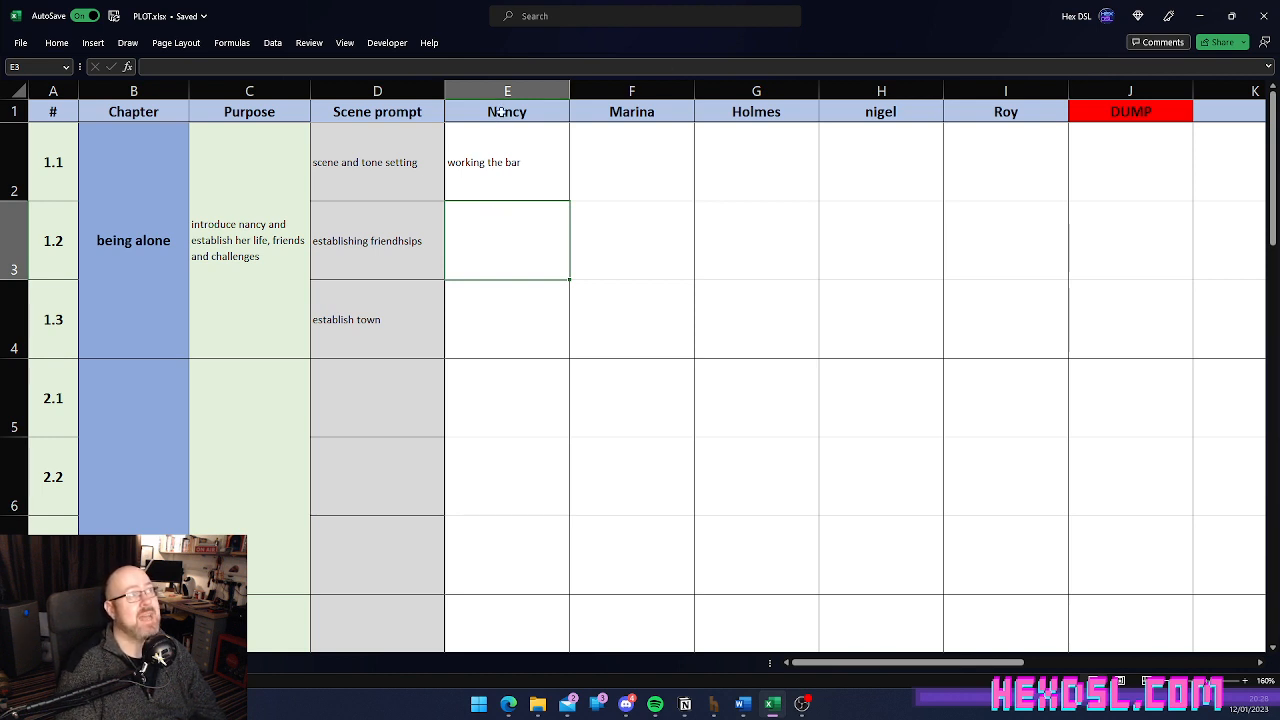
pyautogui.click(507, 91)
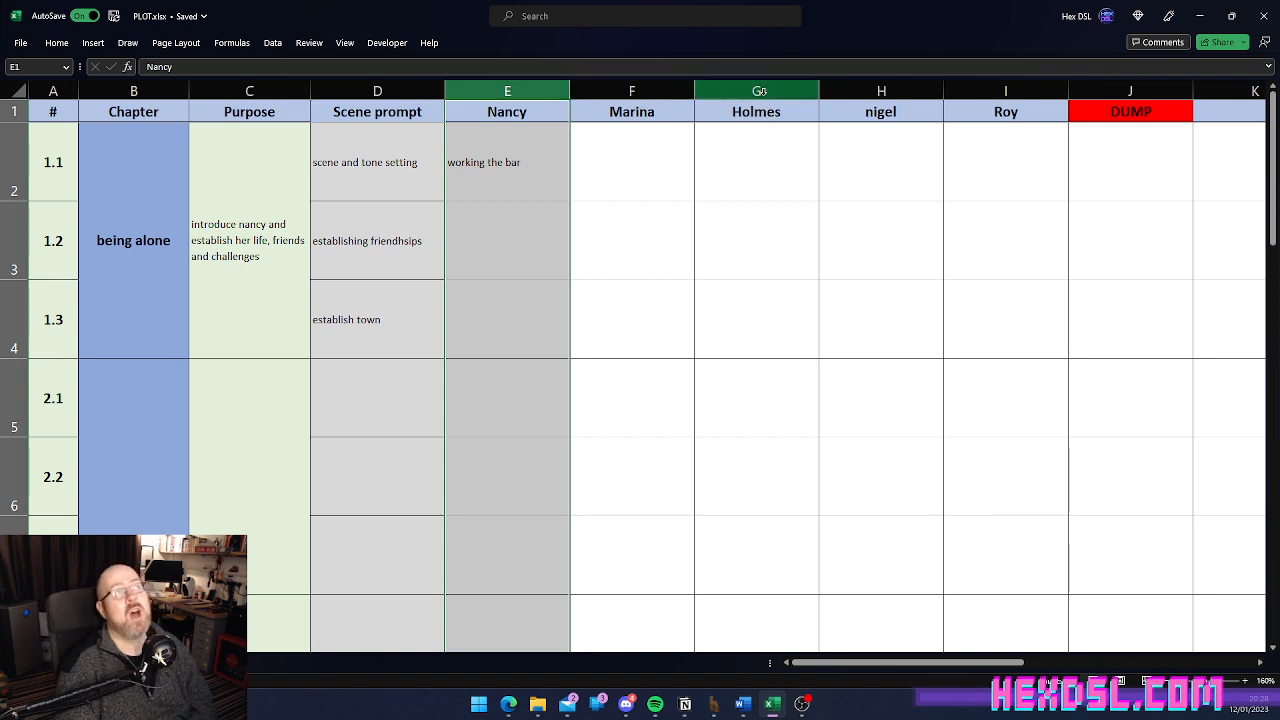
pyautogui.click(756, 111)
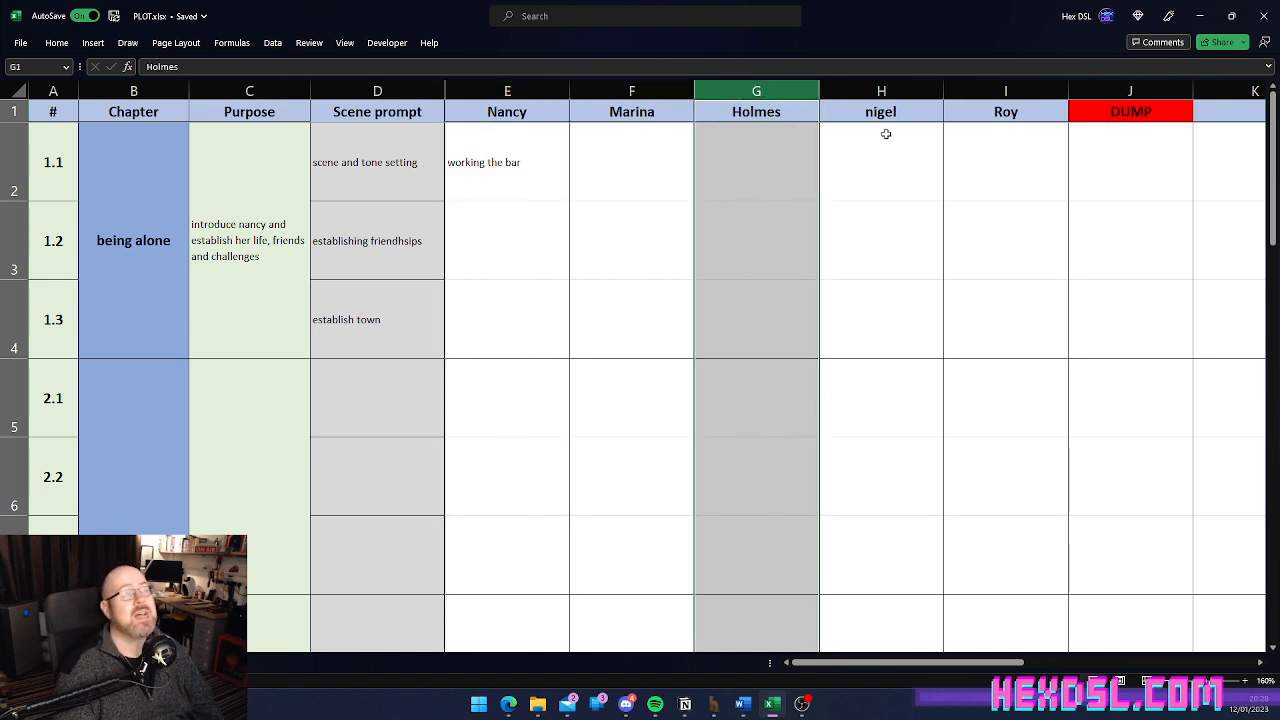
pyautogui.click(881, 162)
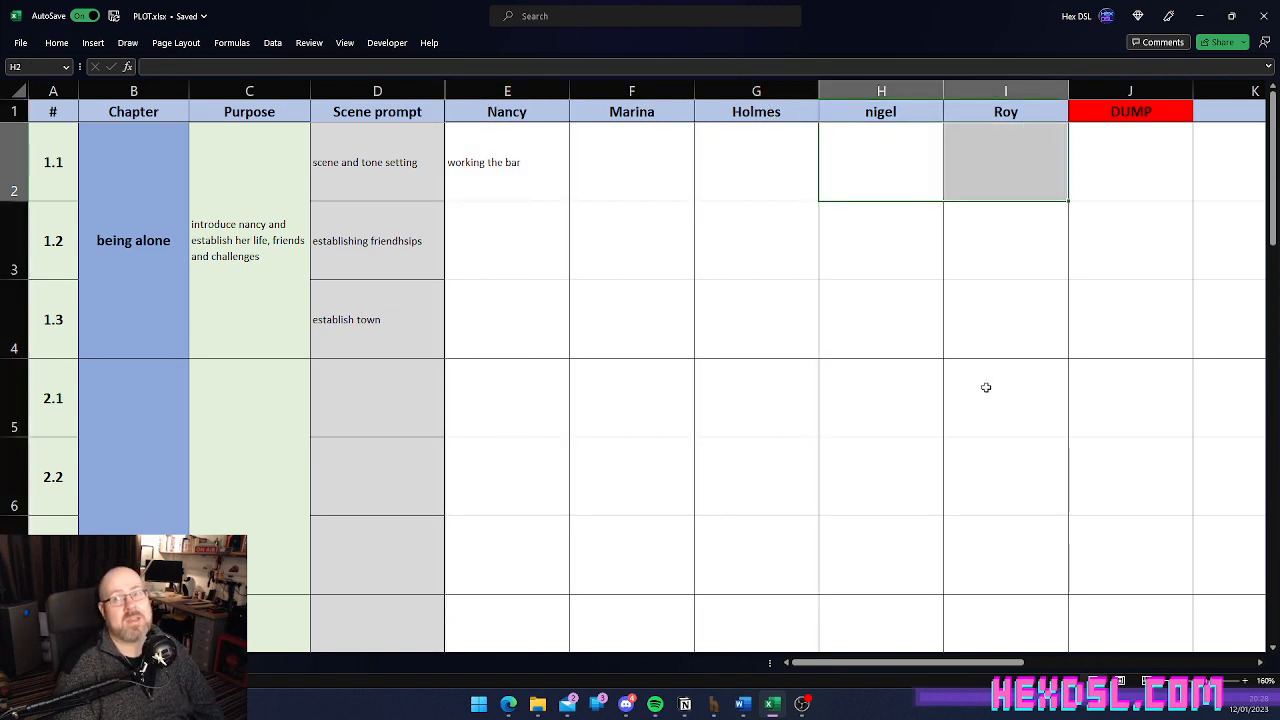
pyautogui.click(507, 240)
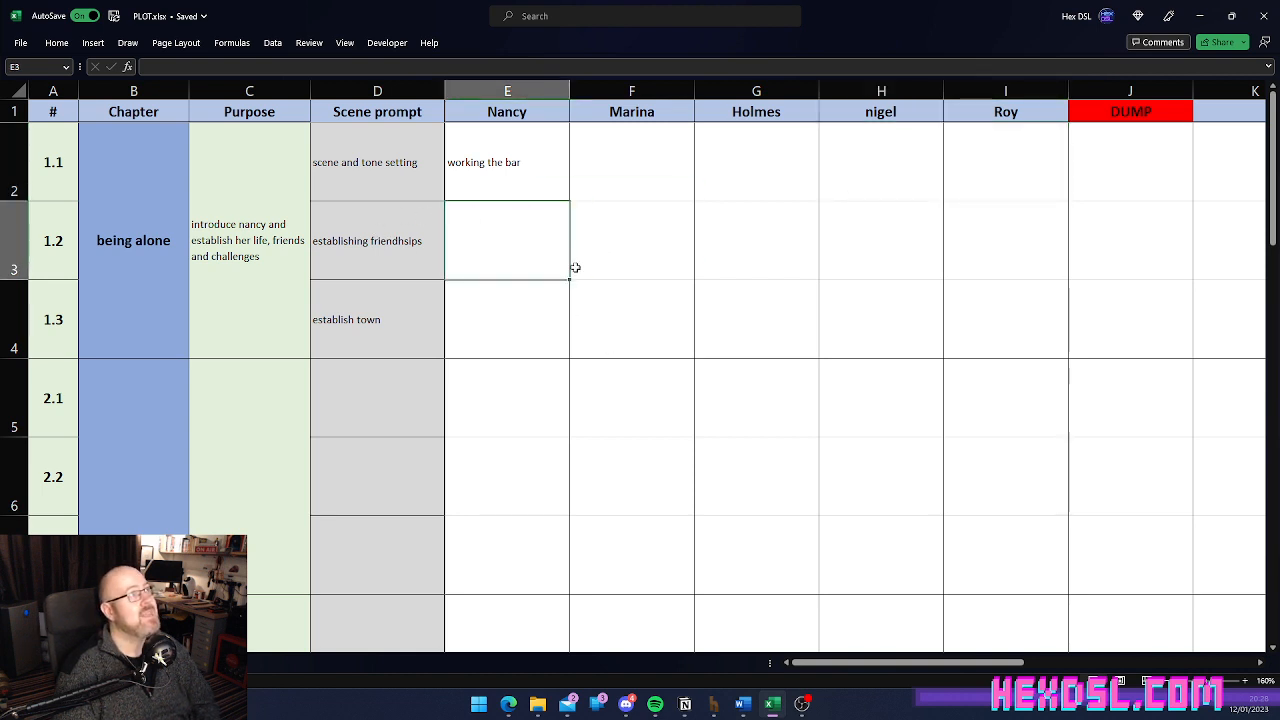
pyautogui.click(631, 162)
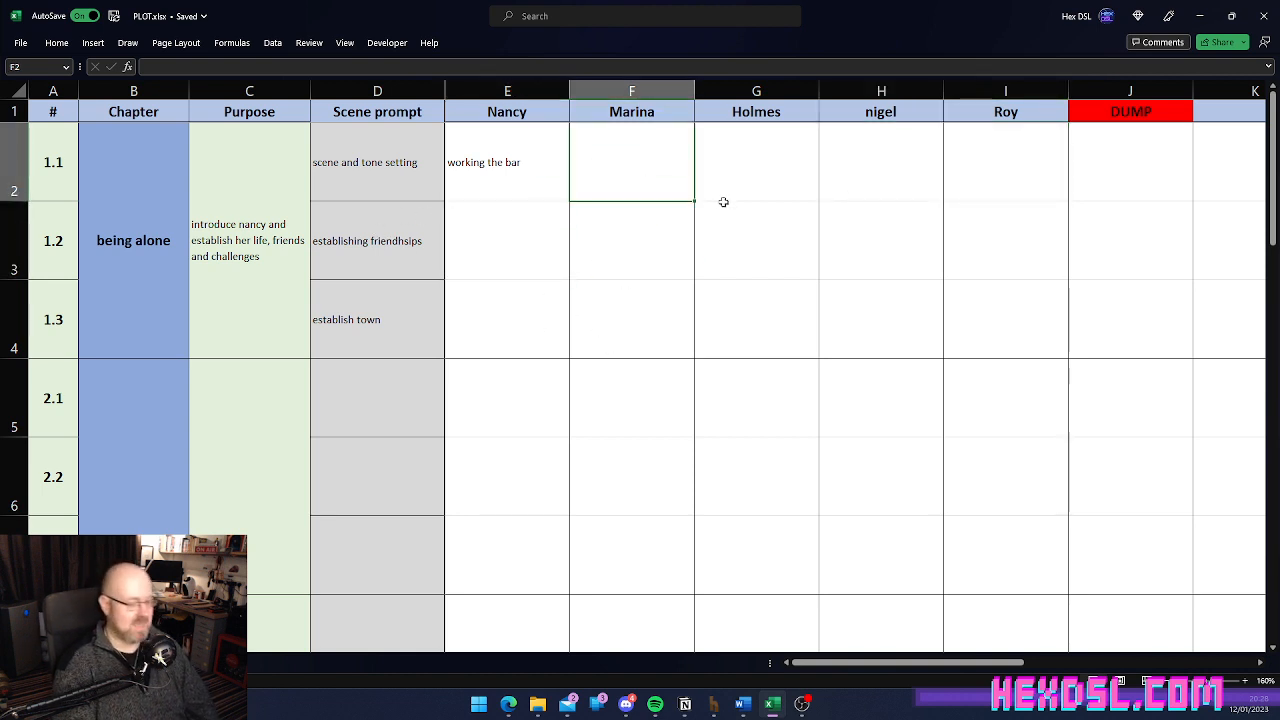
pyautogui.write('n')
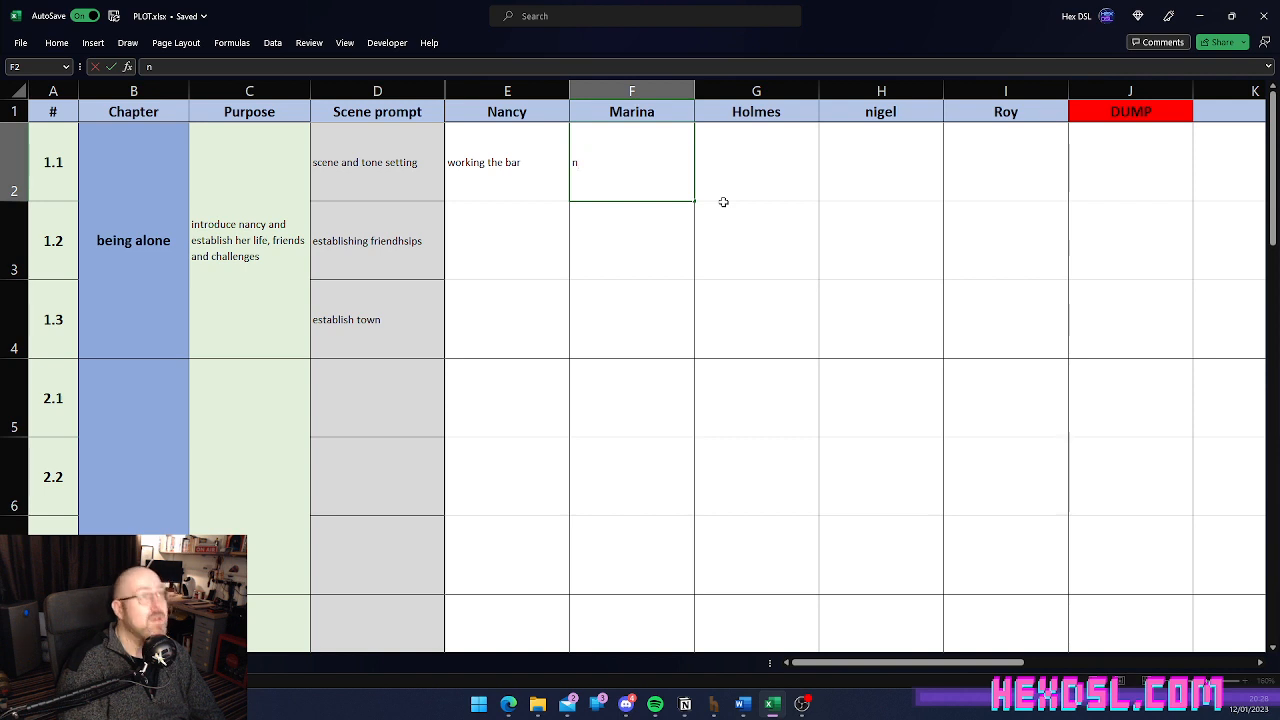
pyautogui.write('otices shes not great')
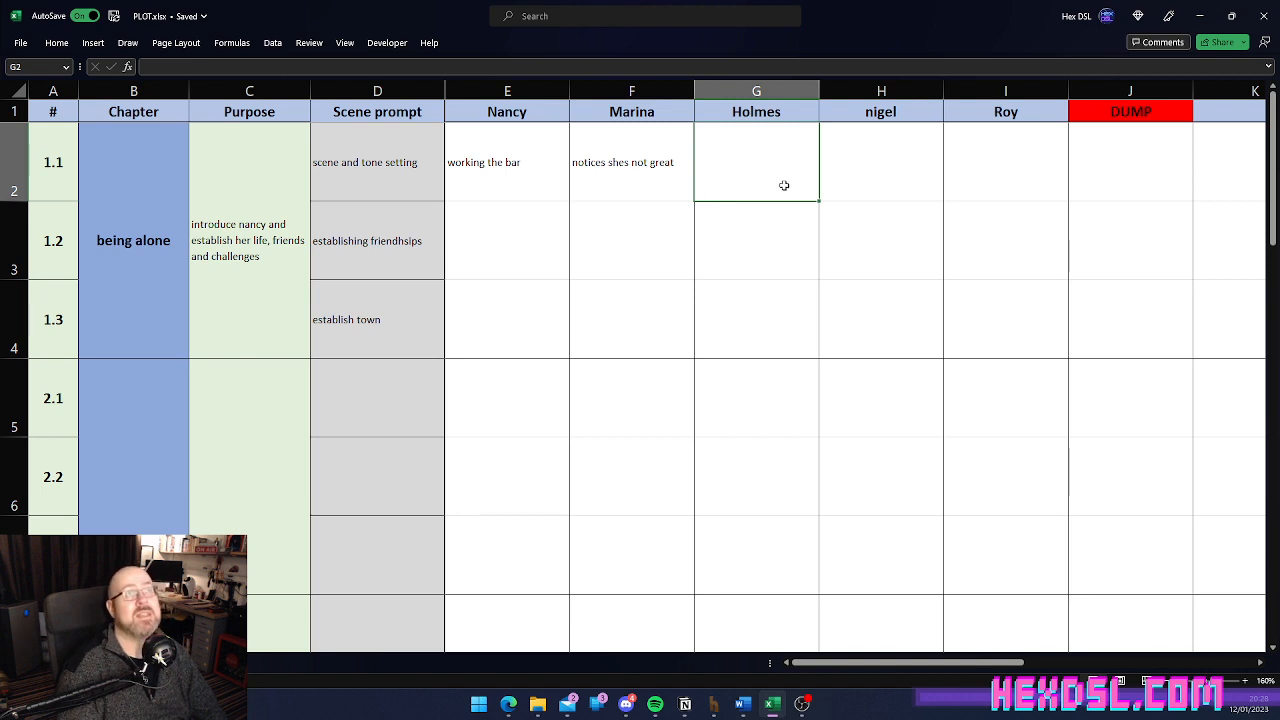
# Step: Shade the Holmes, nigel and Roy scene 1.1 cells grey
pyautogui.rightClick(880, 161)
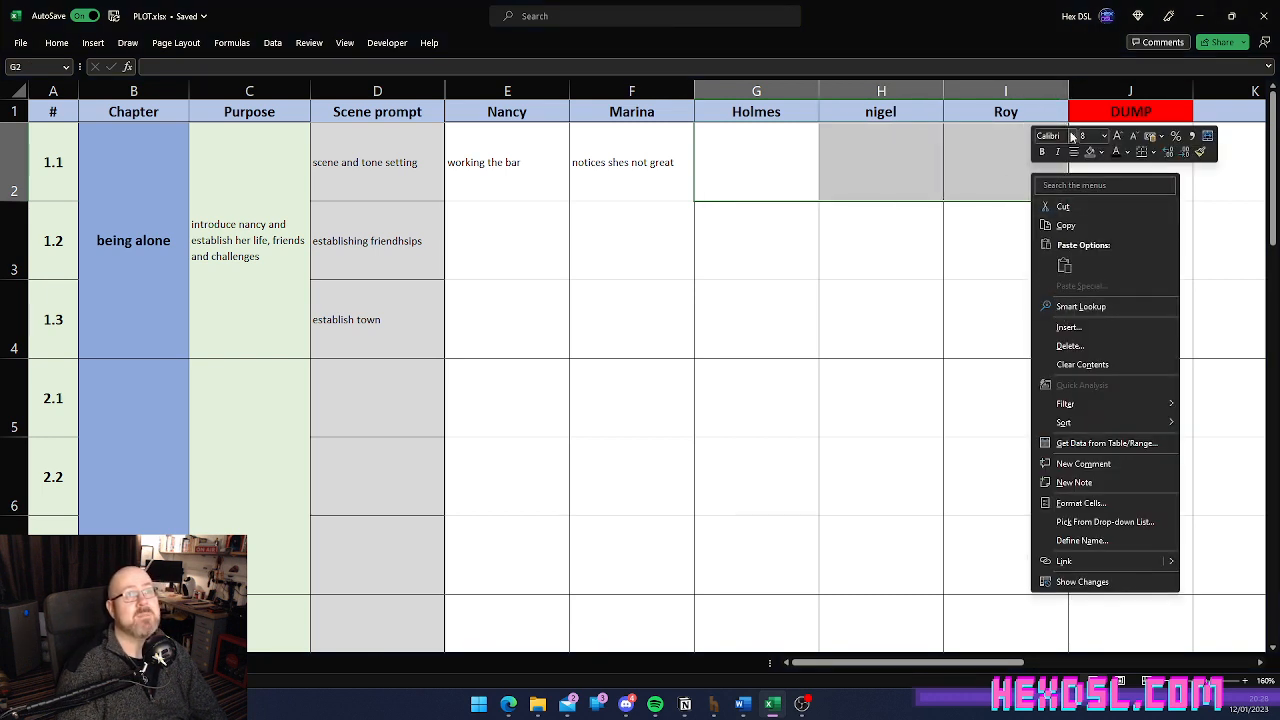
pyautogui.click(1102, 151)
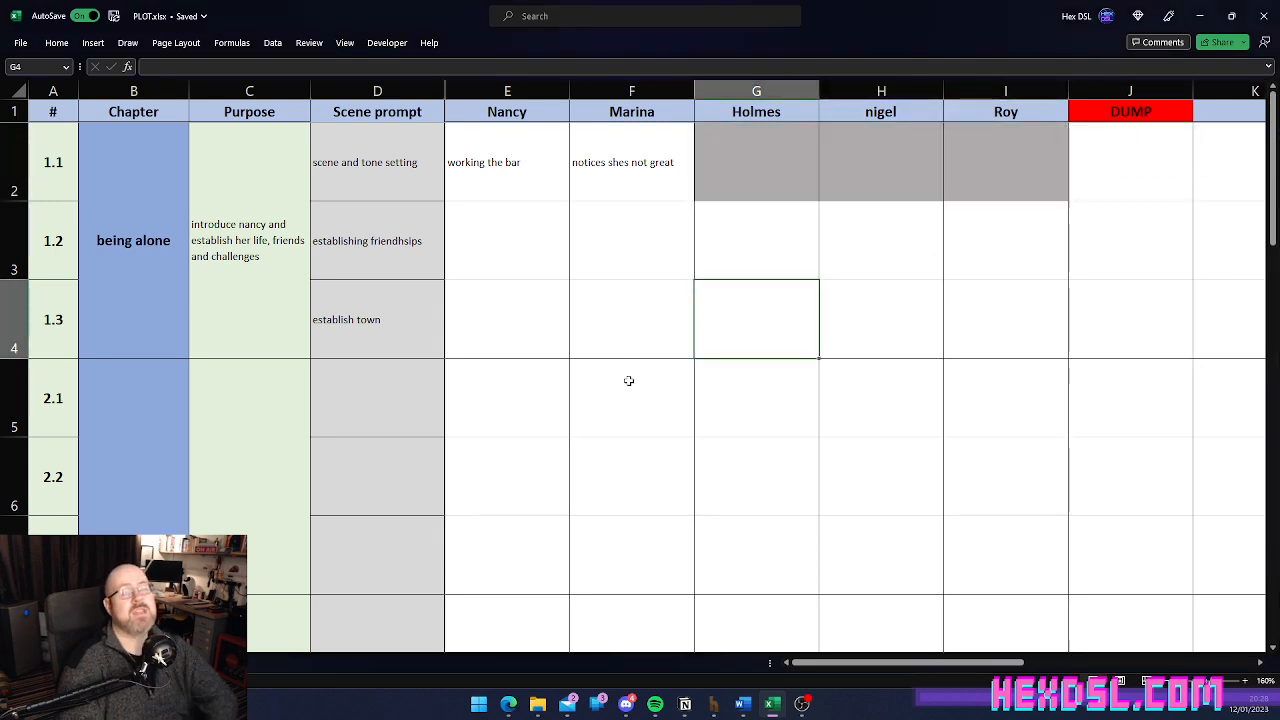
pyautogui.click(498, 240)
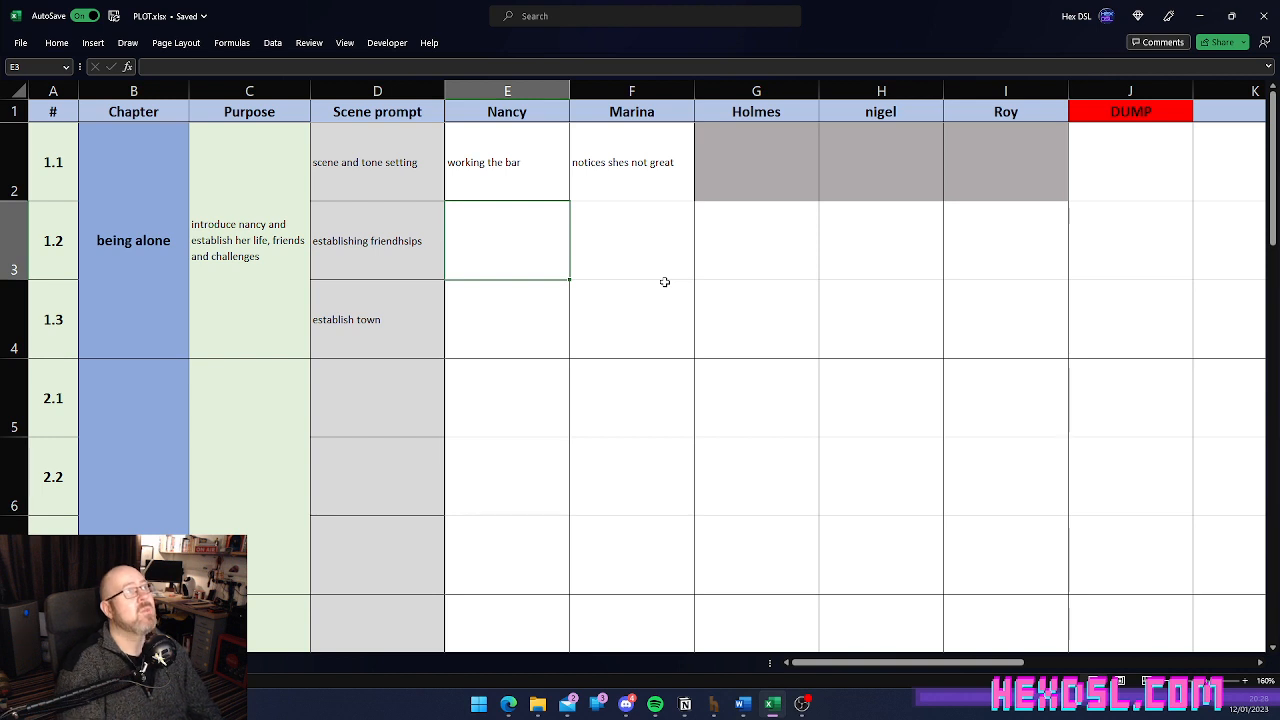
pyautogui.moveTo(211, 198)
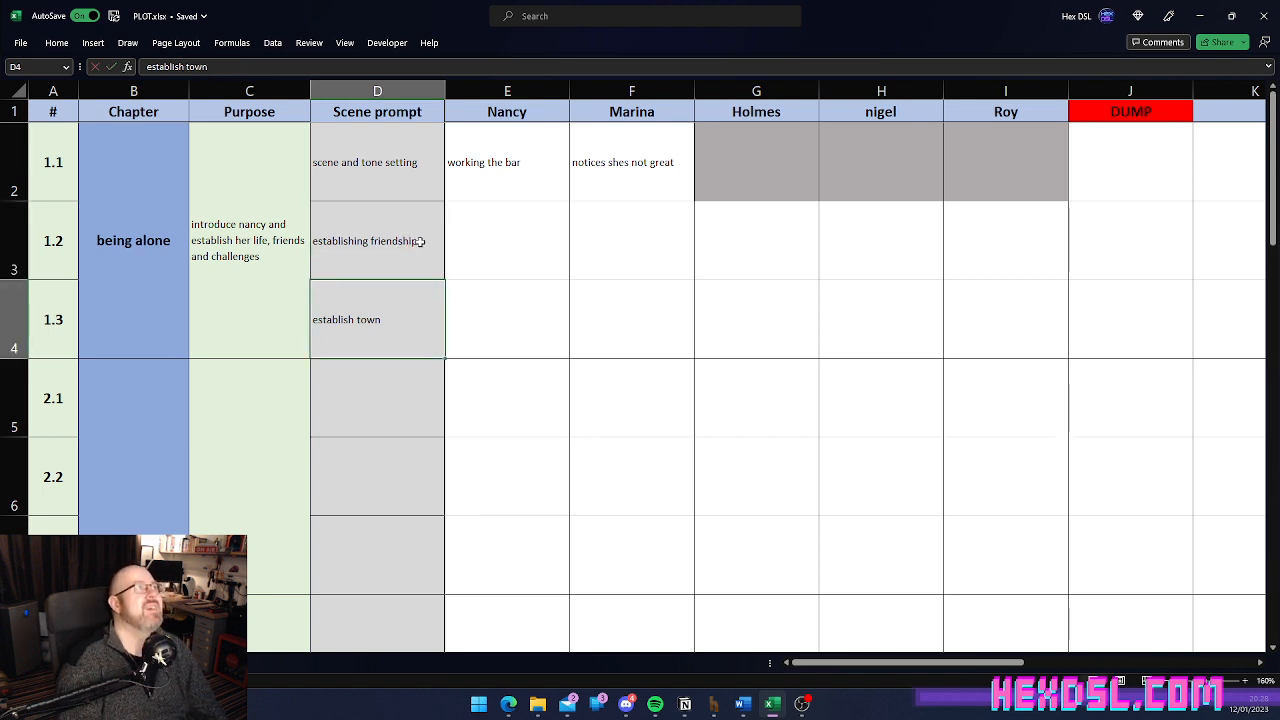
# Step: Enter scene 1.2 notes: Nancy stops, Marina 'tells nancy to stop working'; select both
pyautogui.click(507, 240)
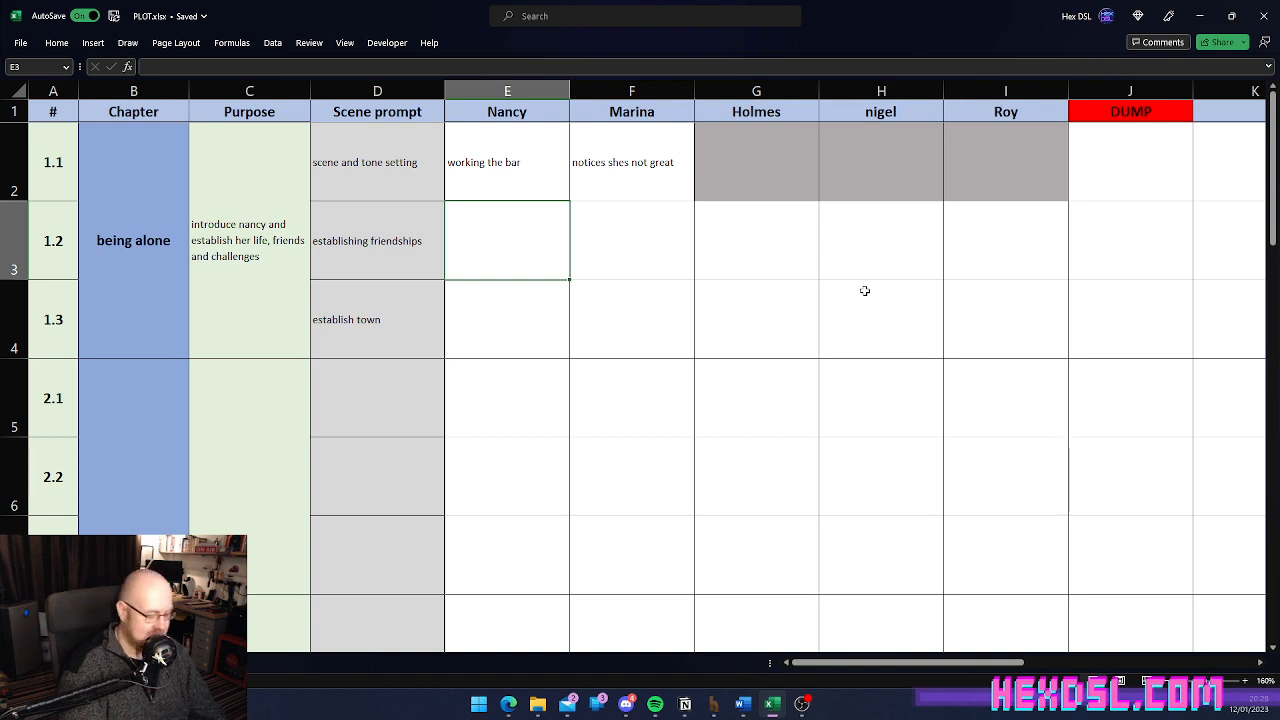
pyautogui.write('nancy stops working')
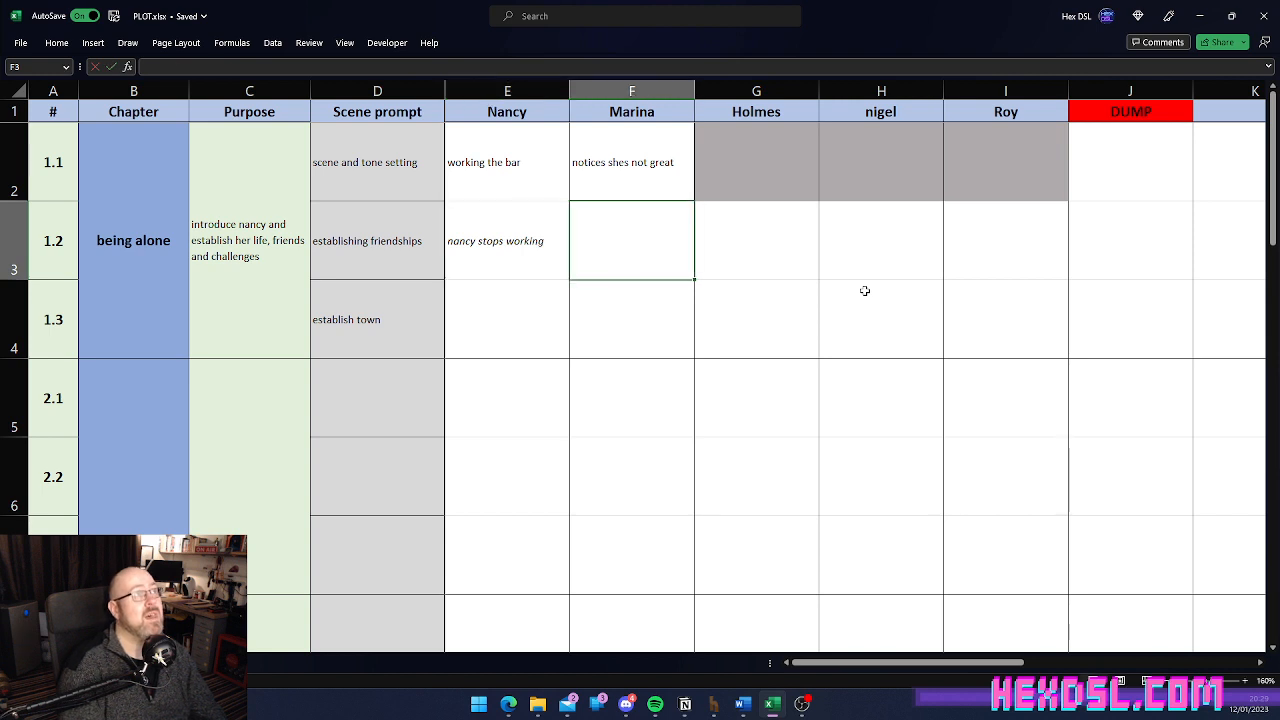
pyautogui.write('tells nancy to')
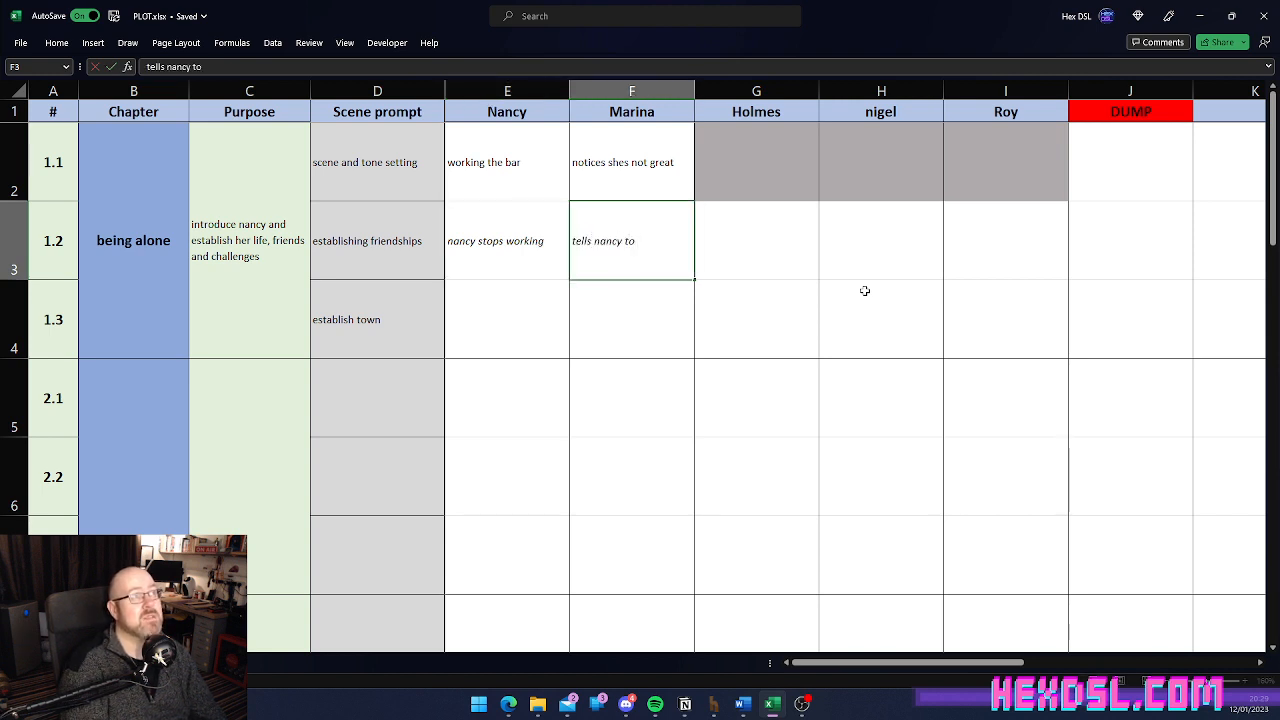
pyautogui.write('stop working')
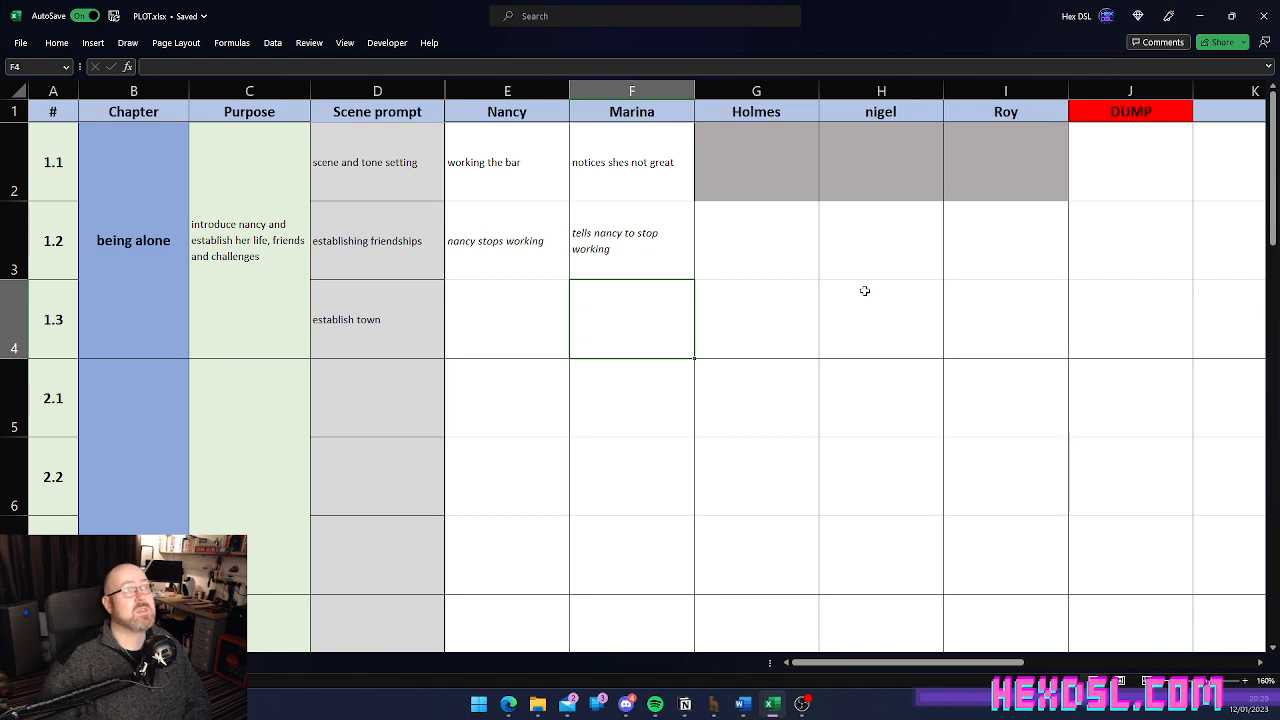
pyautogui.click(495, 240)
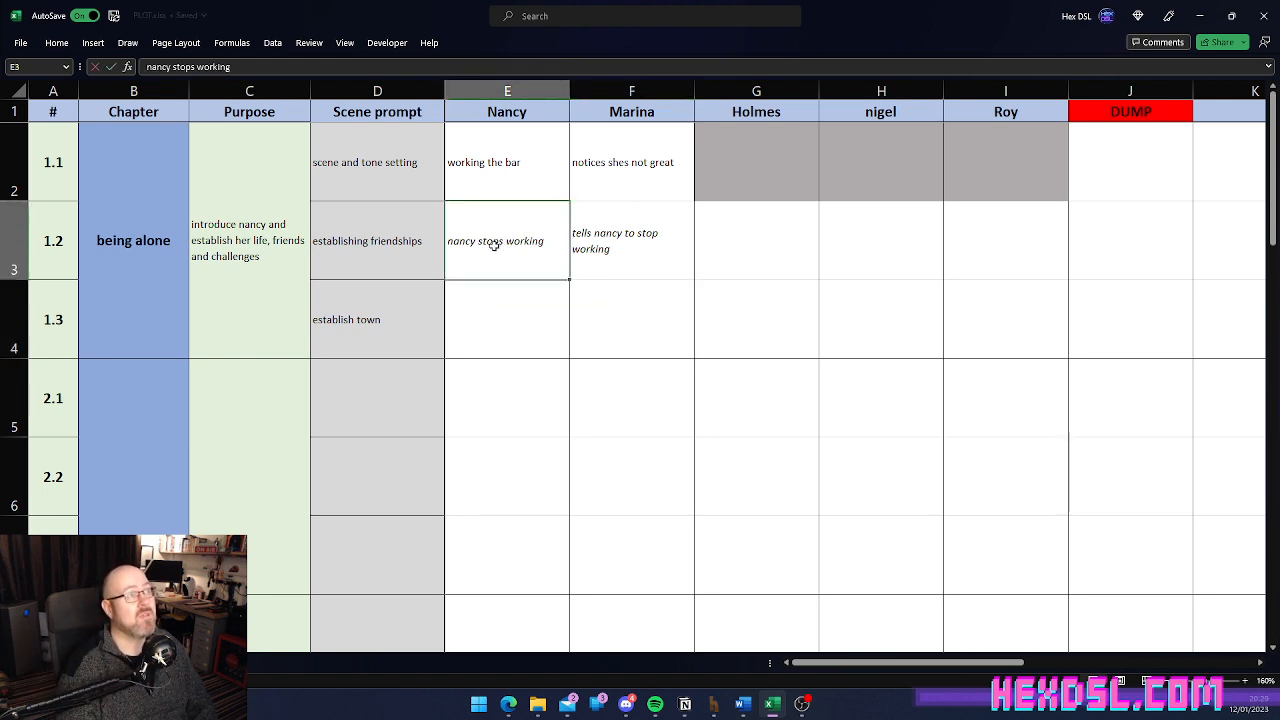
pyautogui.click(377, 240)
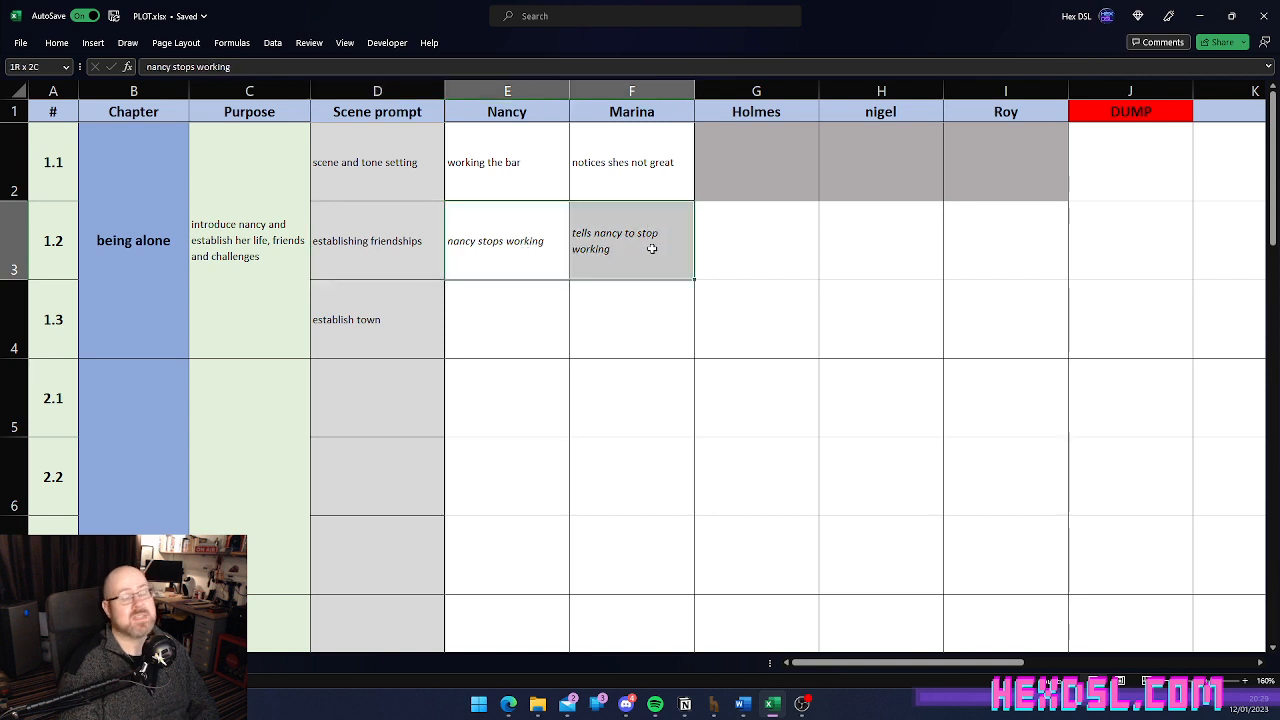
# Step: Grey out scene 1.2 idle cells and enter Nancy's and Marina's 'leaves the bar' notes for 1.3
pyautogui.click(988, 247)
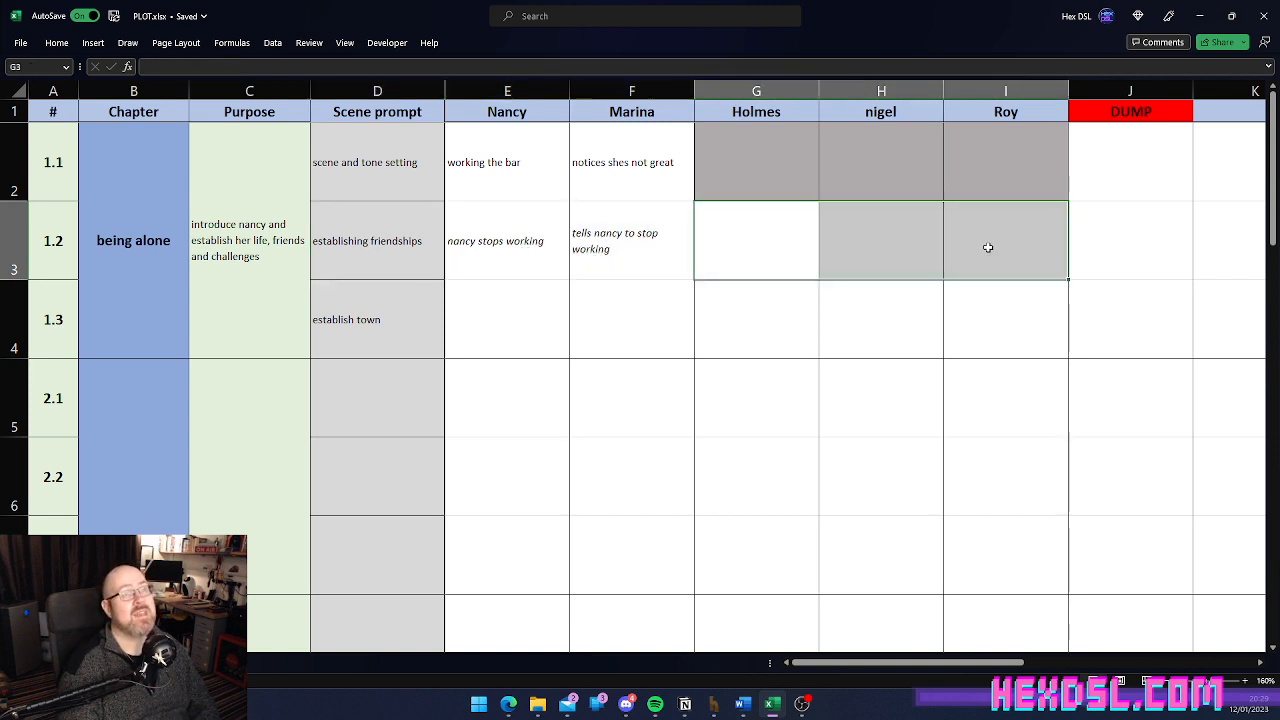
pyautogui.rightClick(988, 247)
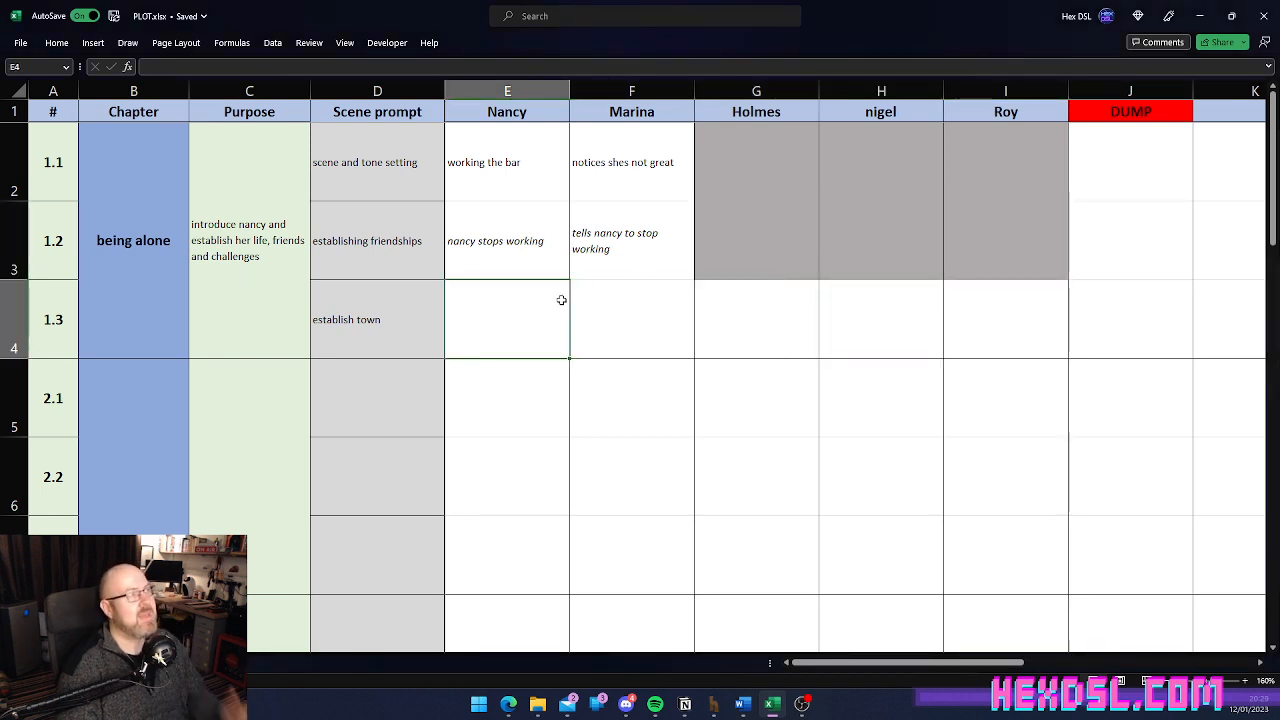
pyautogui.write('leave')
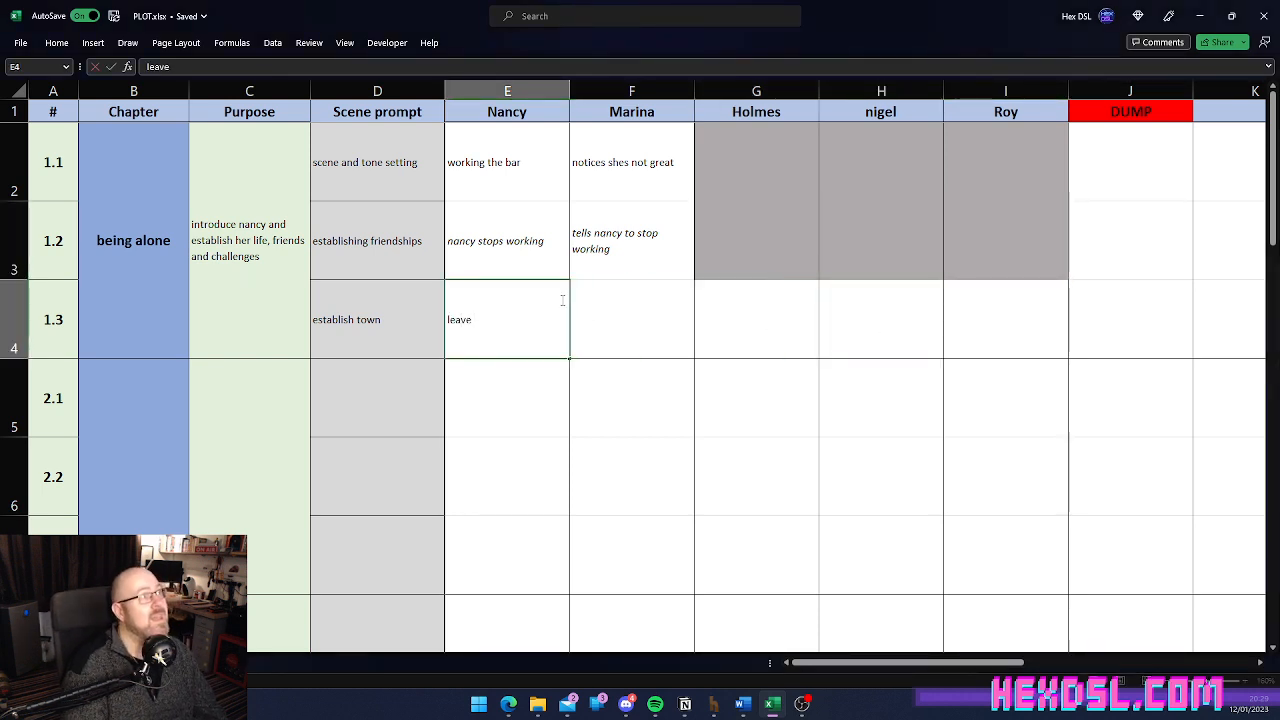
pyautogui.write('leaves the bar with marina')
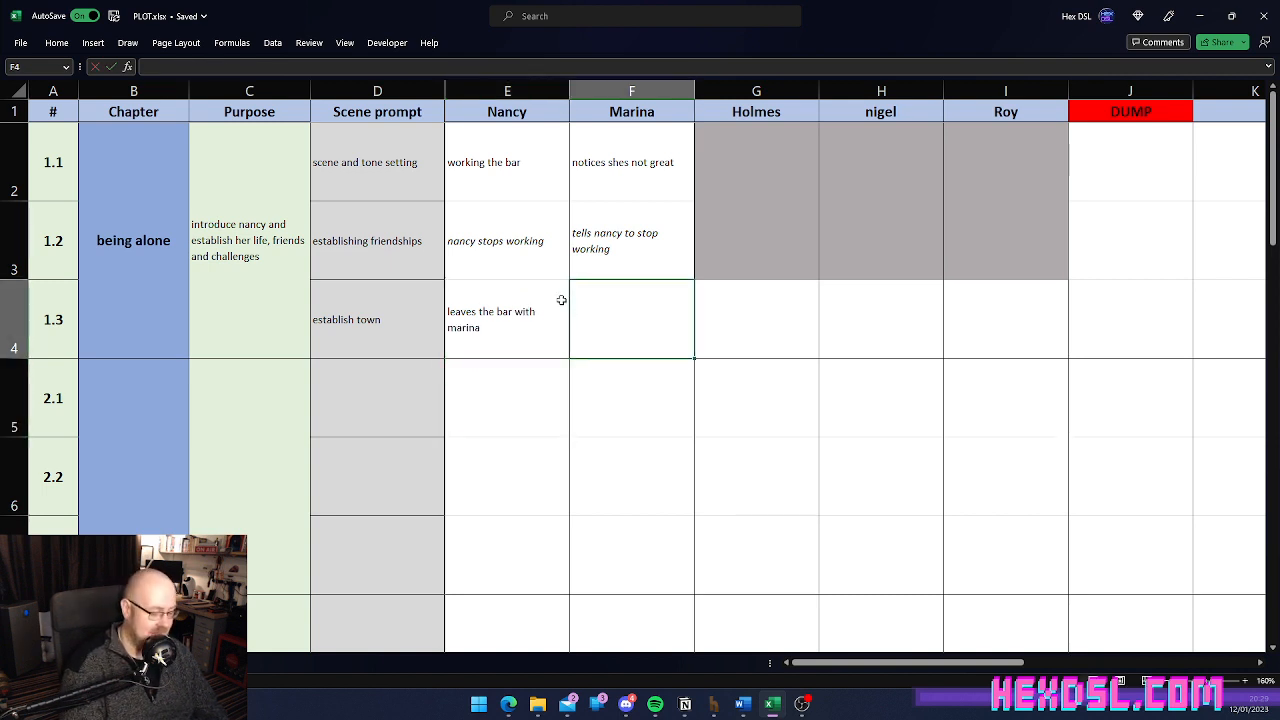
pyautogui.write('leavs bar wit hnanyc')
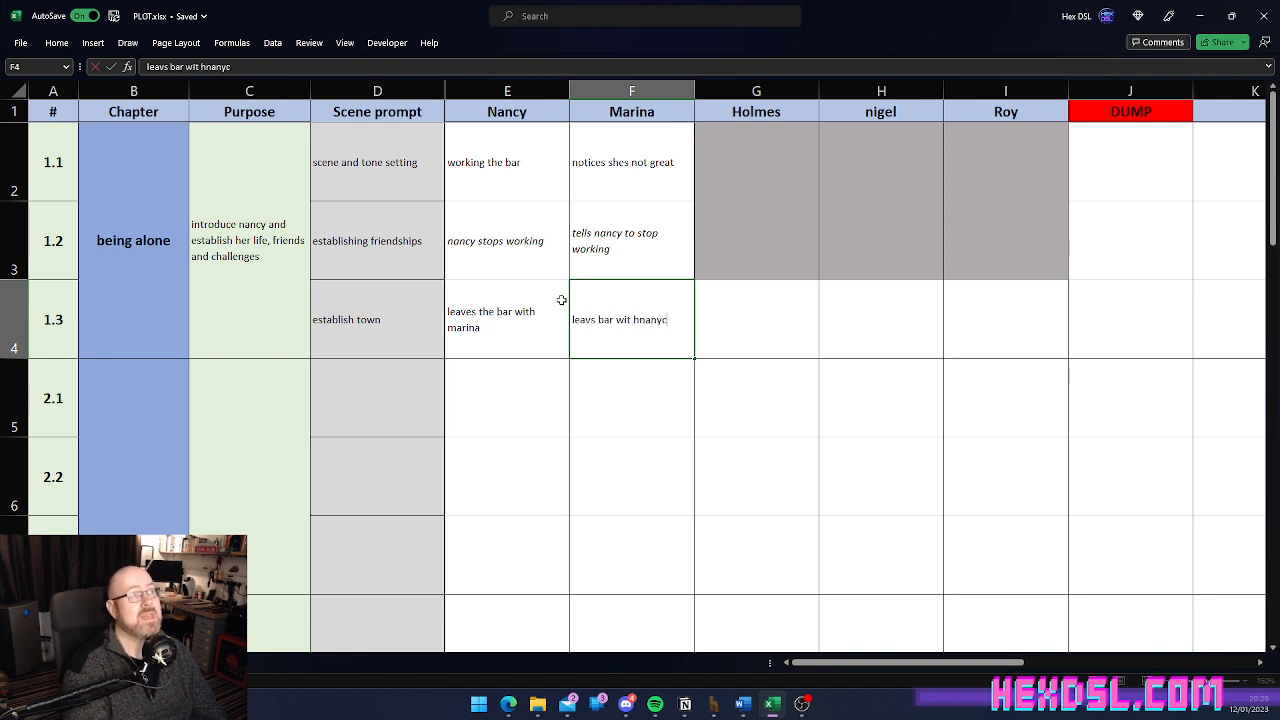
pyautogui.press('BackSpace')
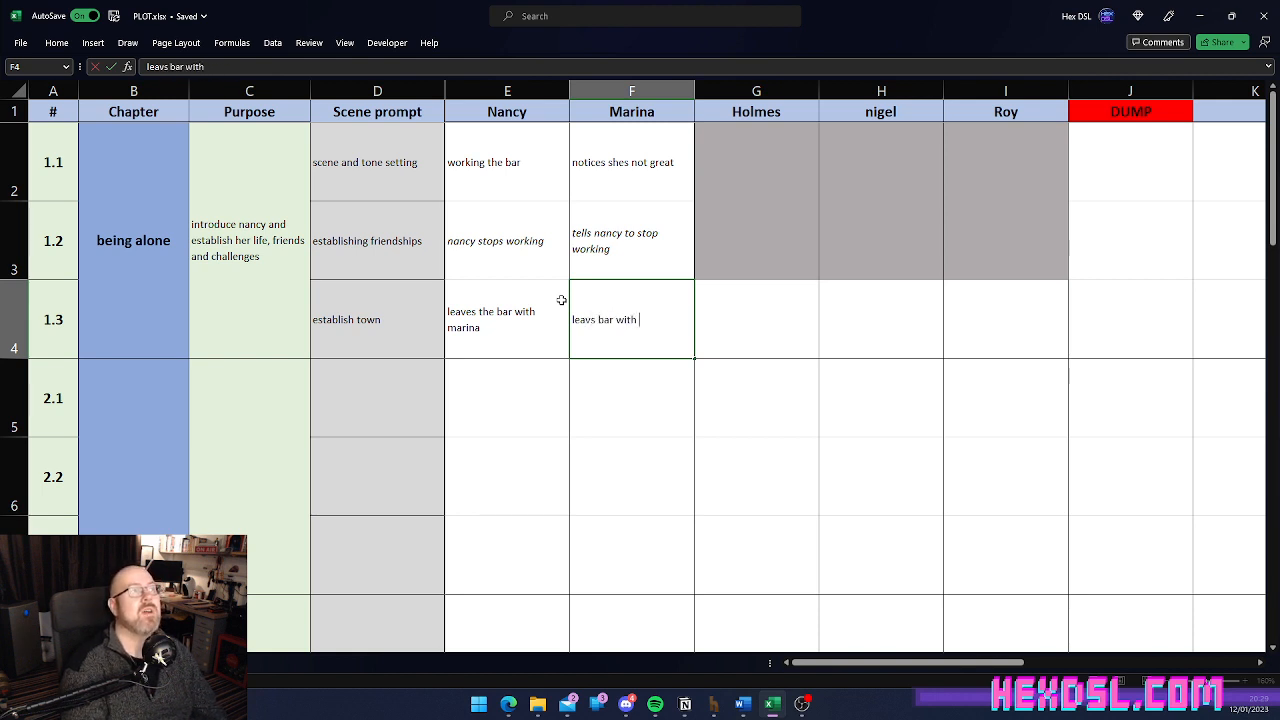
pyautogui.write('nancy, is doing so to help her')
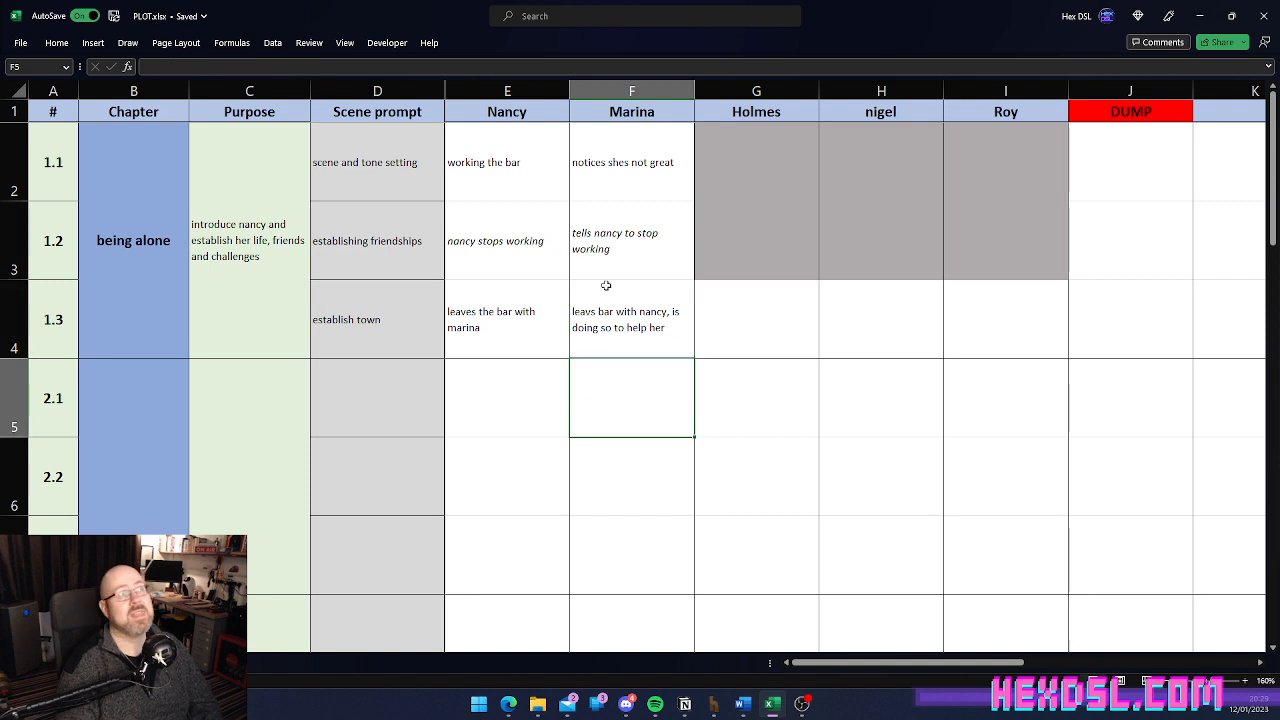
# Step: Enter nigel's scene 1.3 note 'observes them leaving'
pyautogui.click(881, 319)
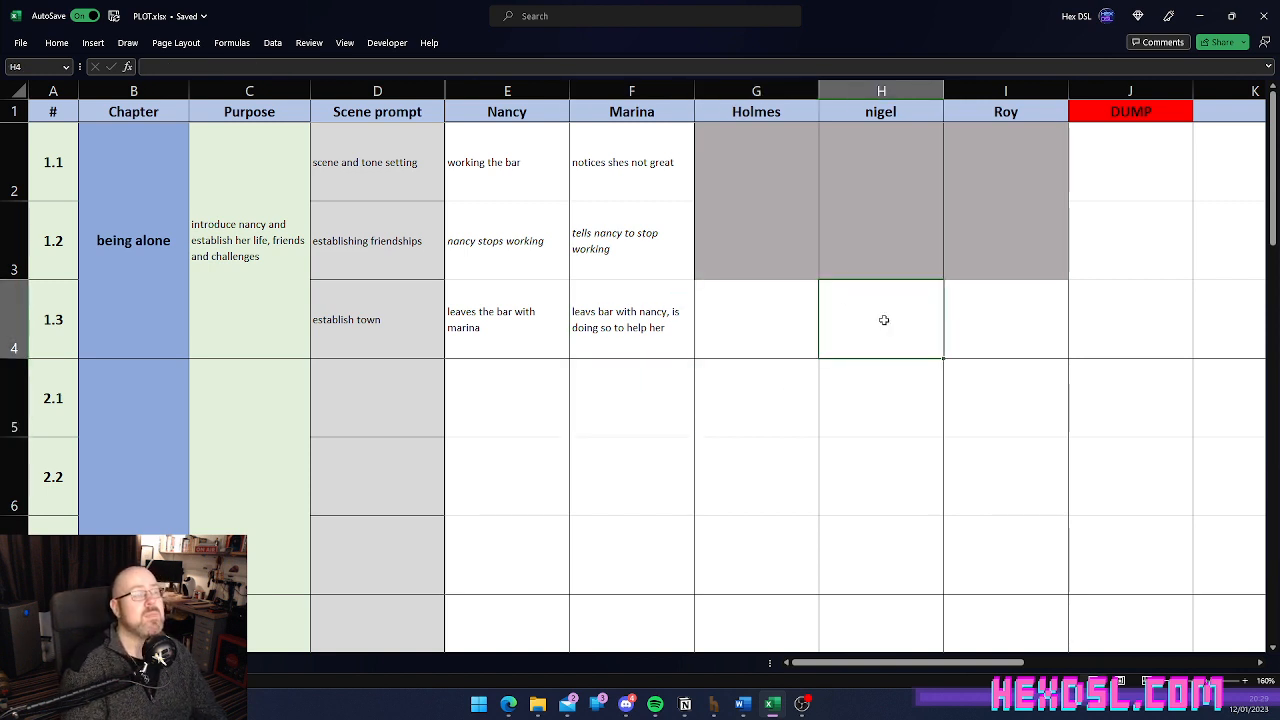
pyautogui.write('observes th')
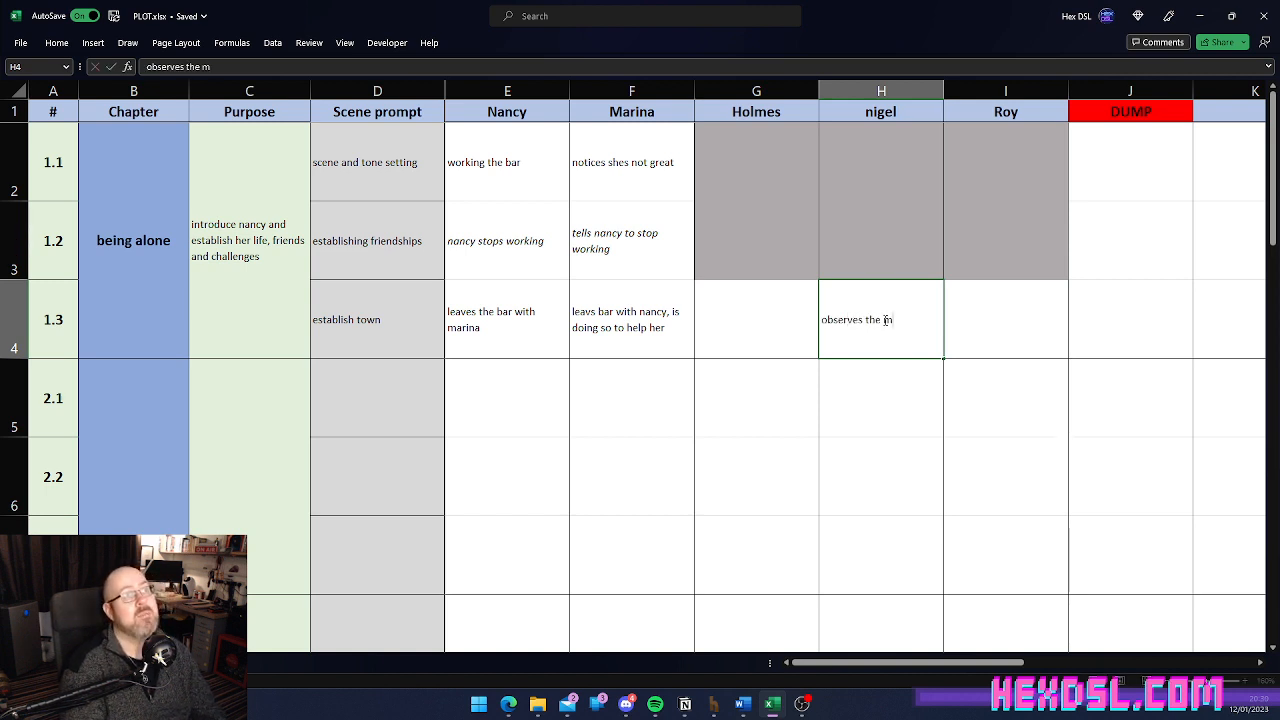
pyautogui.write('em lea')
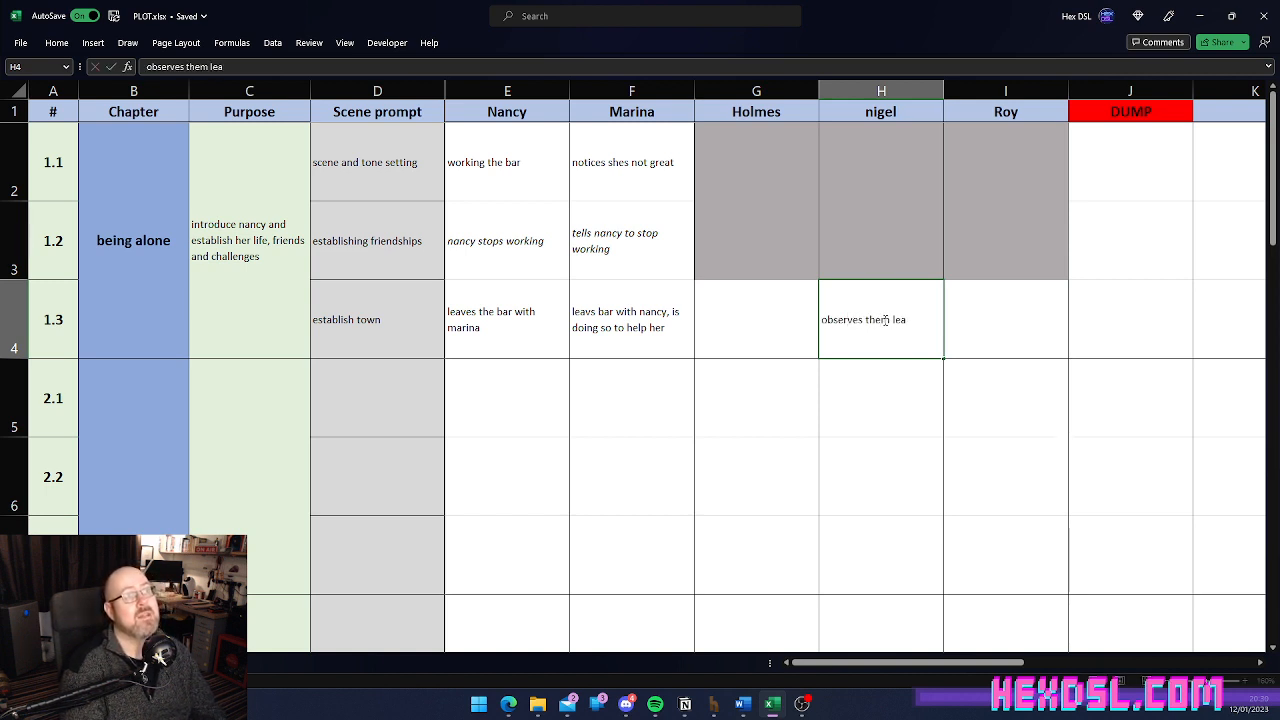
pyautogui.write('ving')
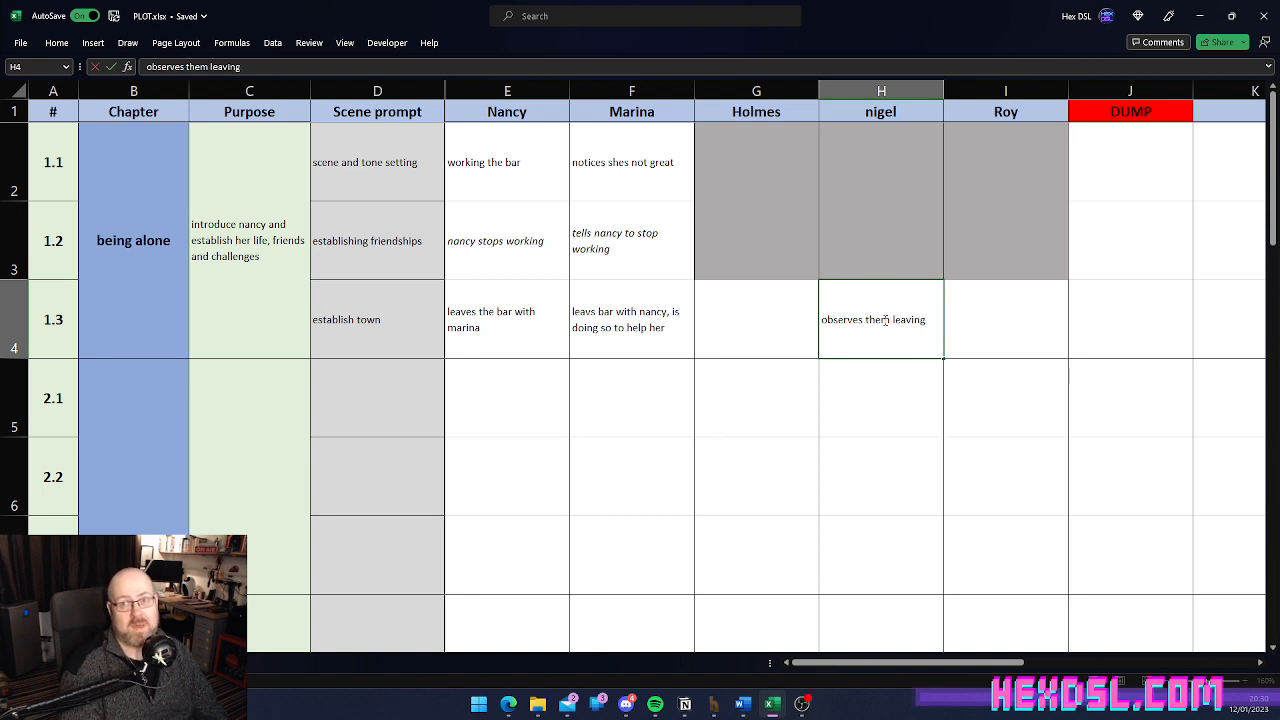
# Step: Shade Holmes's and Roy's scene 1.3 cells grey
pyautogui.click(880, 397)
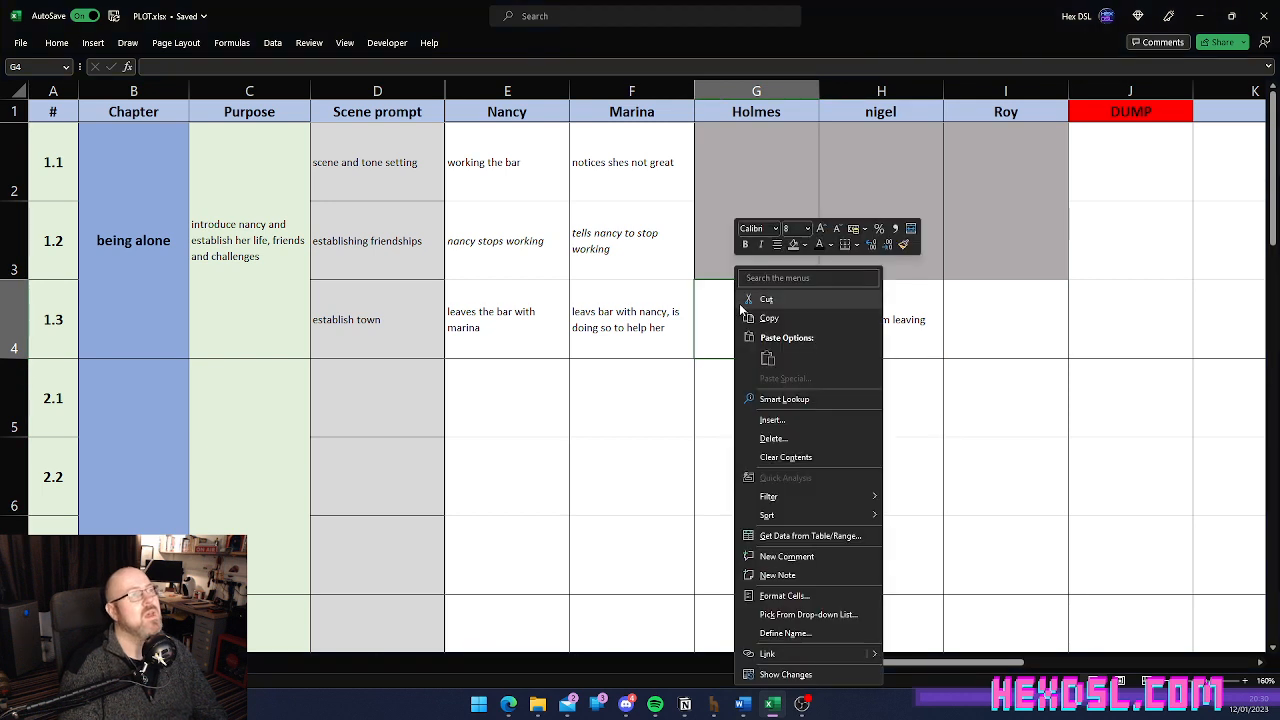
pyautogui.click(1005, 318)
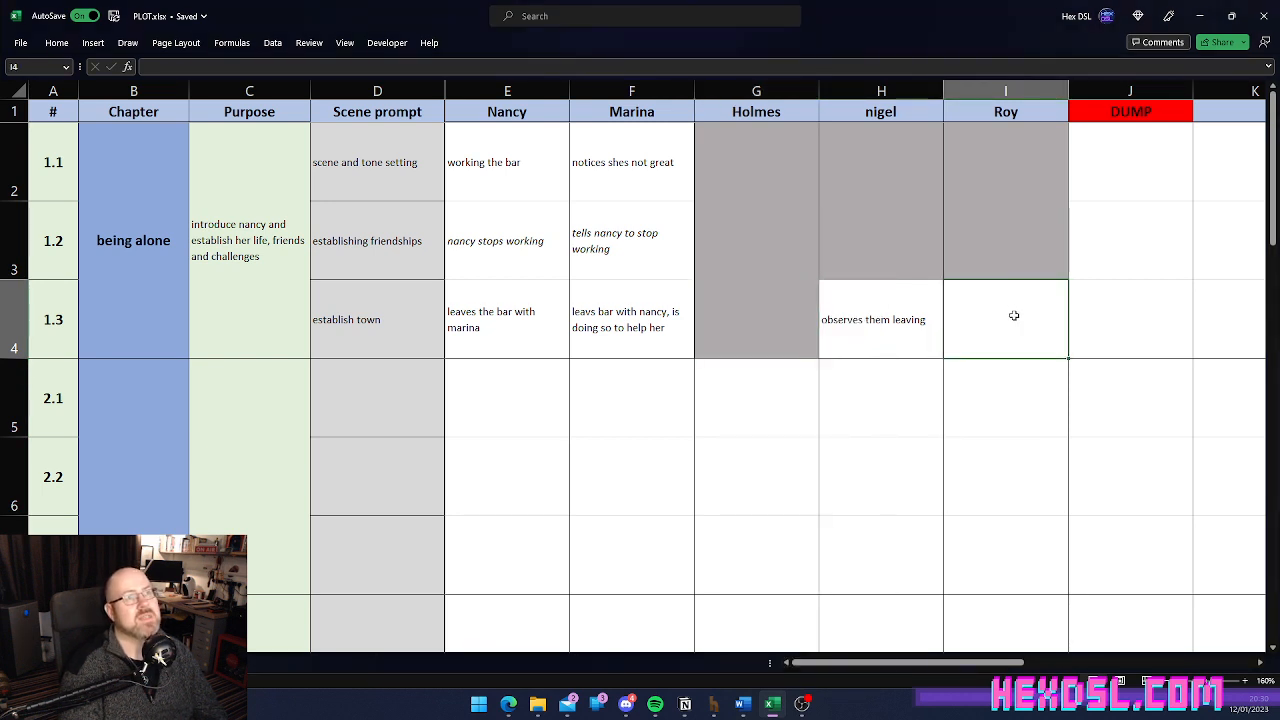
pyautogui.rightClick(1005, 318)
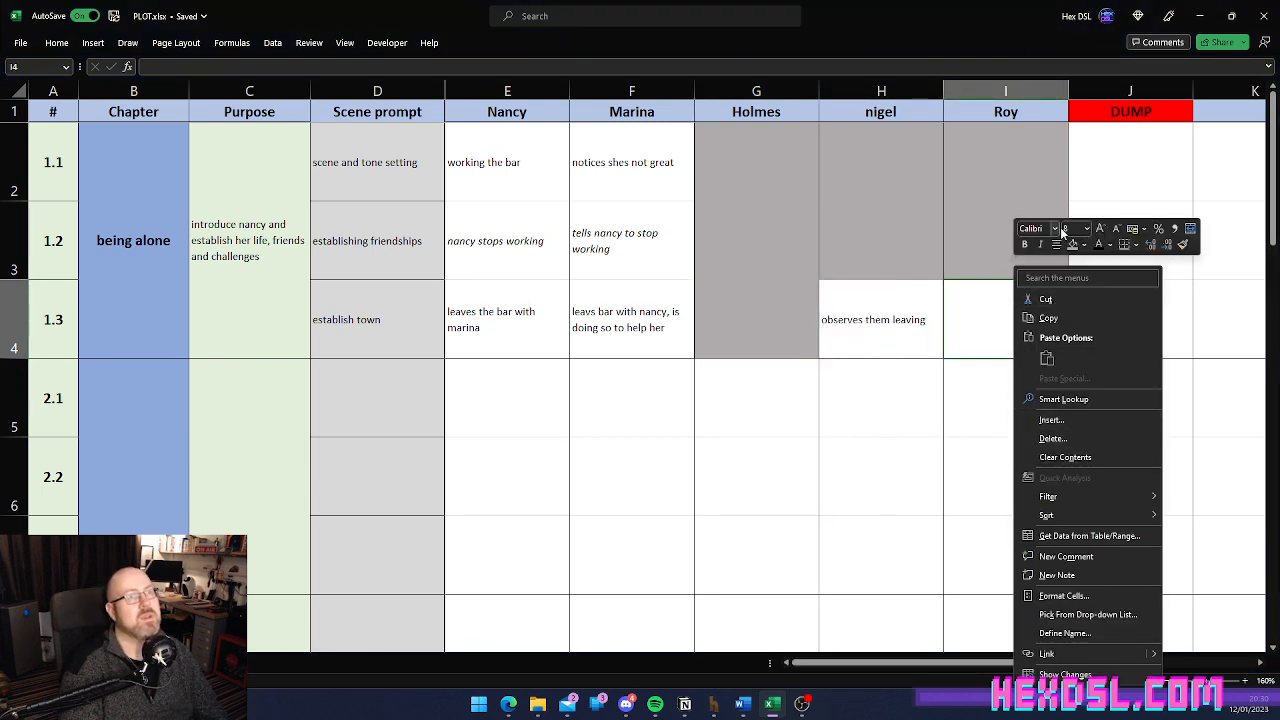
pyautogui.click(880, 476)
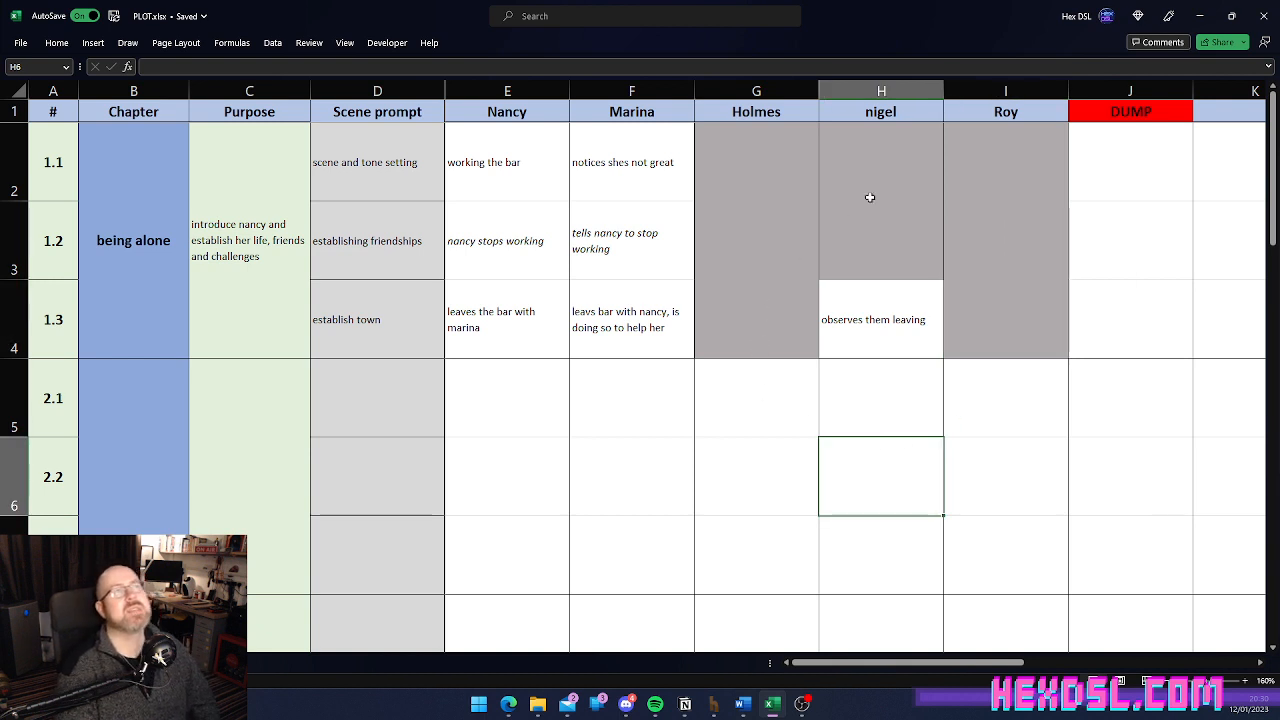
pyautogui.moveTo(467, 443)
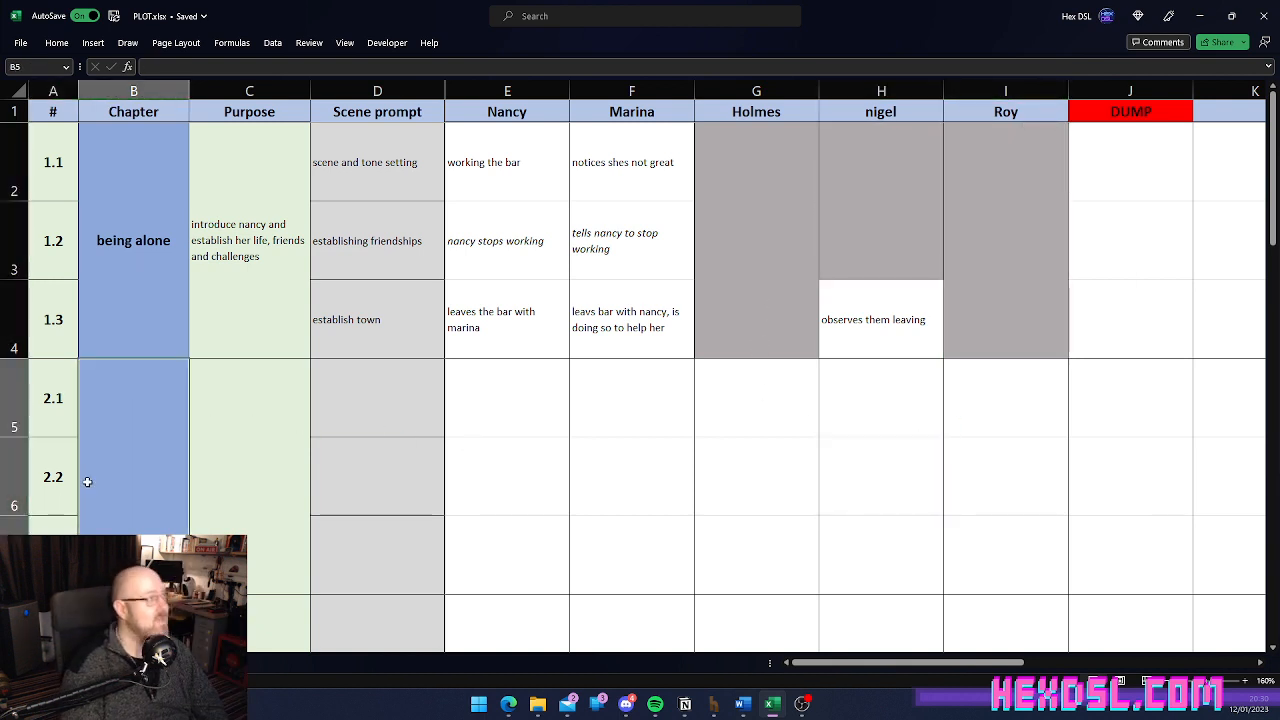
# Step: Name chapter 2 'bees' with purpose 'show the town more, and nancys house' and dog
pyautogui.write('bee')
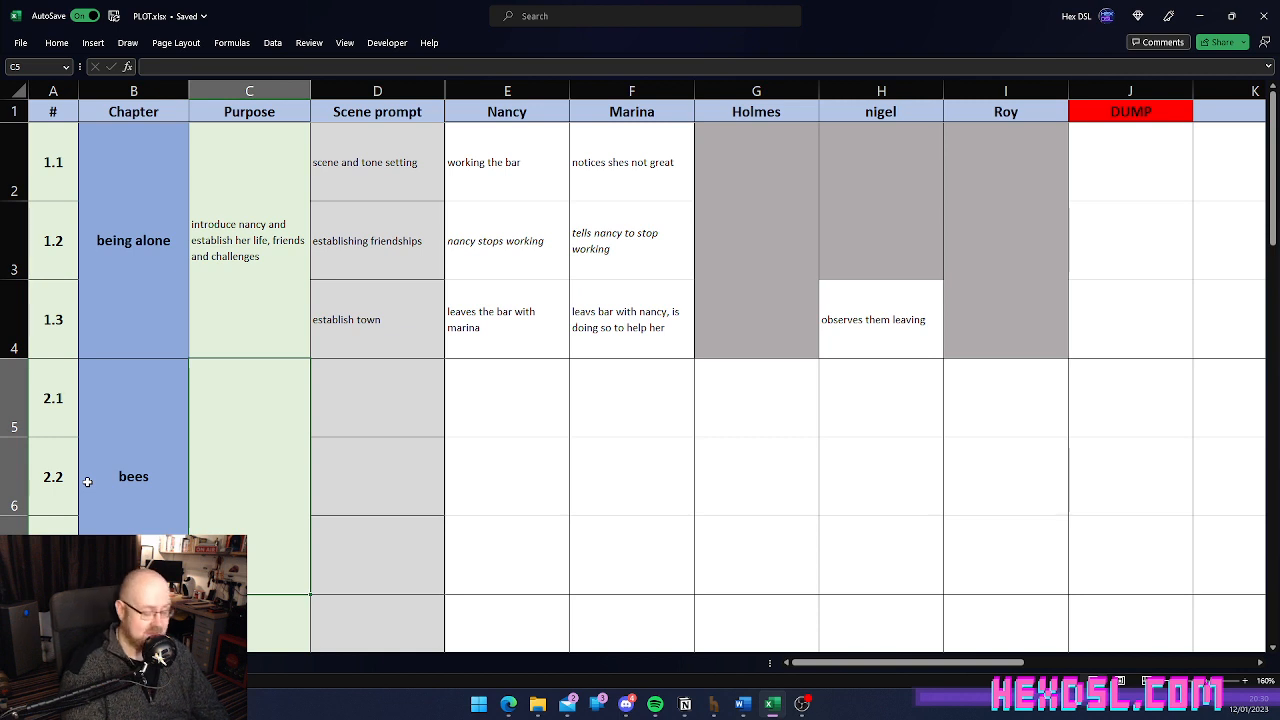
pyautogui.write('show the')
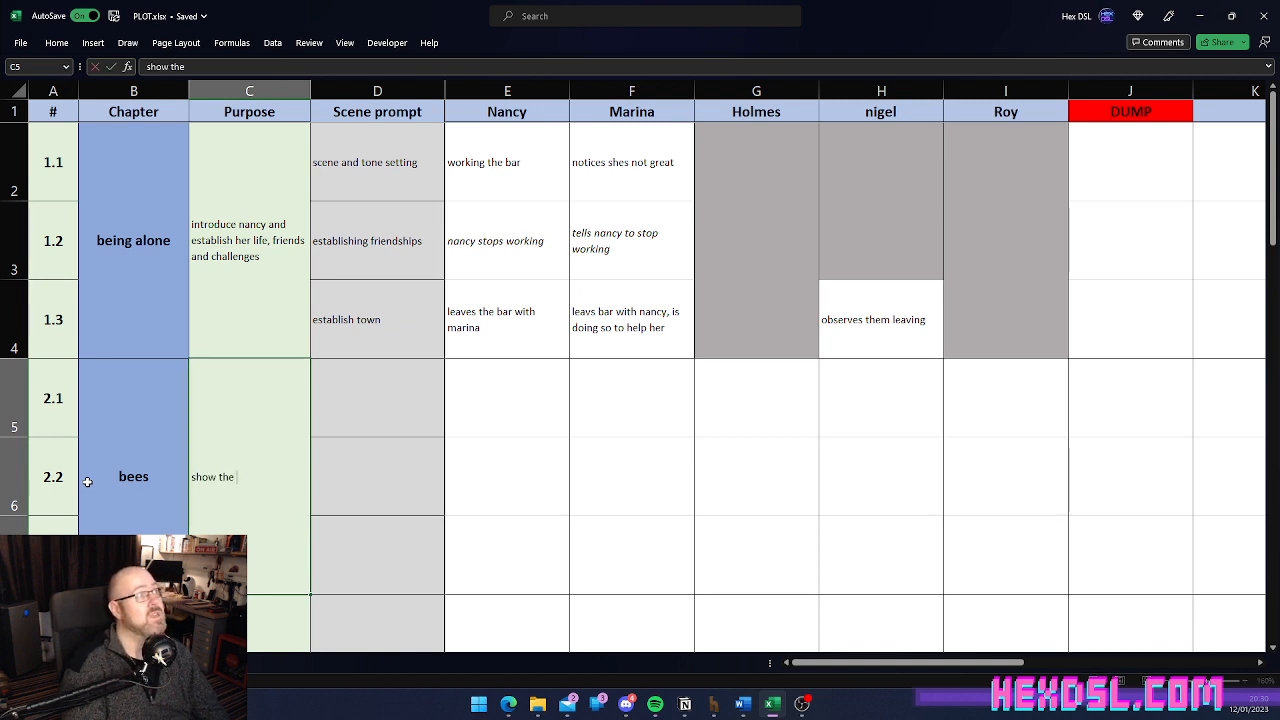
pyautogui.write('town more, and n')
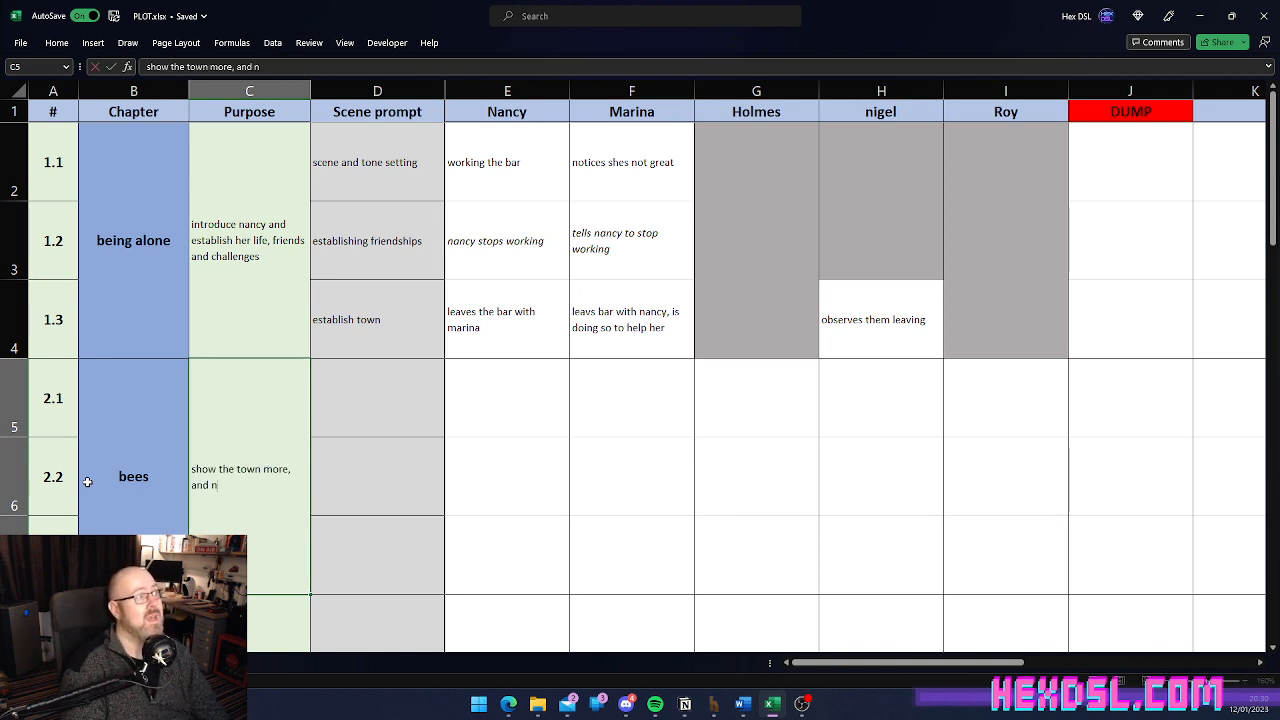
pyautogui.write('ancys')
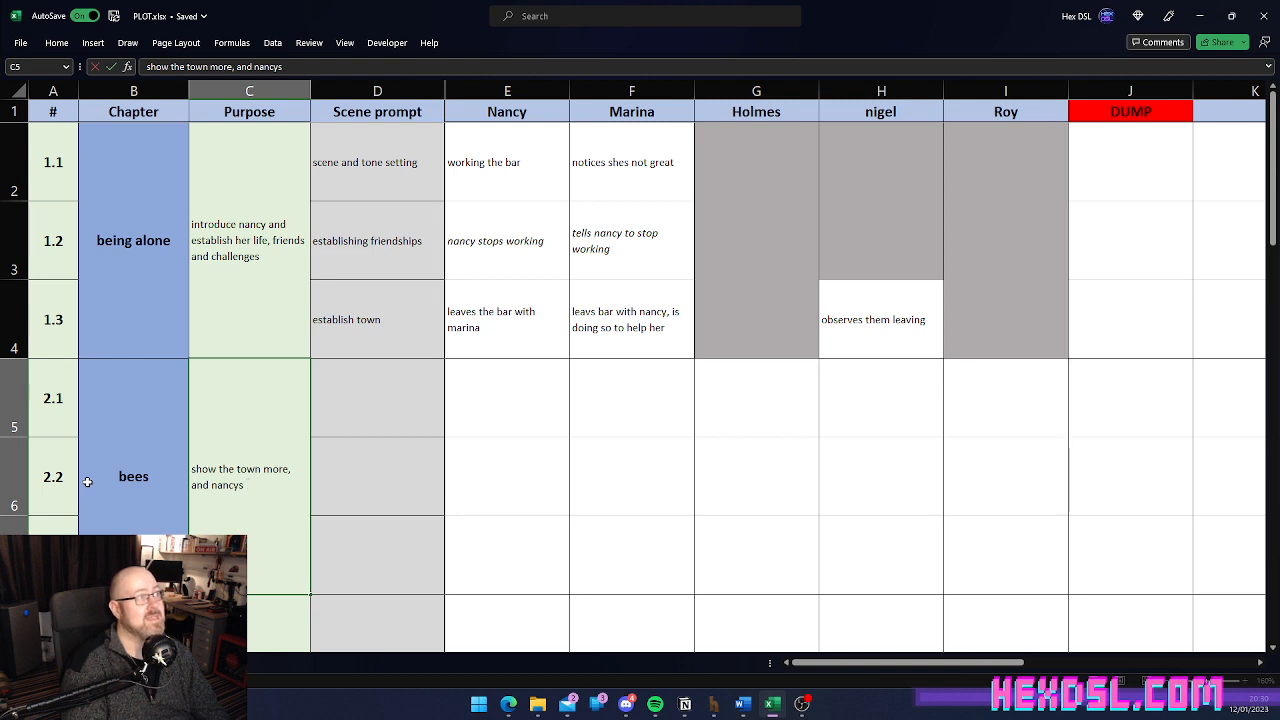
pyautogui.write('house - and her god')
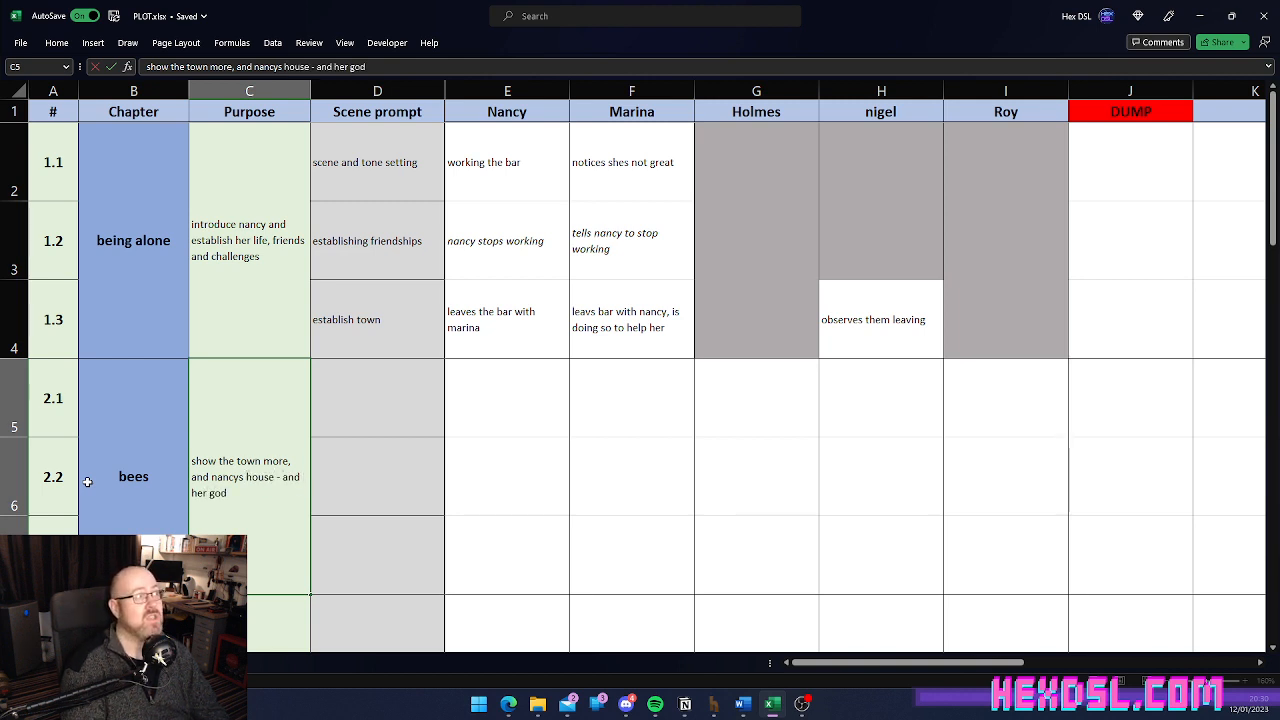
pyautogui.press('Backspace')
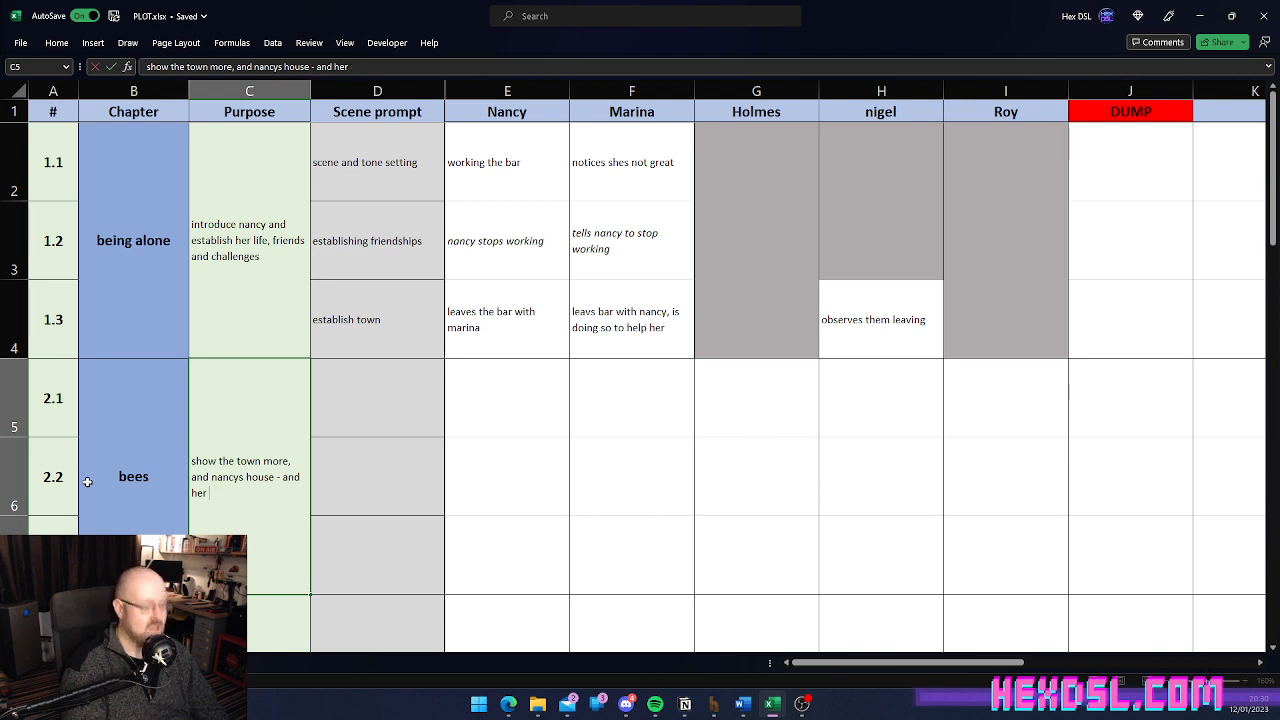
pyautogui.write('dogm')
pyautogui.click(377, 555)
pyautogui.write('sadfasdf')
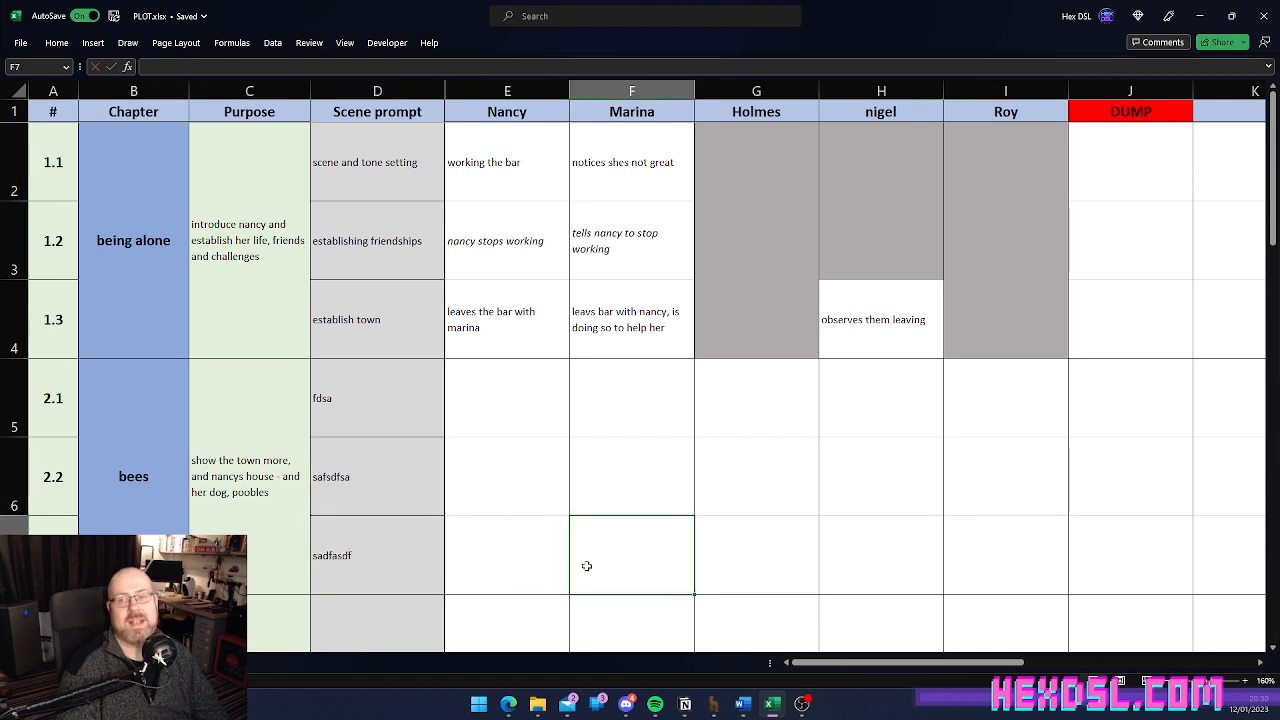
pyautogui.moveTo(593, 510)
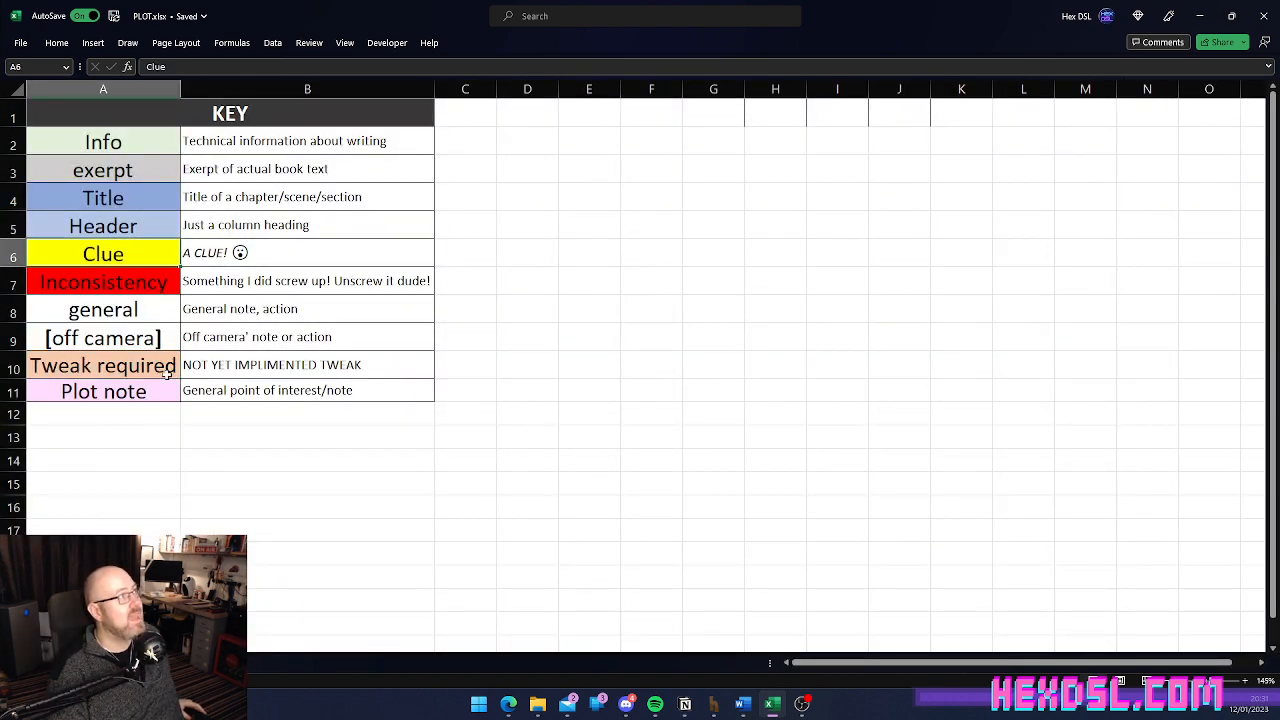
# Step: Review the Key sheet's Clue, off camera, tweak and Inconsistency colour codes
pyautogui.click(307, 390)
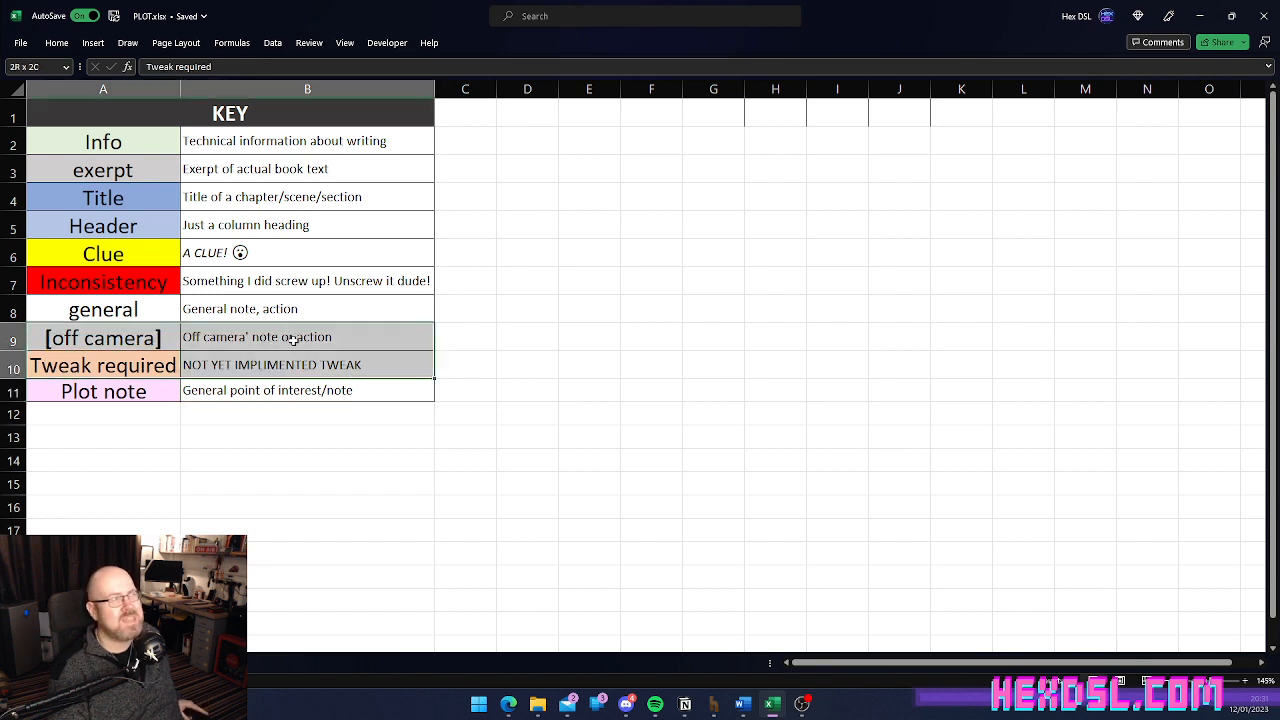
pyautogui.click(103, 364)
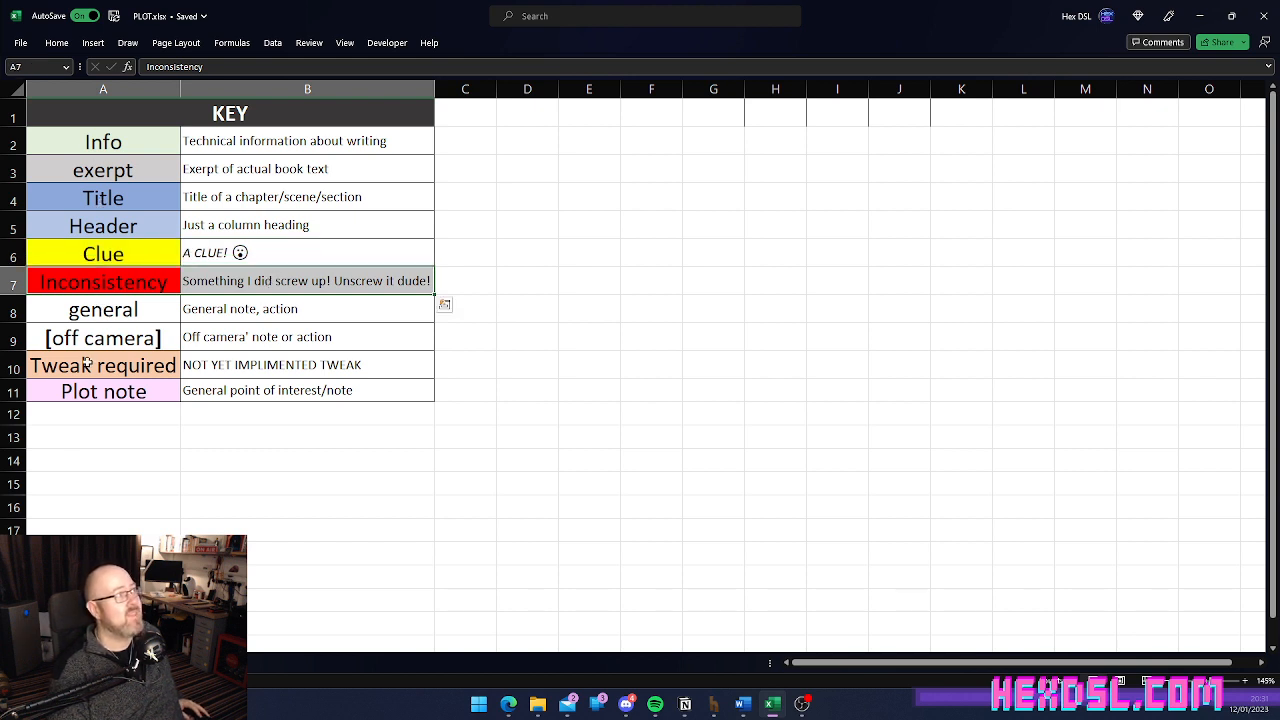
pyautogui.click(103, 337)
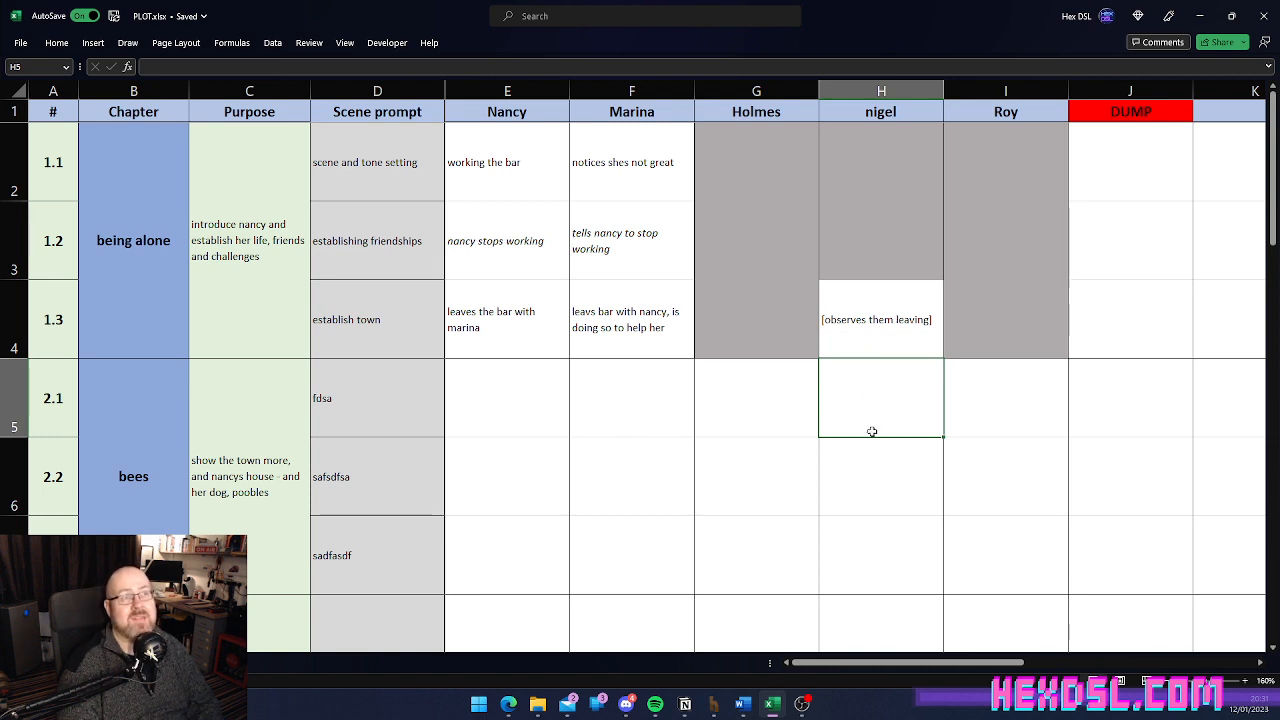
# Step: Colour-code scene 1.3 notes: Marina's red, Nancy's and nigel's yellow
pyautogui.click(507, 397)
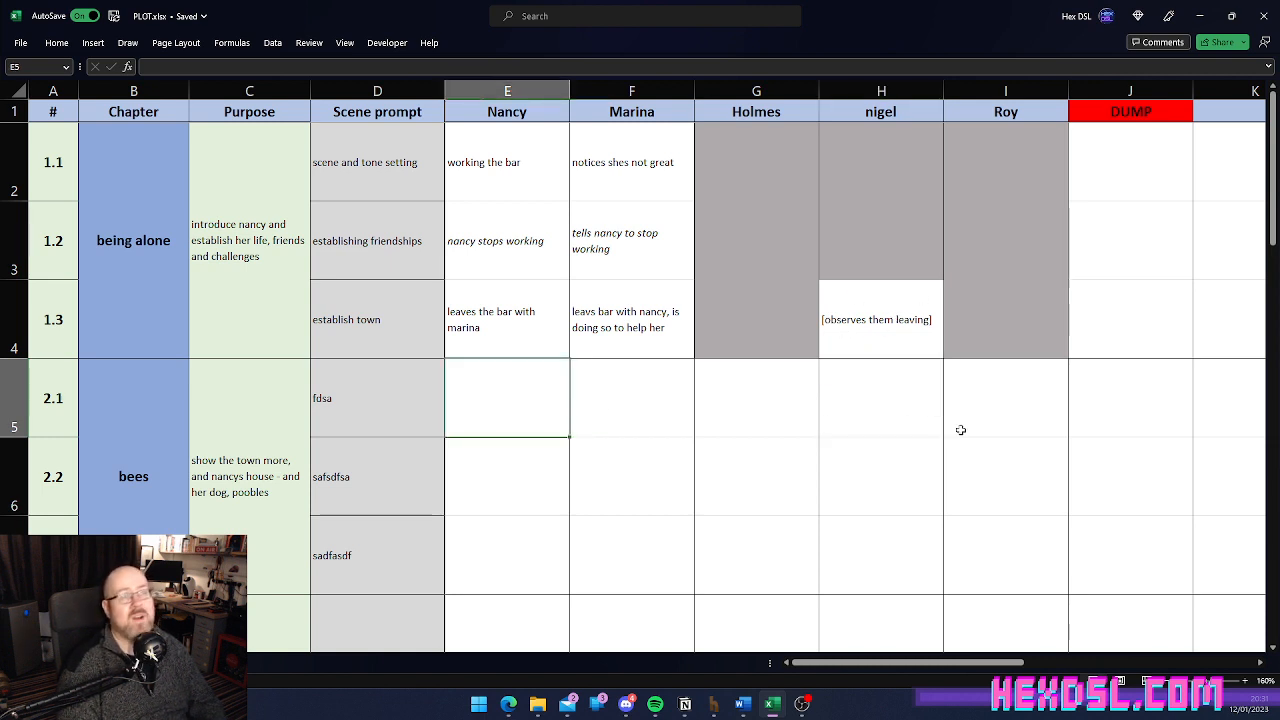
pyautogui.moveTo(695, 438)
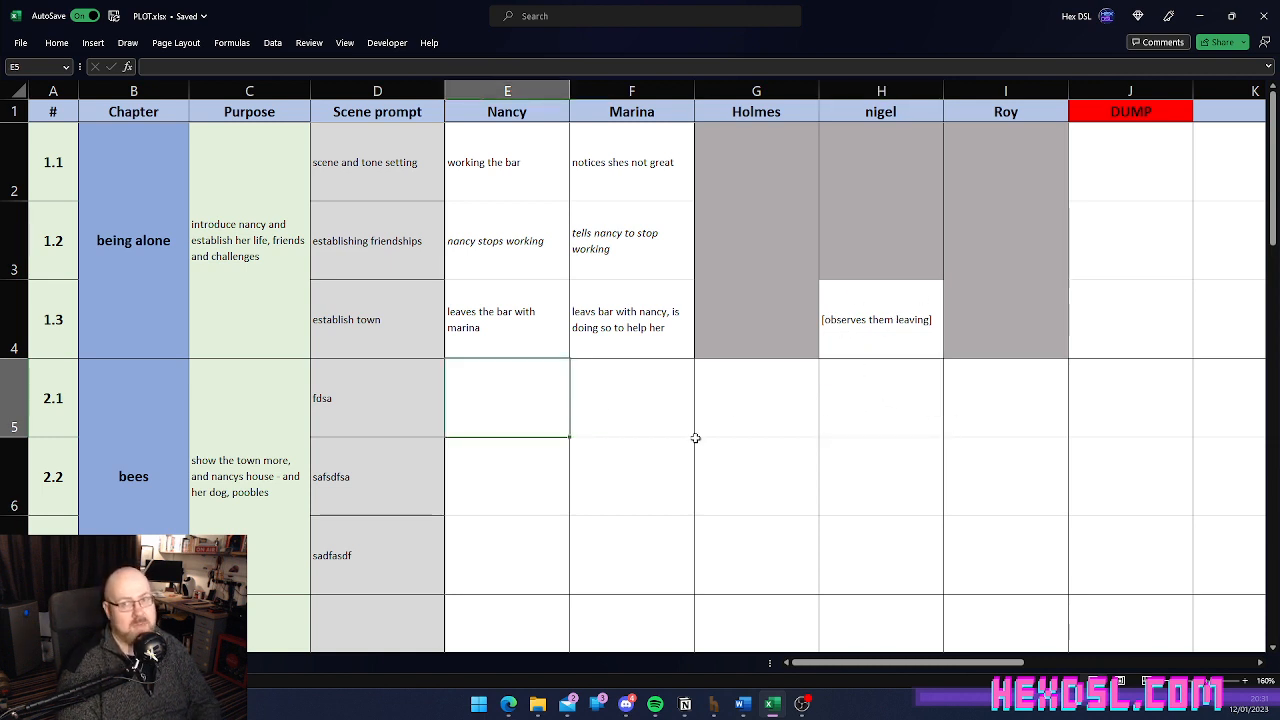
pyautogui.click(631, 319)
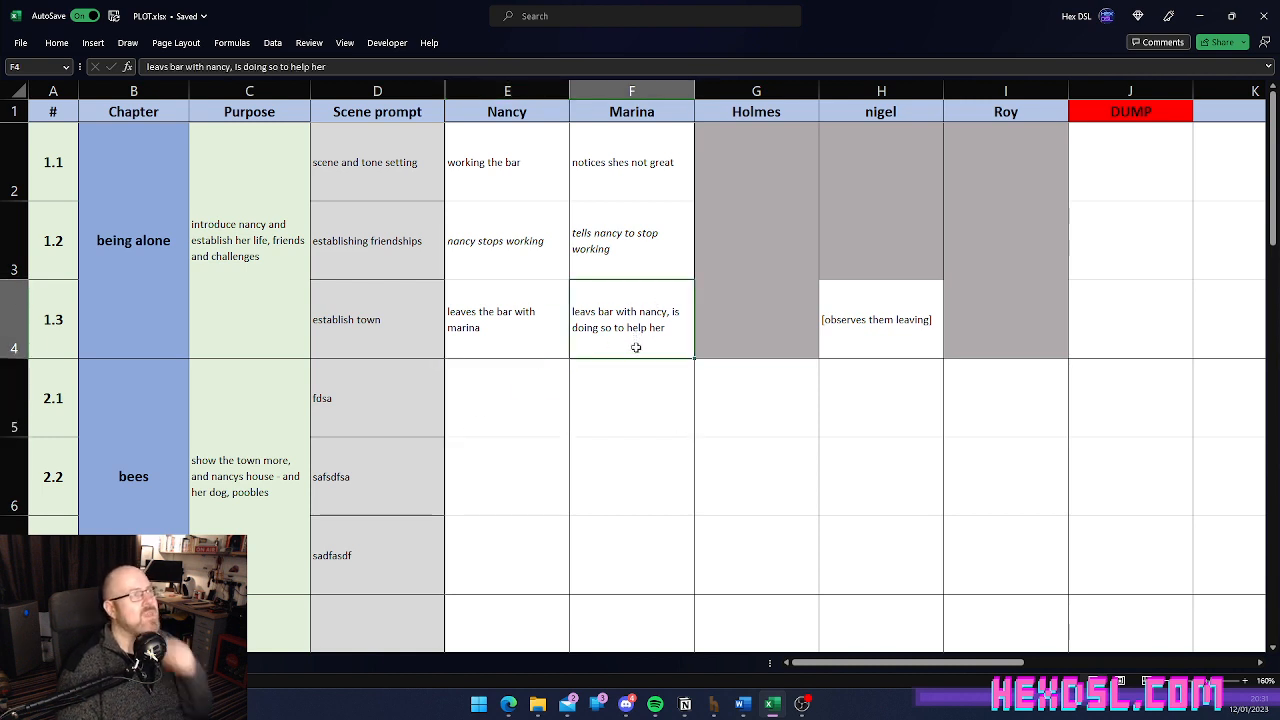
pyautogui.click(698, 224)
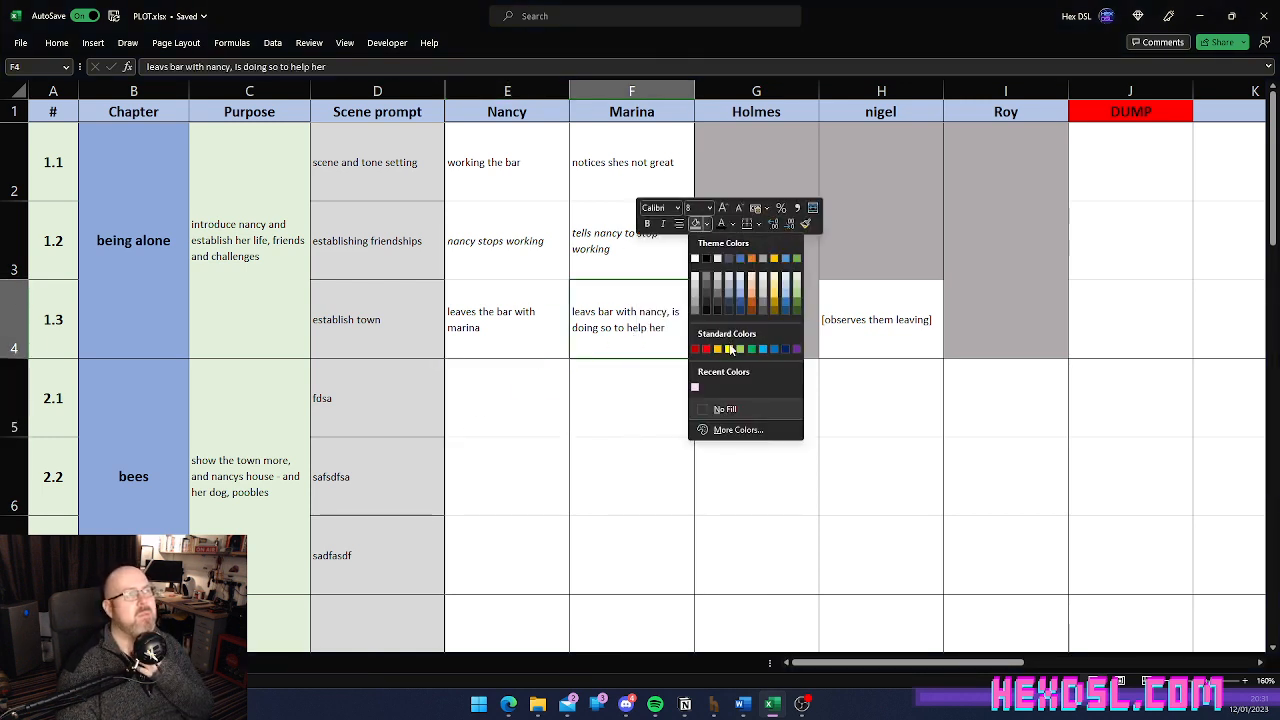
pyautogui.click(695, 348)
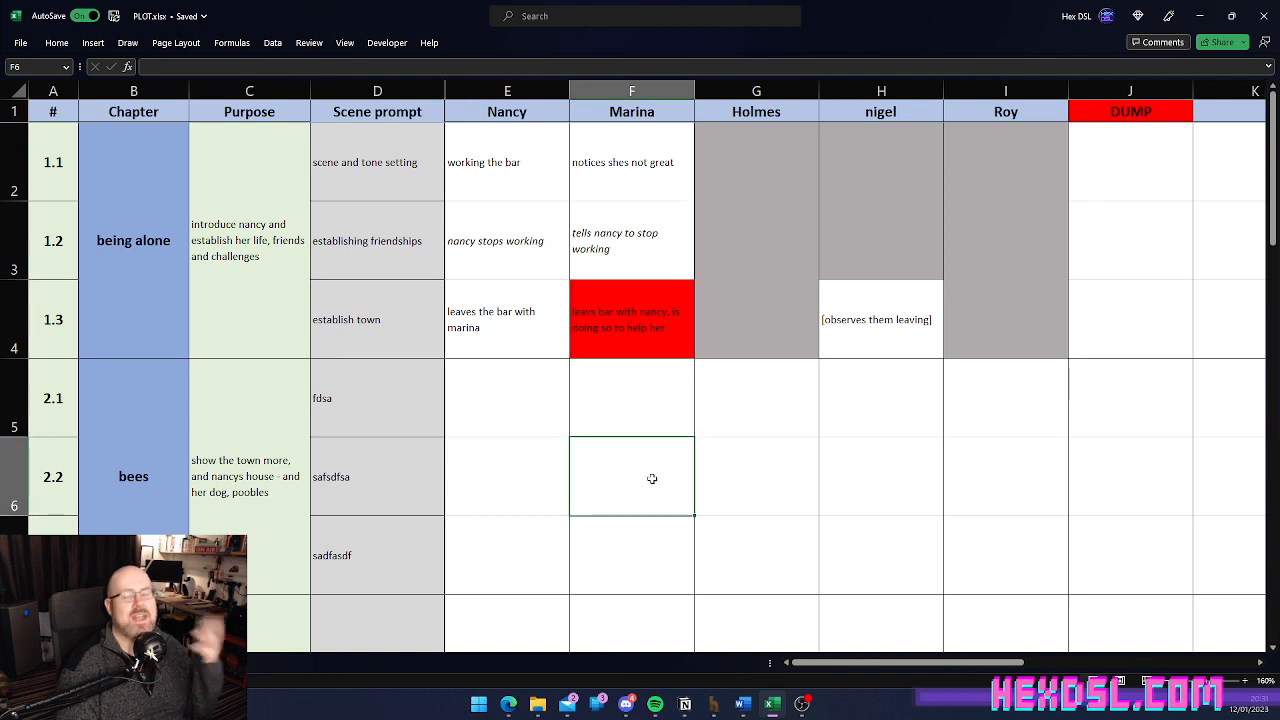
pyautogui.click(507, 319)
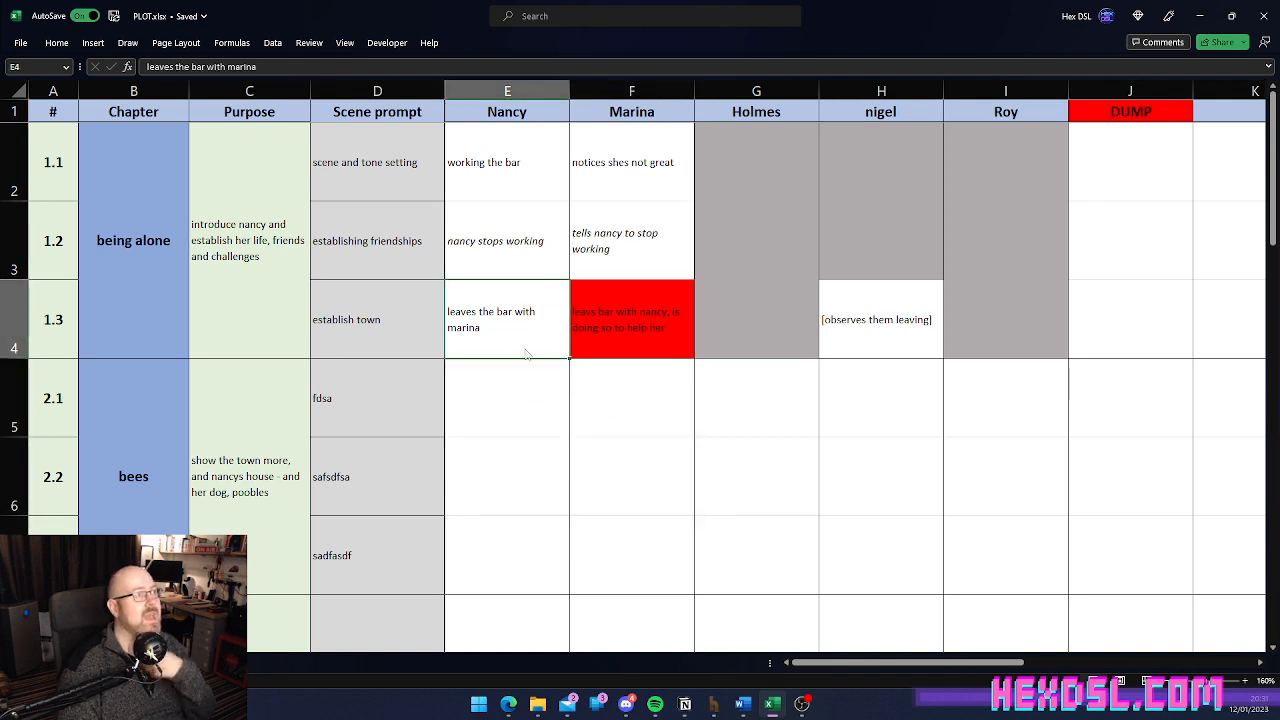
pyautogui.click(581, 223)
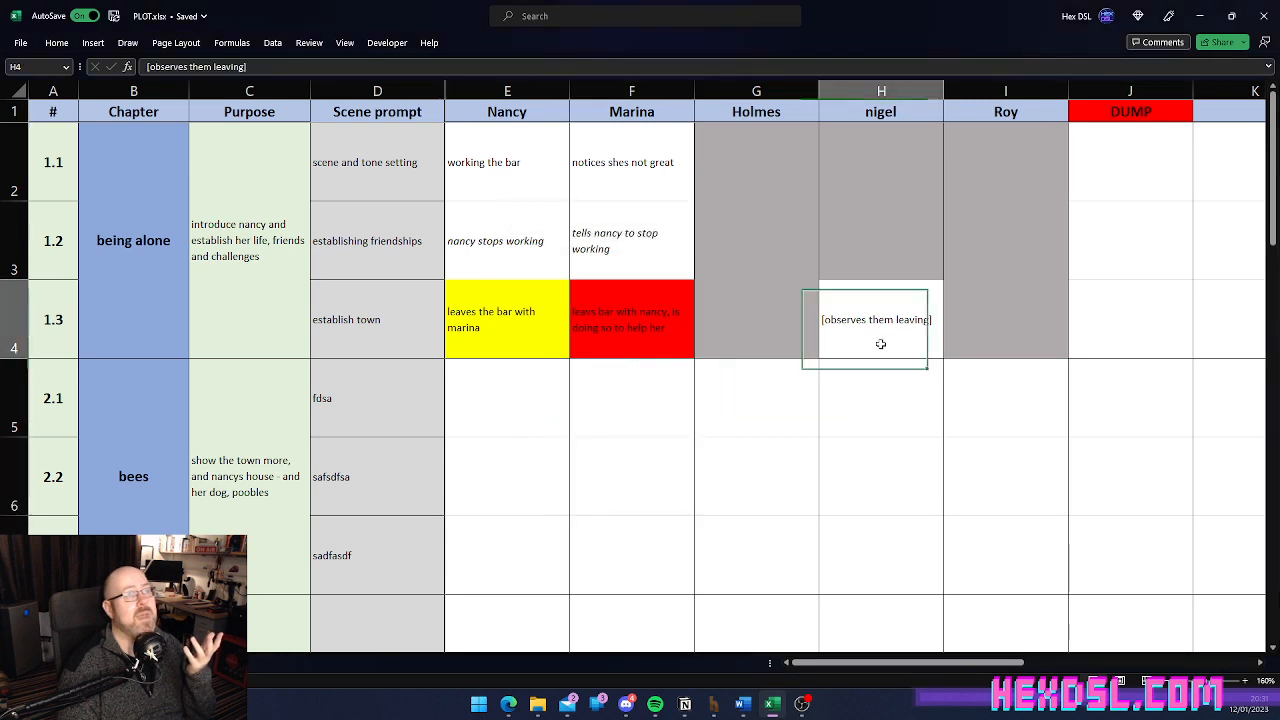
pyautogui.rightClick(876, 330)
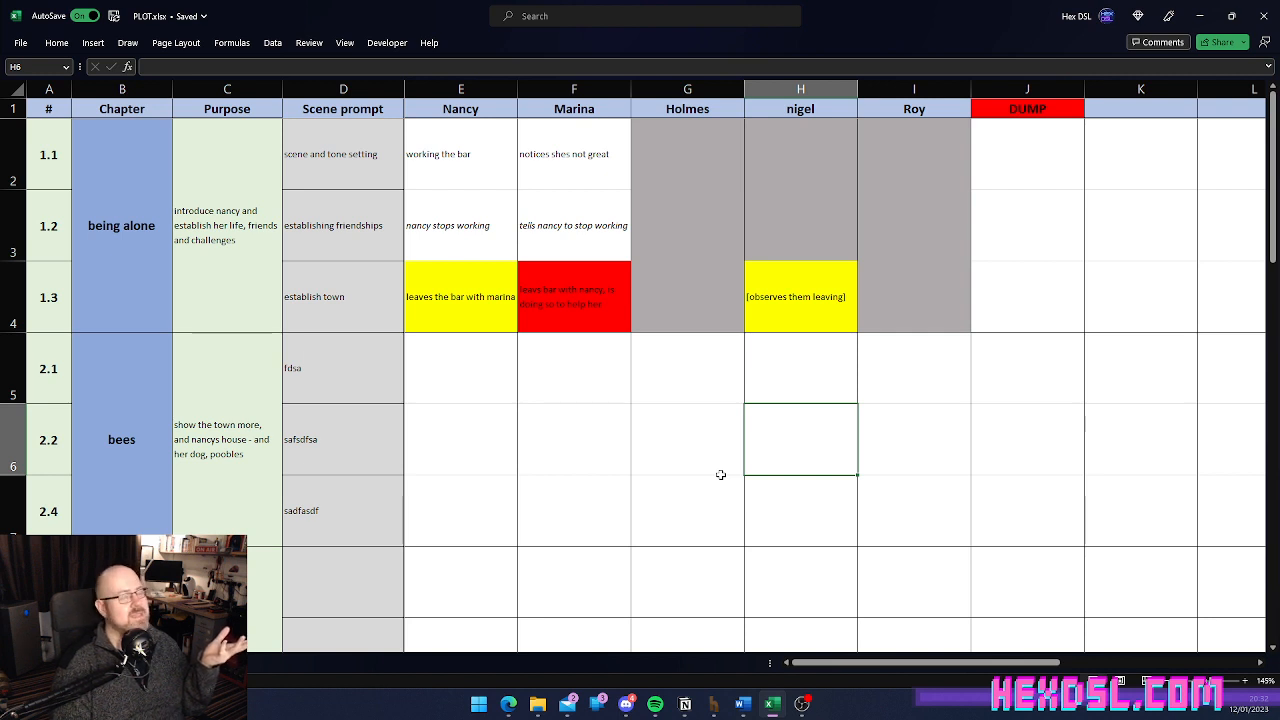
# Step: Extend Holmes's grey shading from chapter 1 down column G through row 10
pyautogui.click(687, 296)
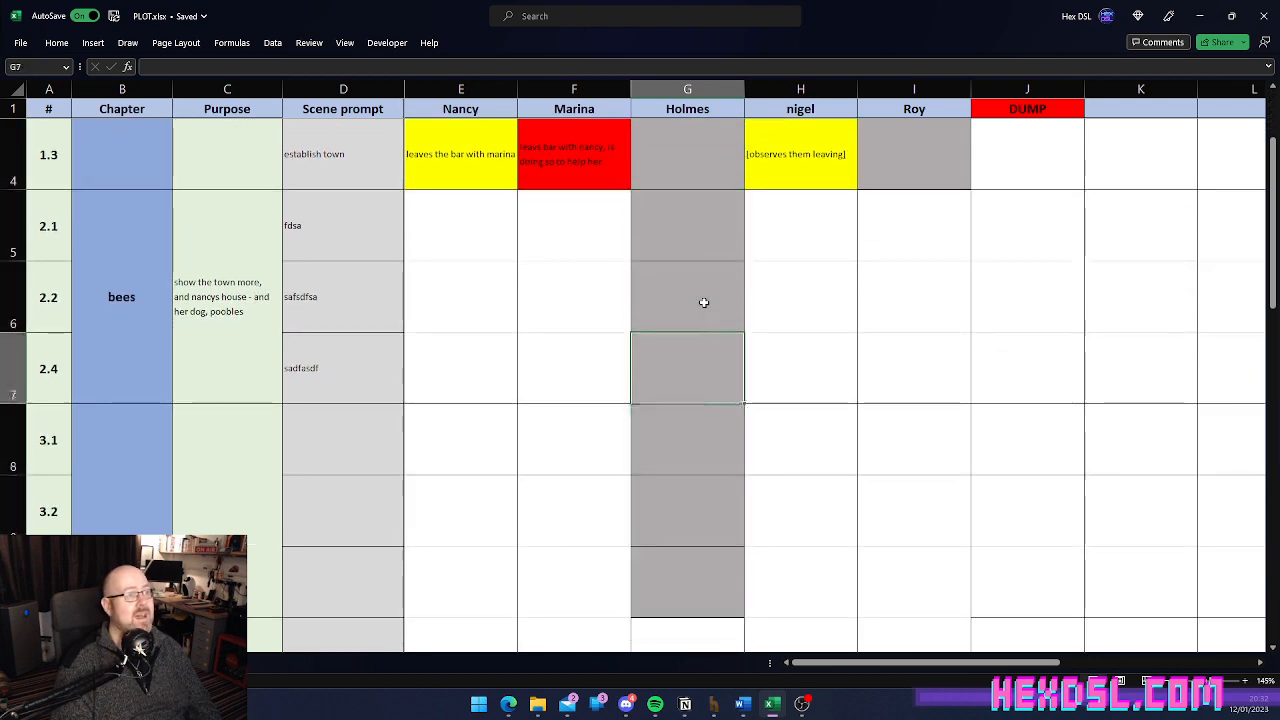
pyautogui.scroll(-3)
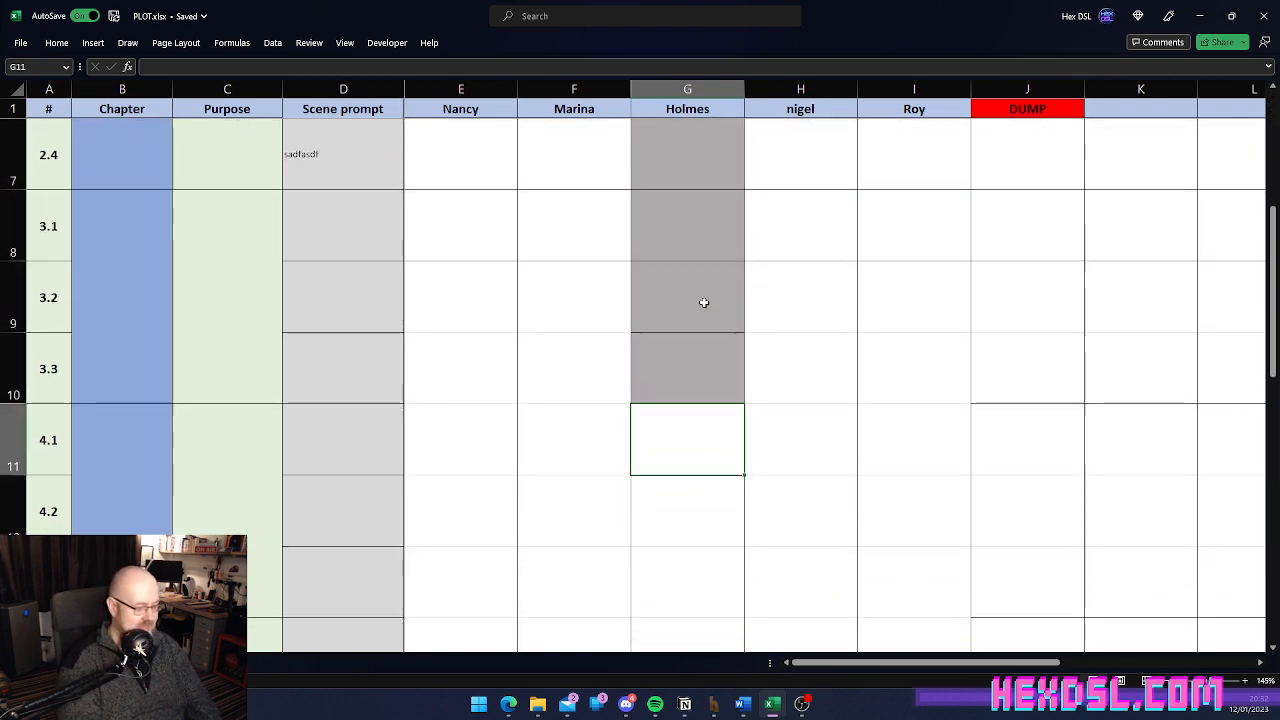
pyautogui.scroll(3)
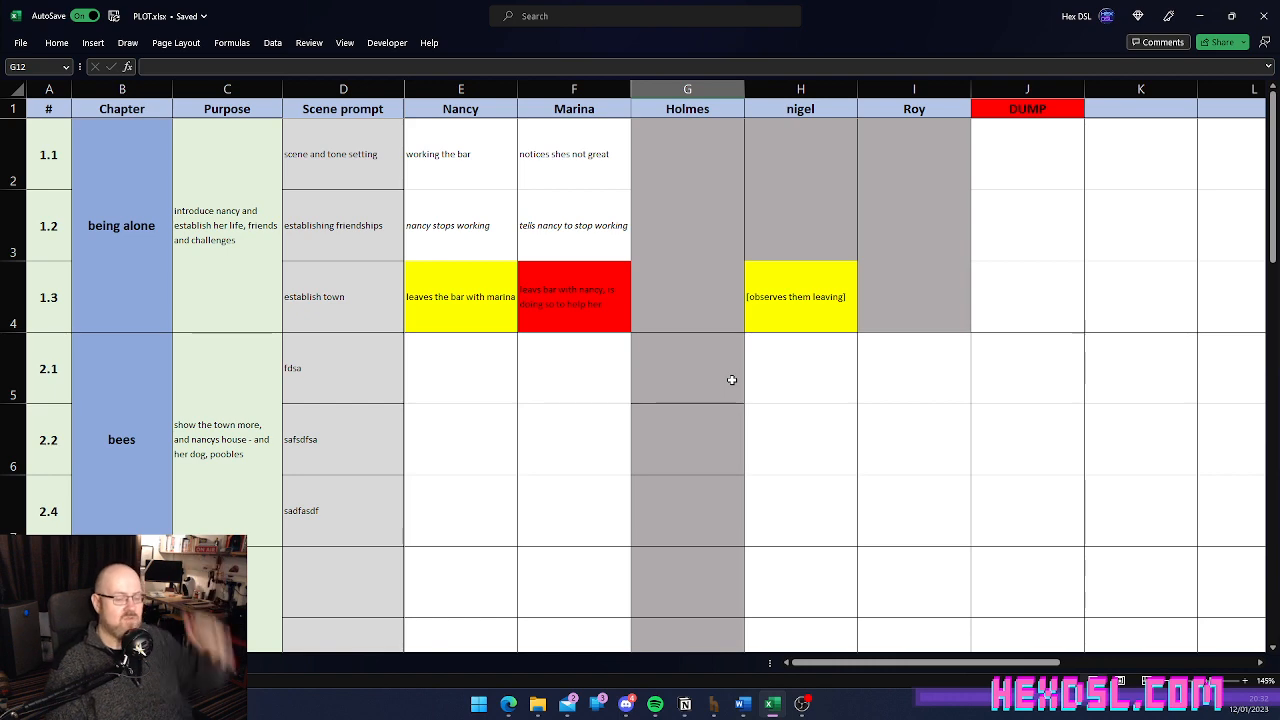
pyautogui.moveTo(804, 603)
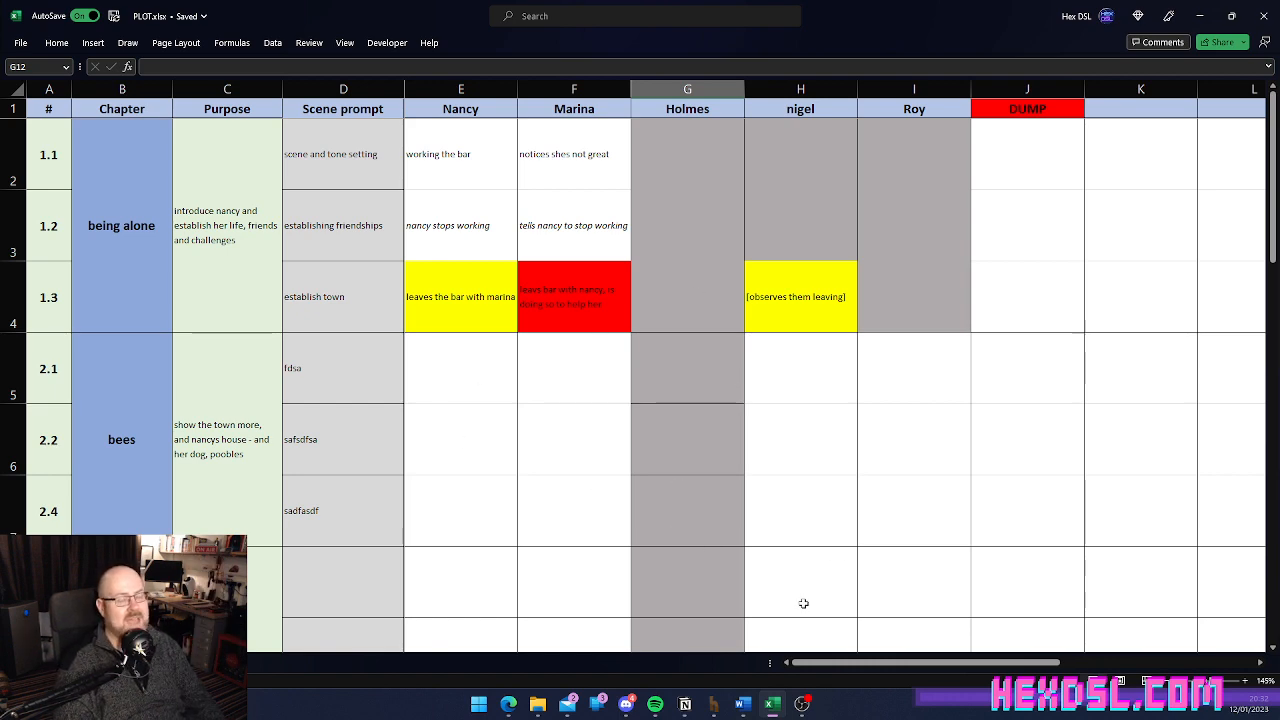
pyautogui.scroll(-3)
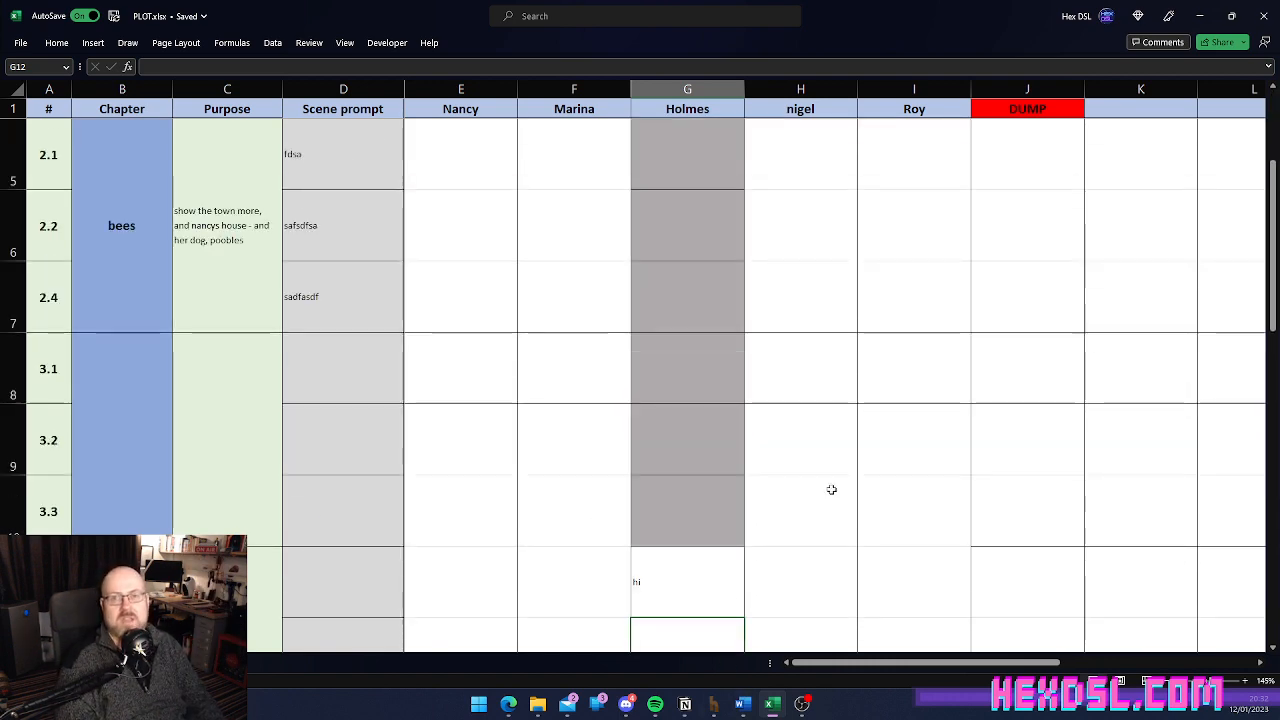
pyautogui.scroll(-3)
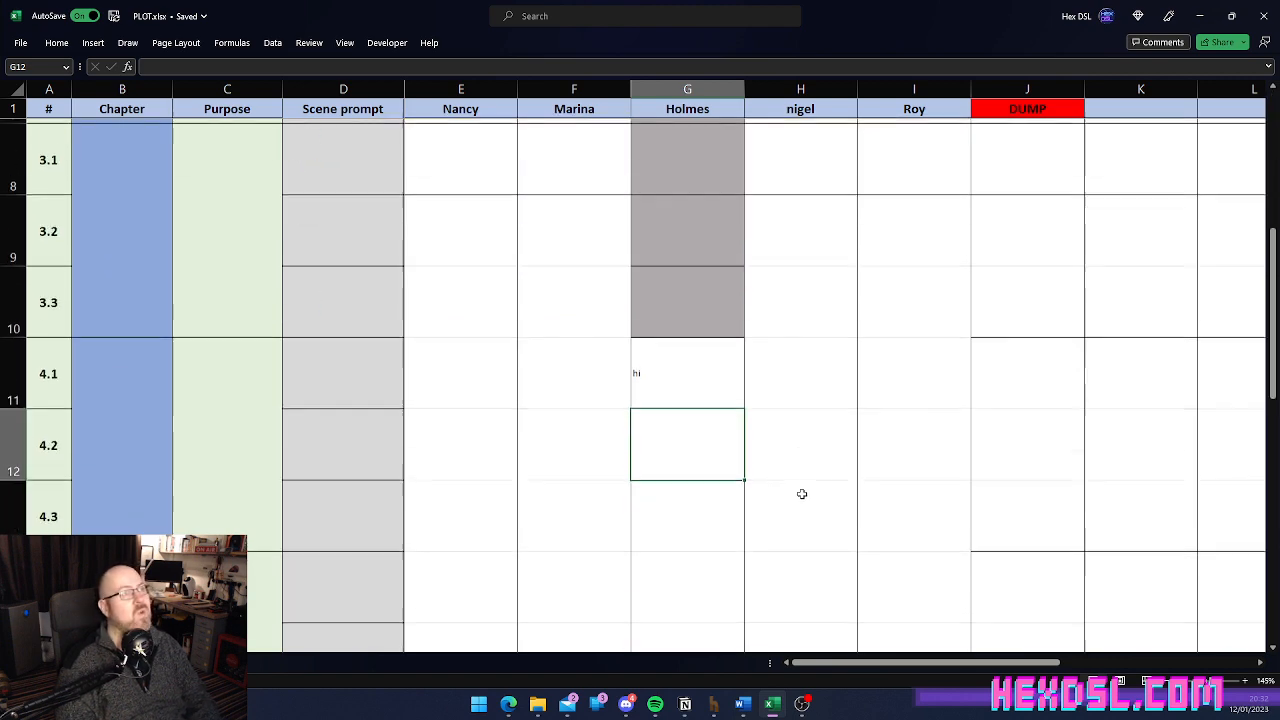
pyautogui.scroll(3)
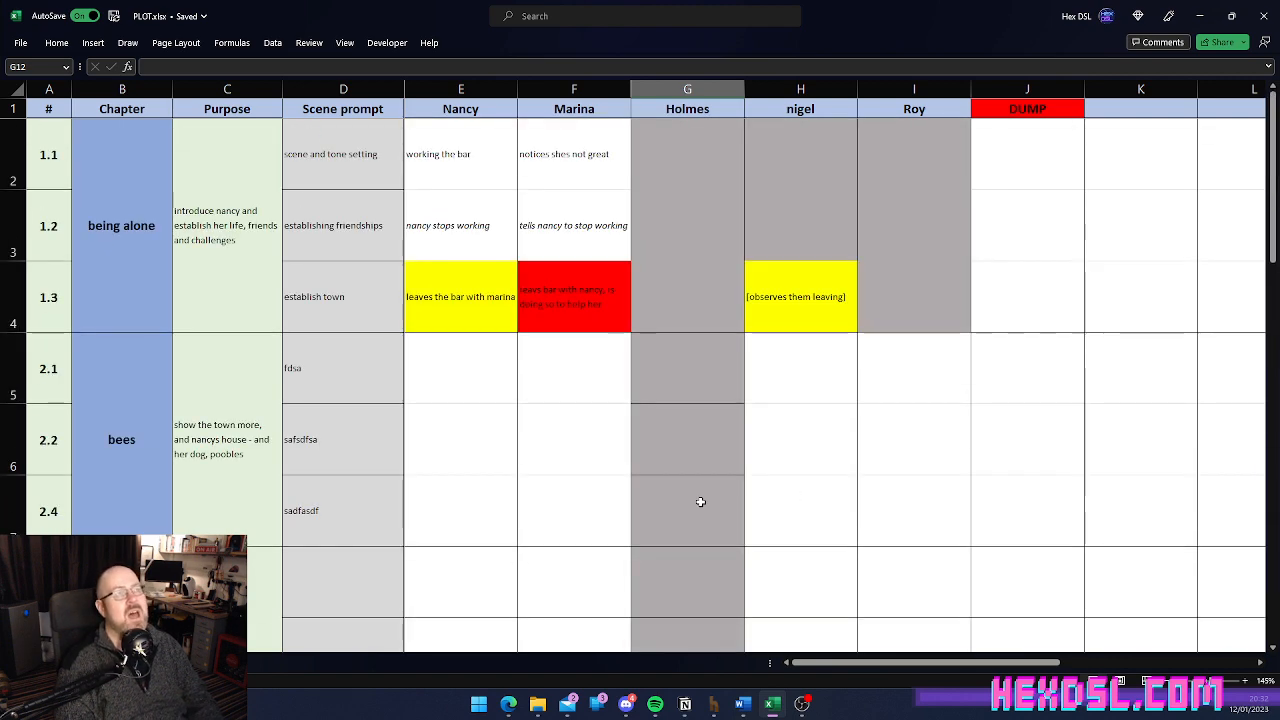
pyautogui.click(687, 190)
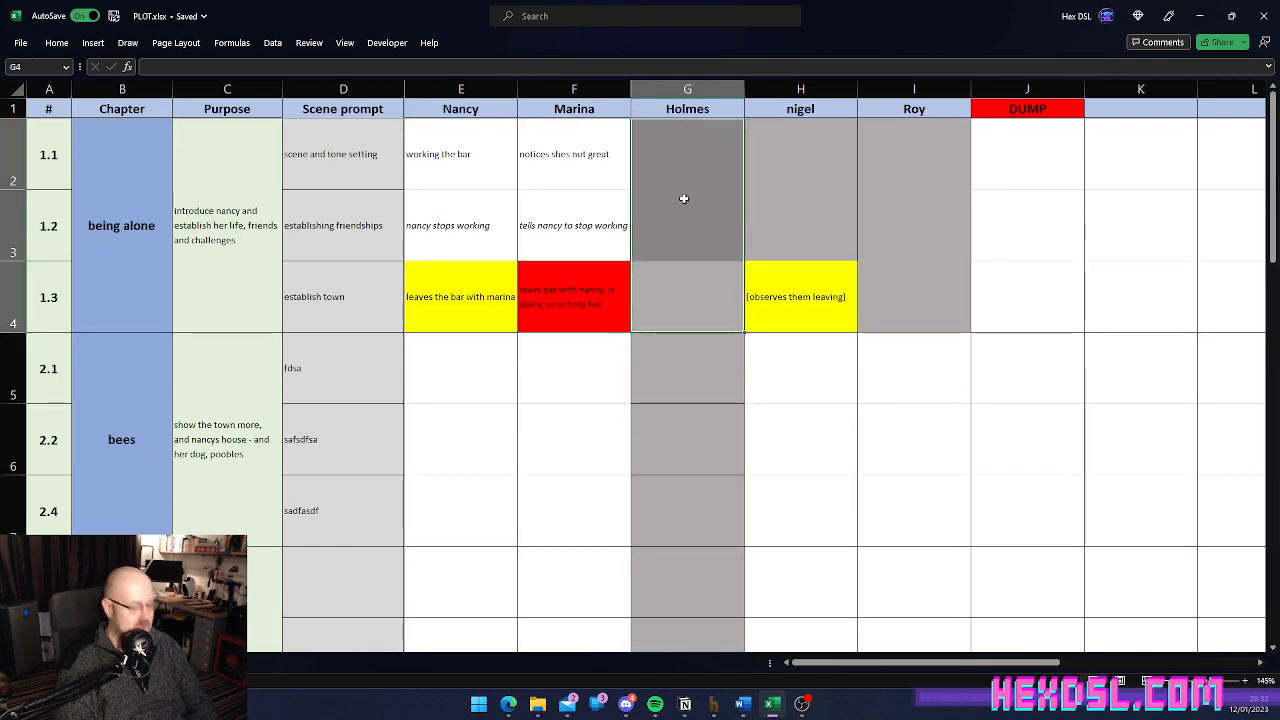
pyautogui.click(687, 375)
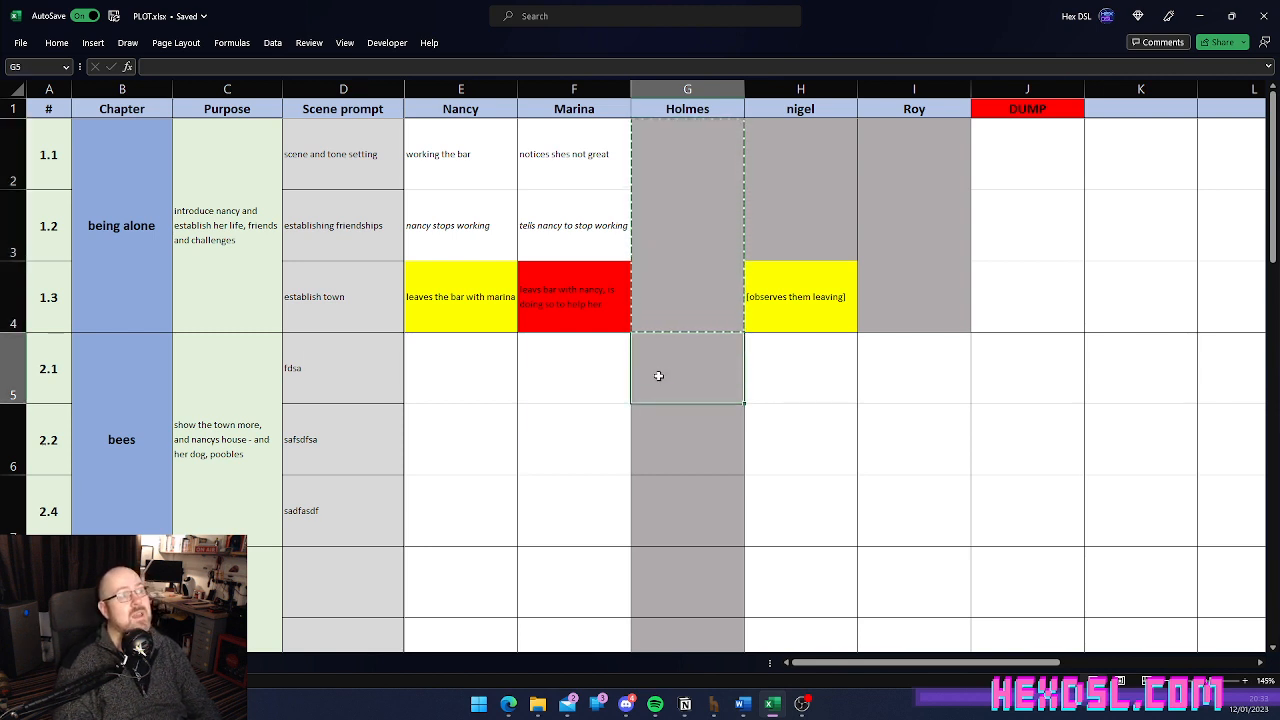
pyautogui.click(687, 511)
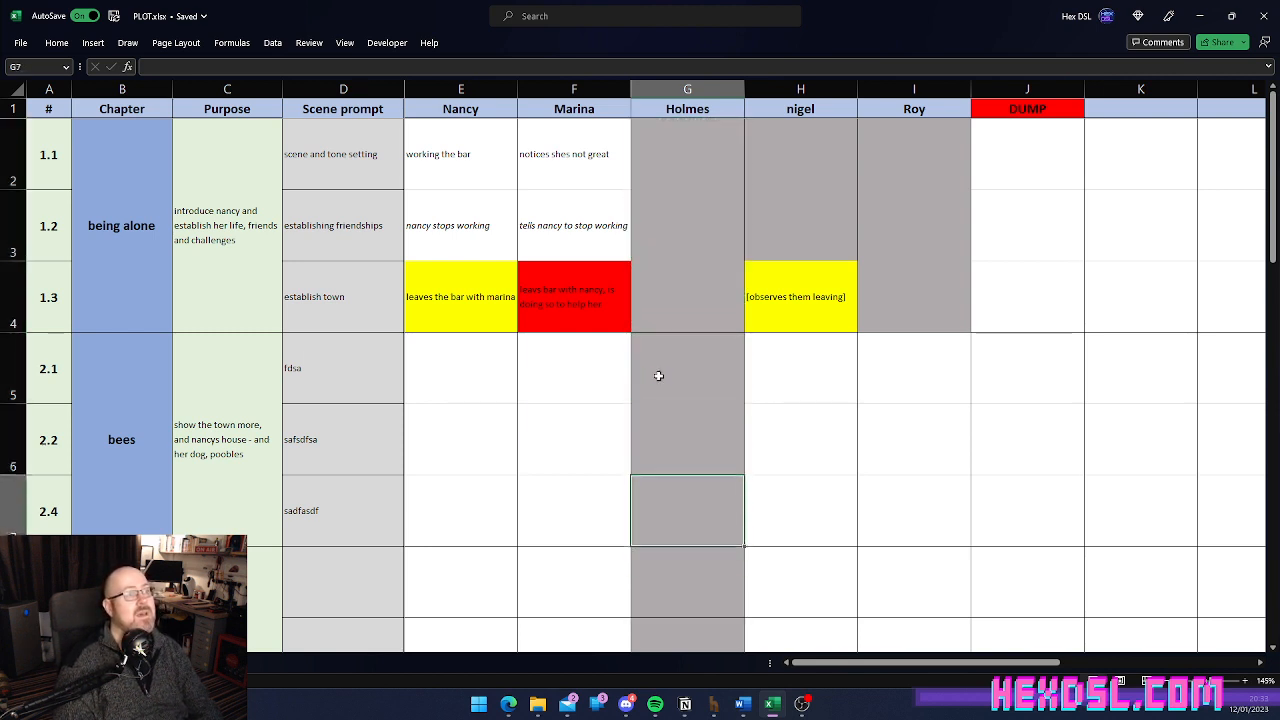
pyautogui.click(687, 108)
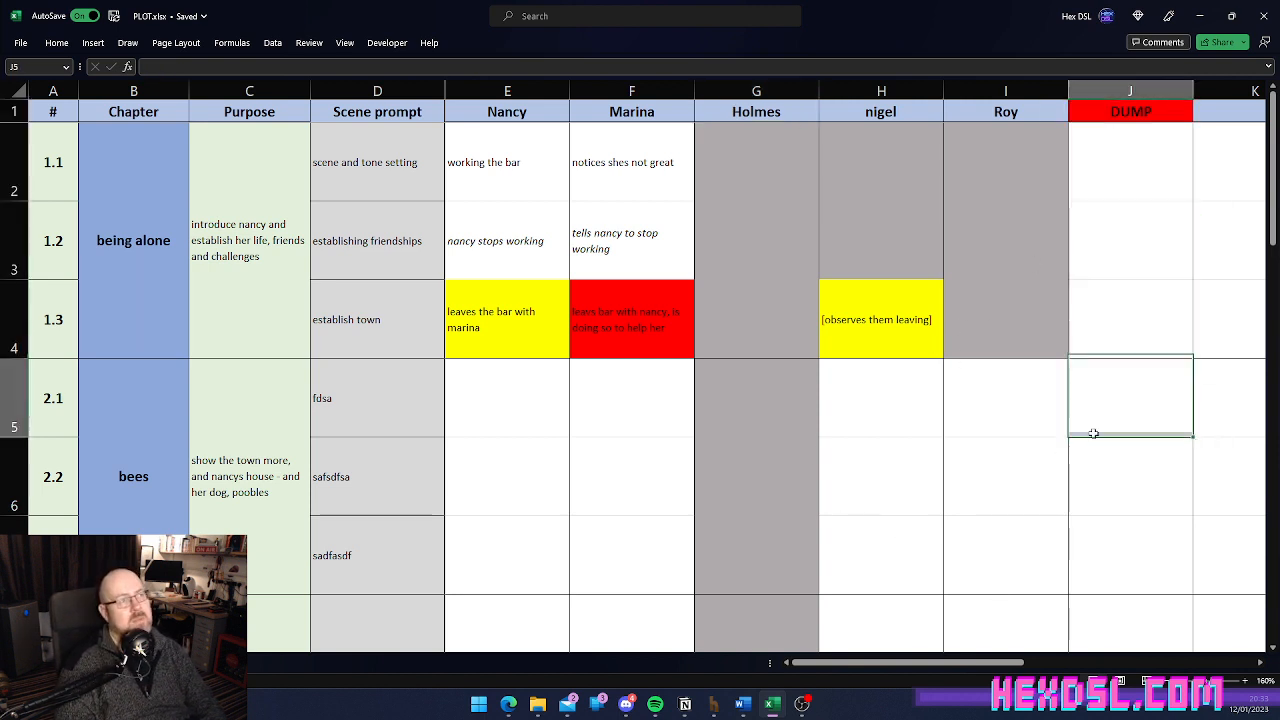
# Step: Move the [observes them leaving] note into Marina's scene 1.3 cell, replacing its contents
pyautogui.click(880, 319)
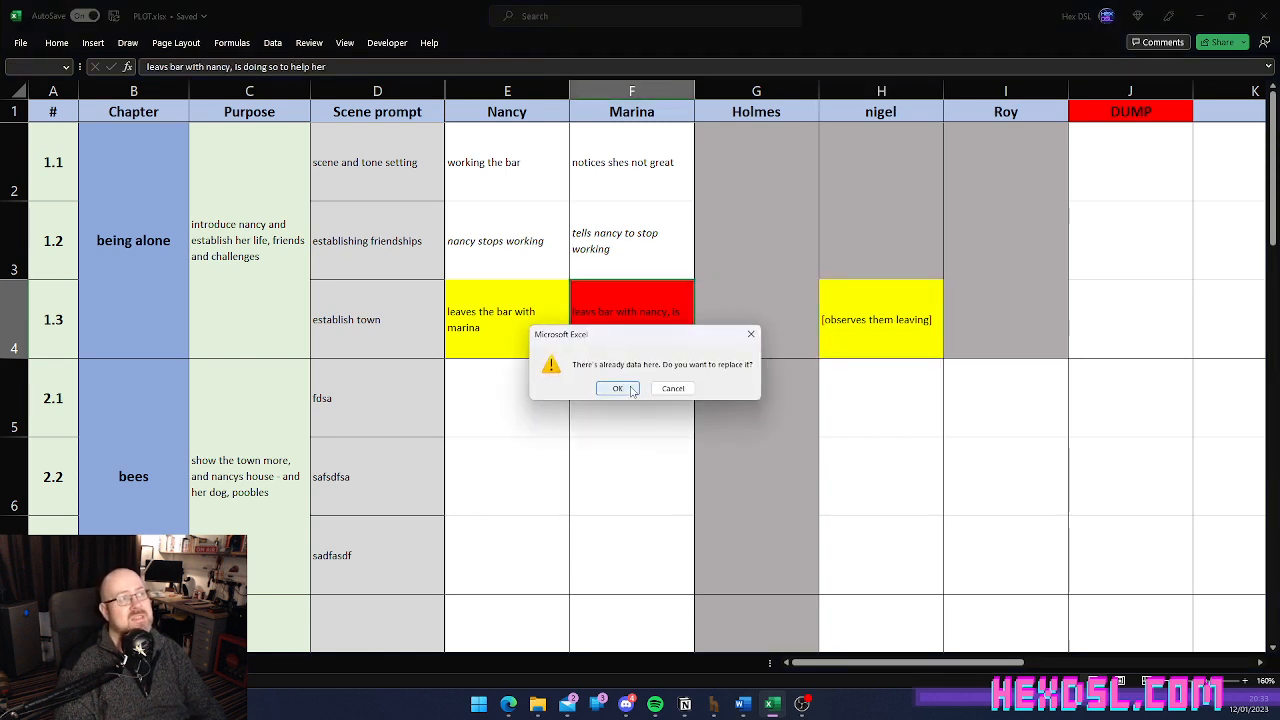
pyautogui.click(617, 388)
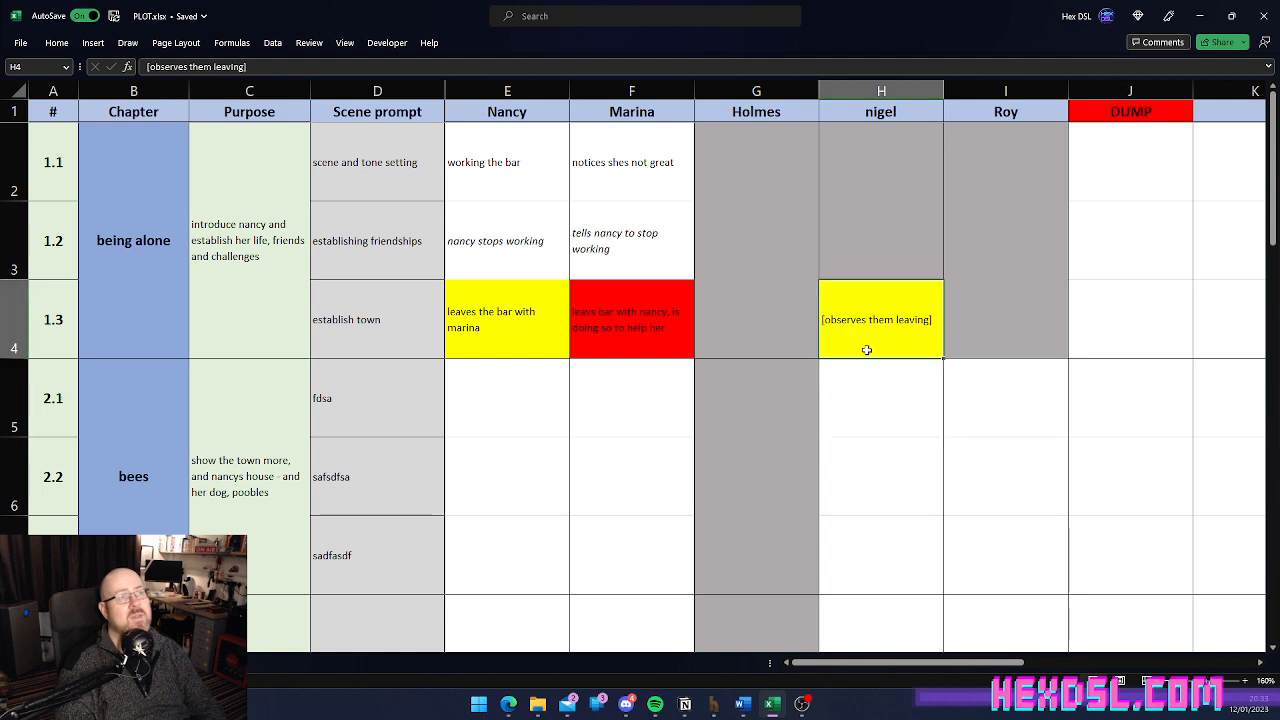
pyautogui.moveTo(671, 404)
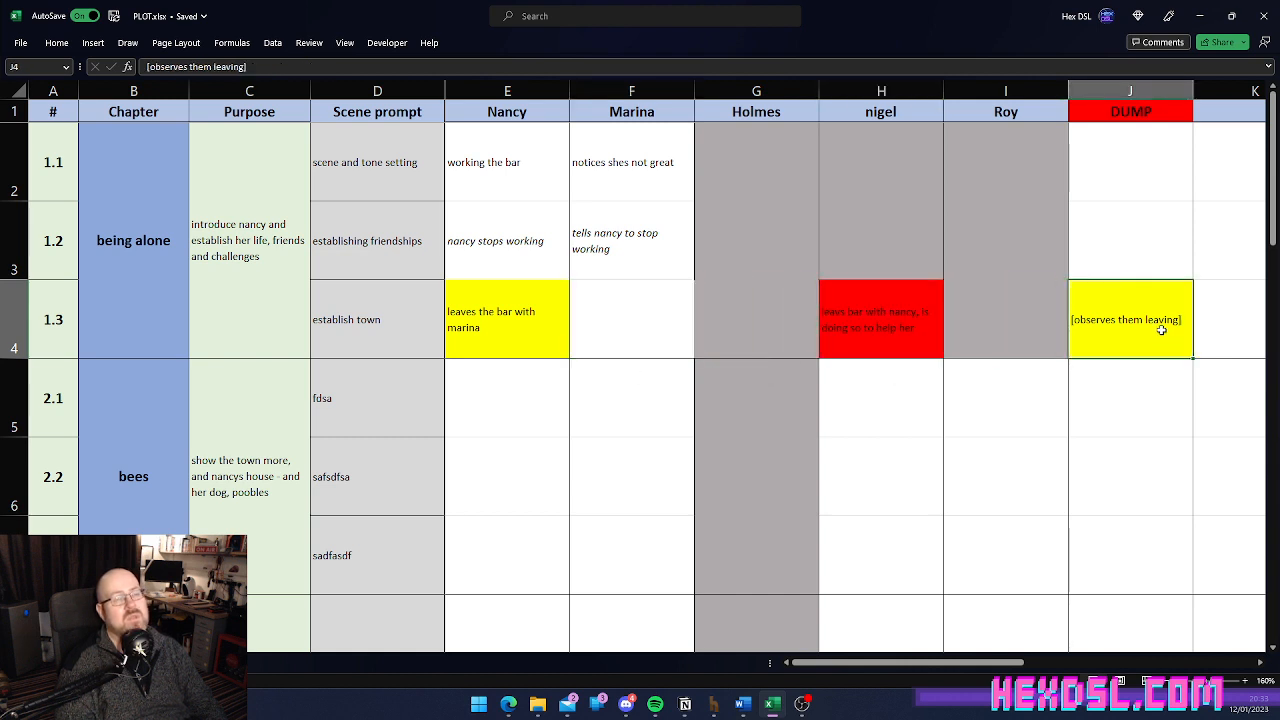
pyautogui.click(631, 318)
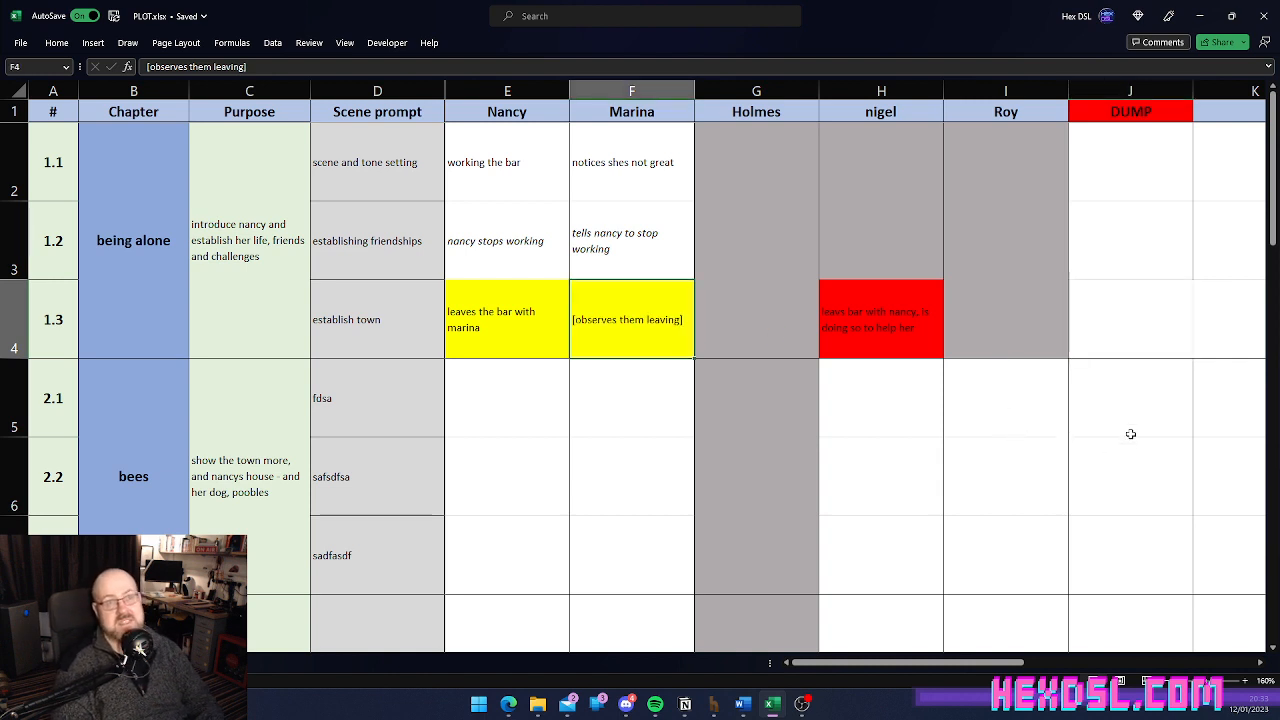
pyautogui.click(1228, 240)
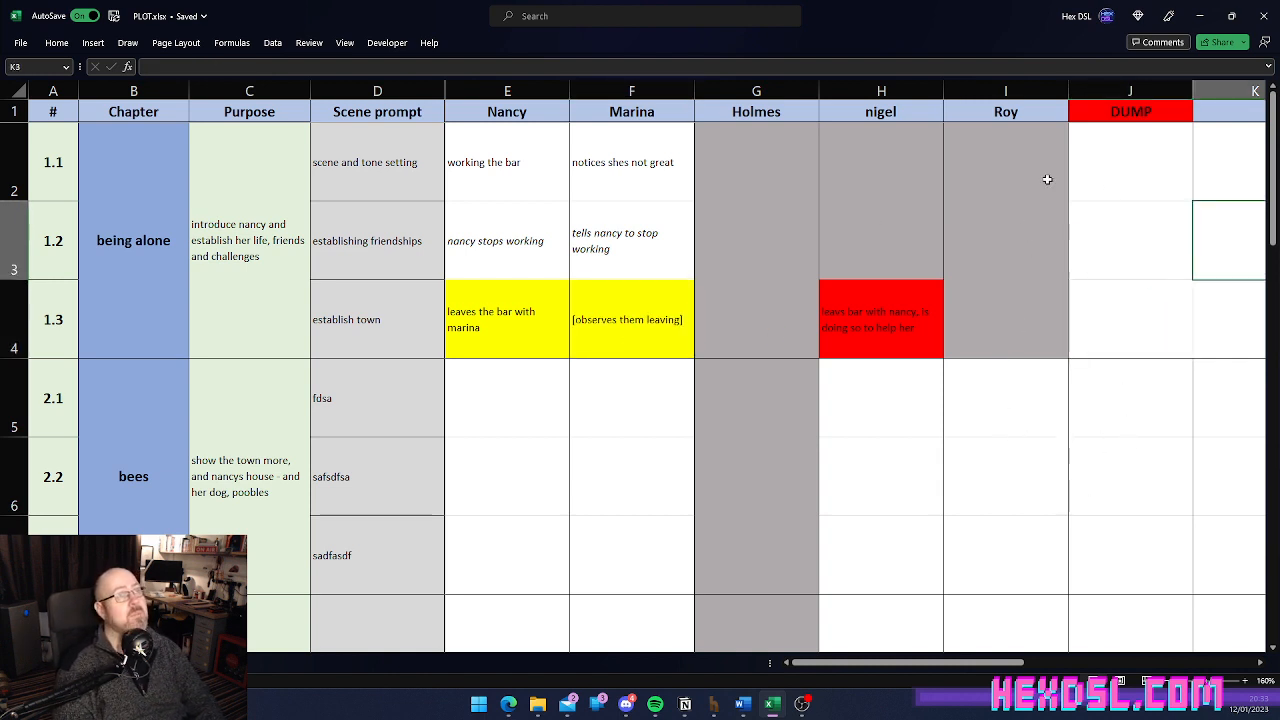
# Step: Cut the Roy column and insert it after Marina, ahead of Holmes and nigel
pyautogui.rightClick(1005, 111)
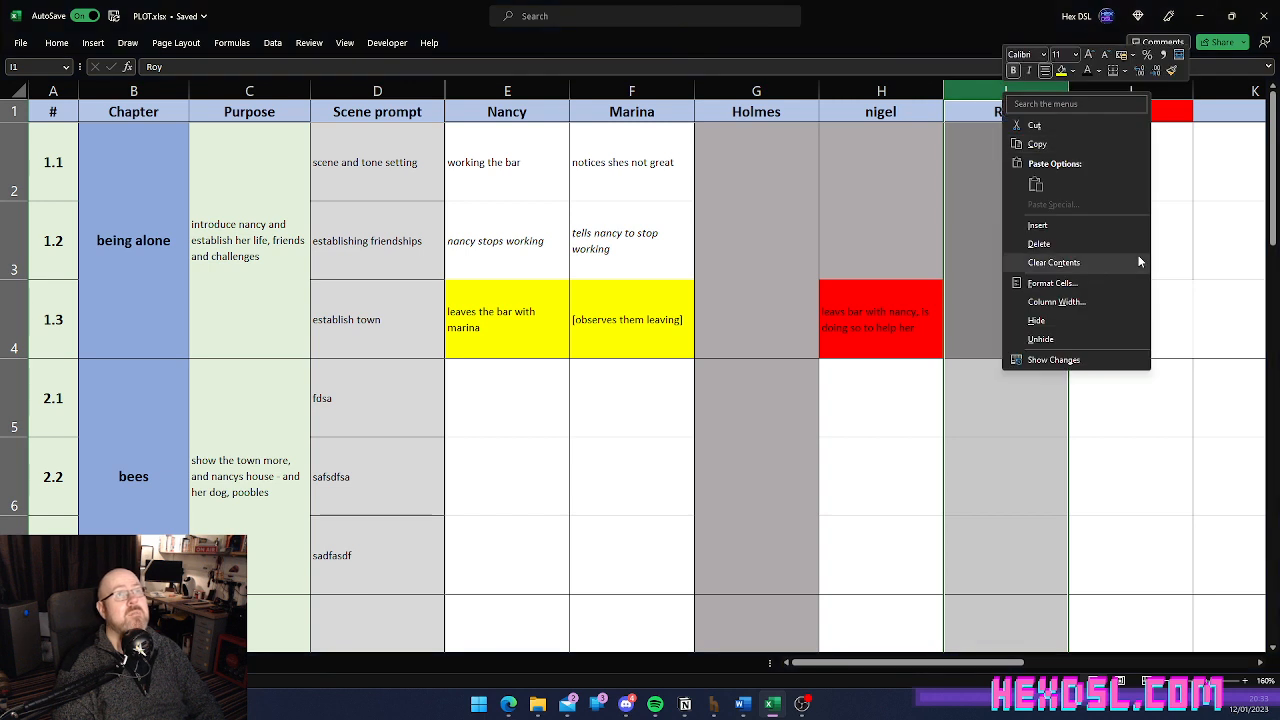
pyautogui.moveTo(1078, 243)
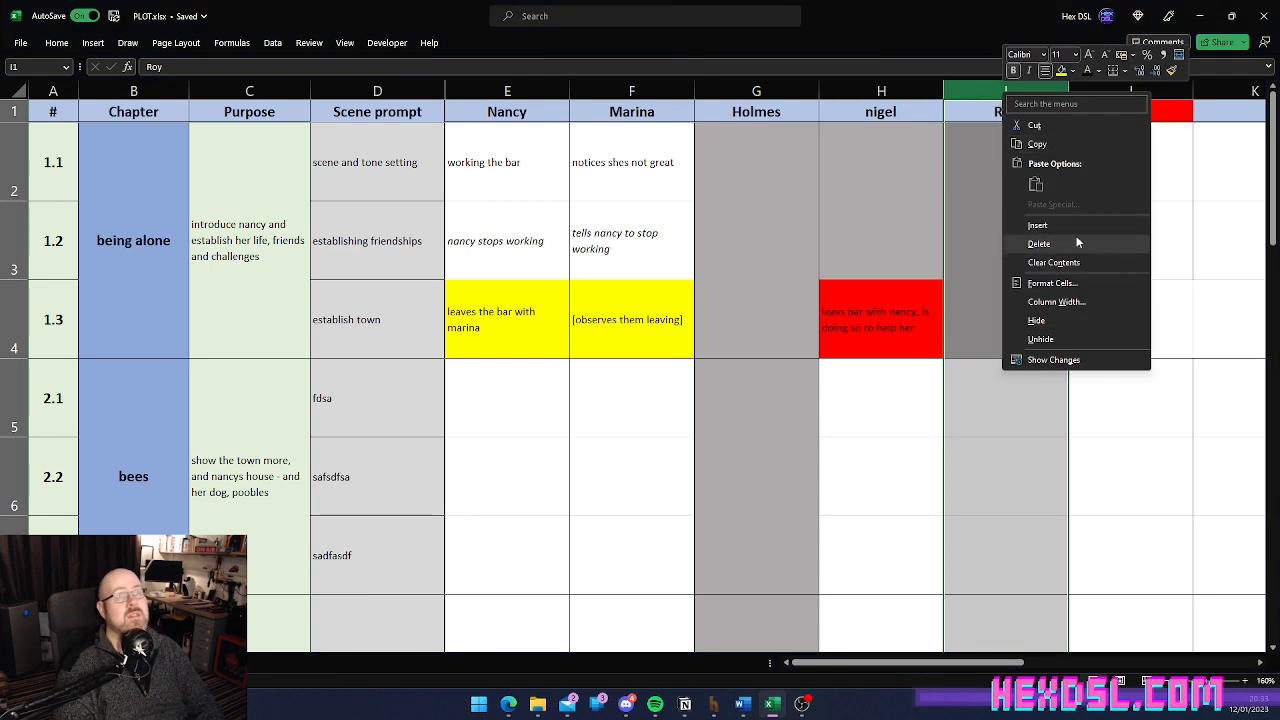
pyautogui.moveTo(1038, 143)
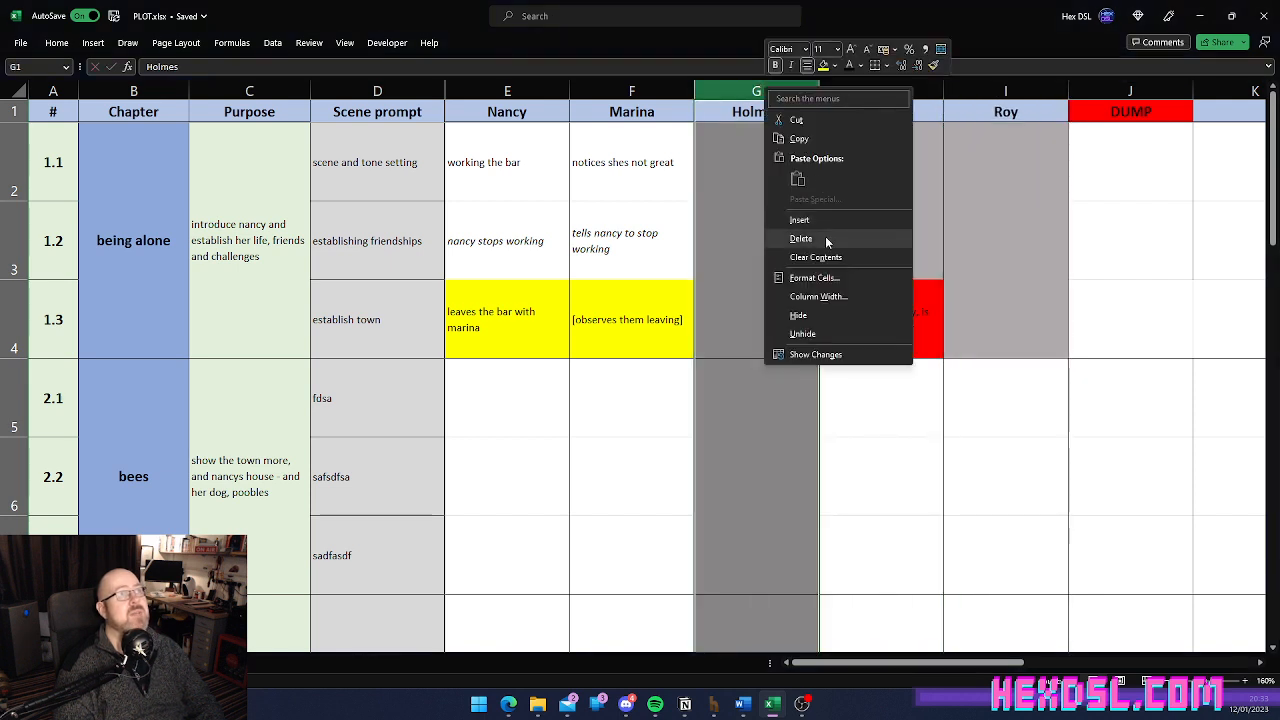
pyautogui.moveTo(1031, 251)
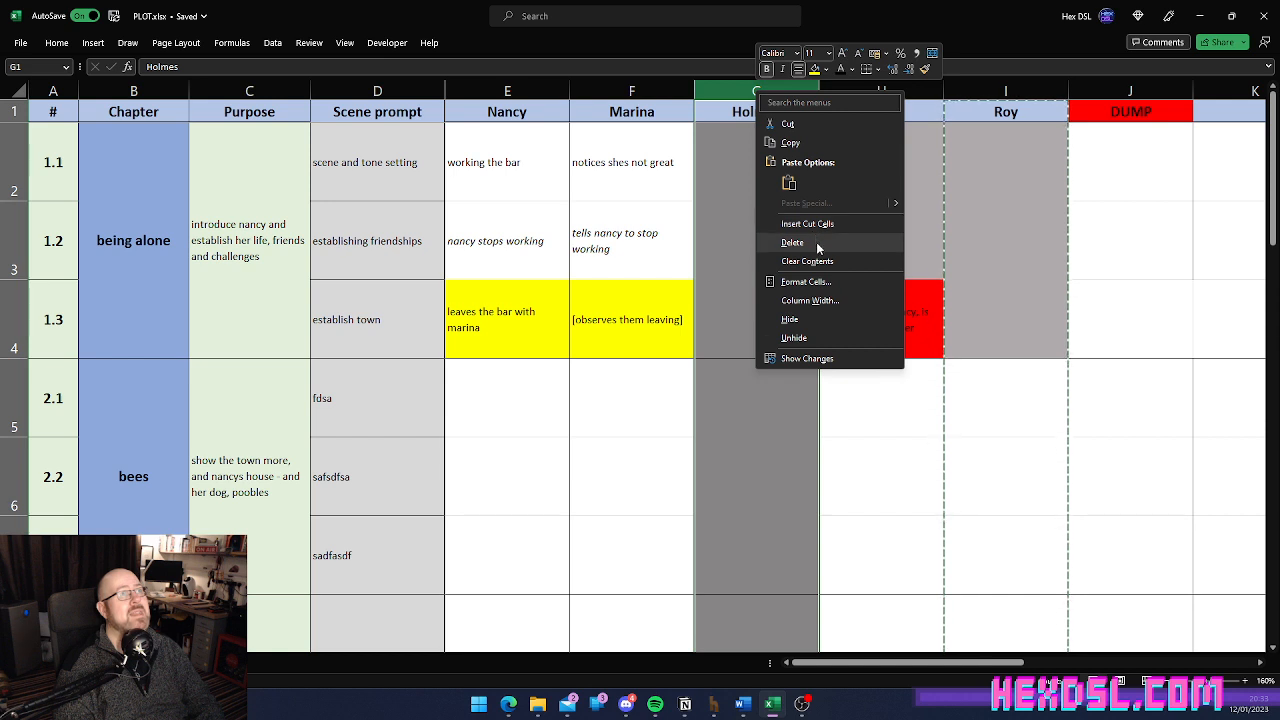
pyautogui.click(792, 242)
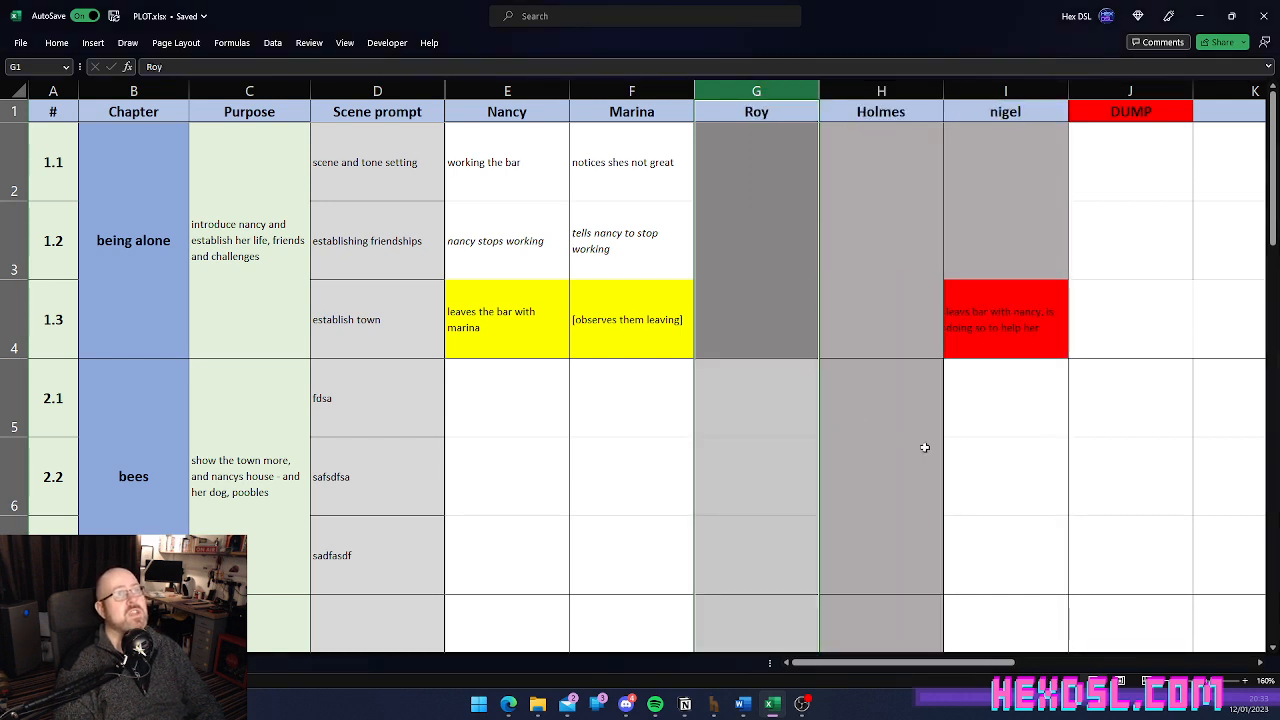
pyautogui.click(880, 476)
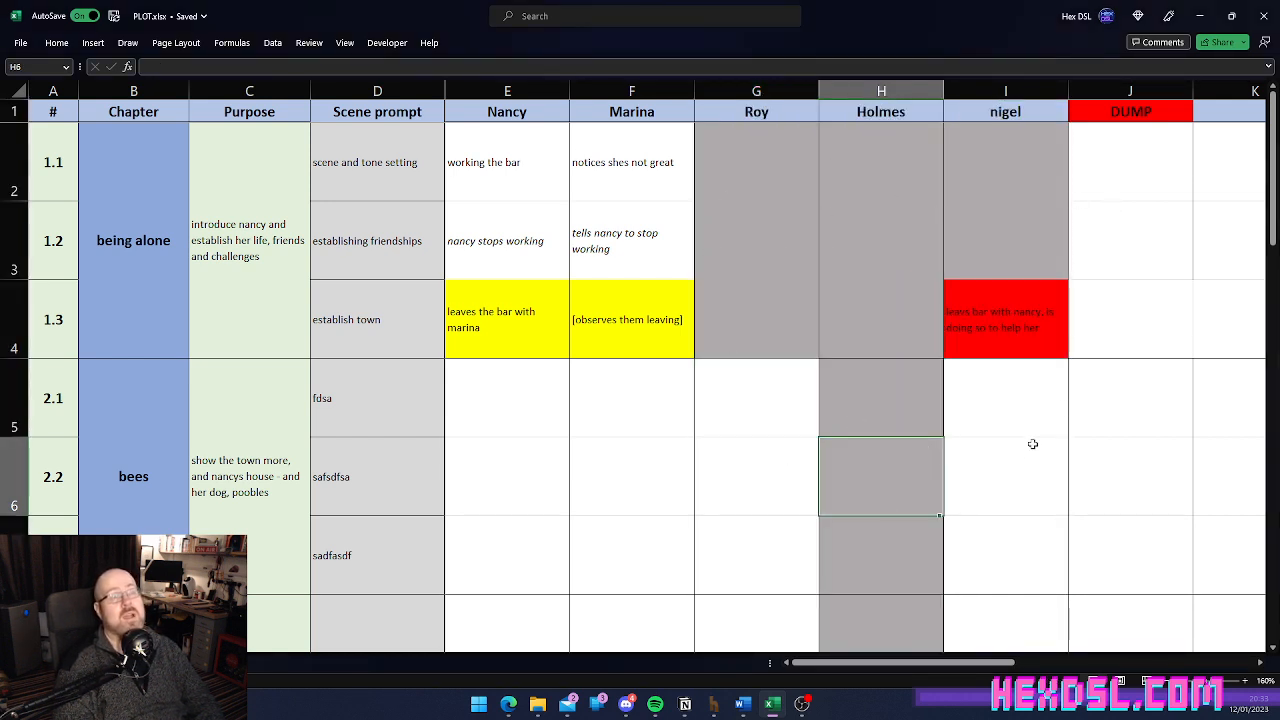
pyautogui.click(1225, 398)
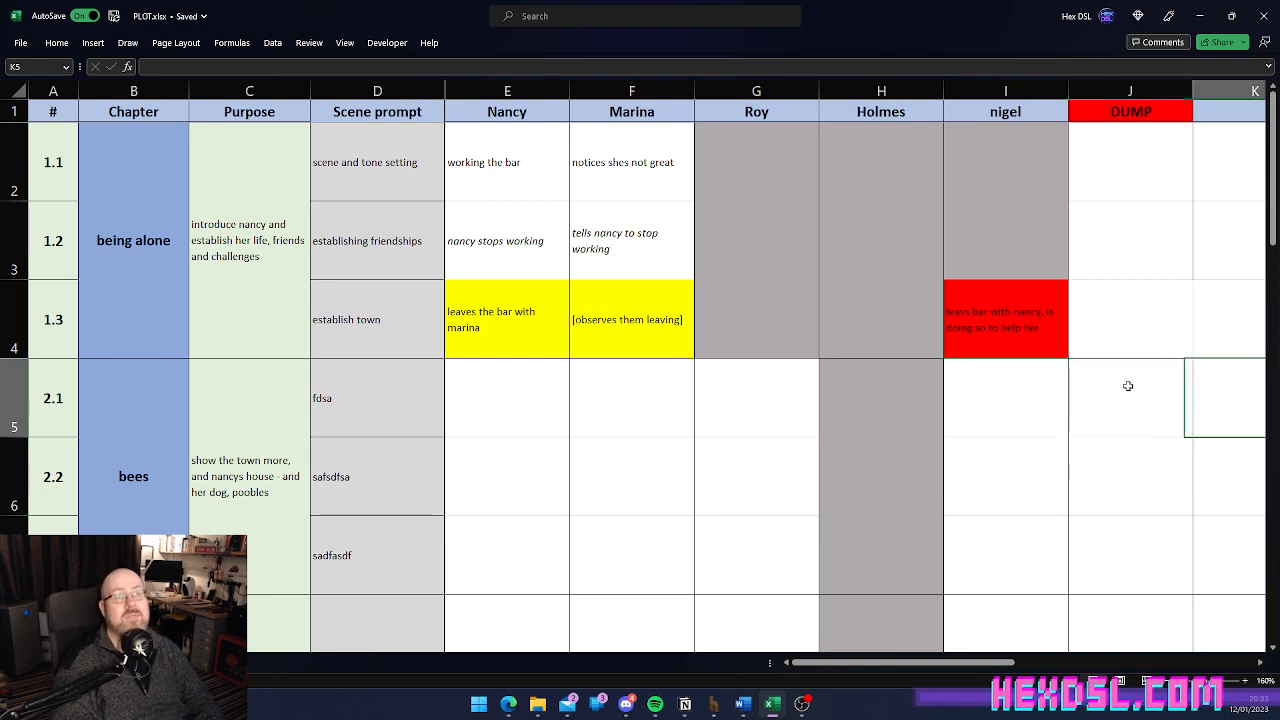
pyautogui.hscroll(3)
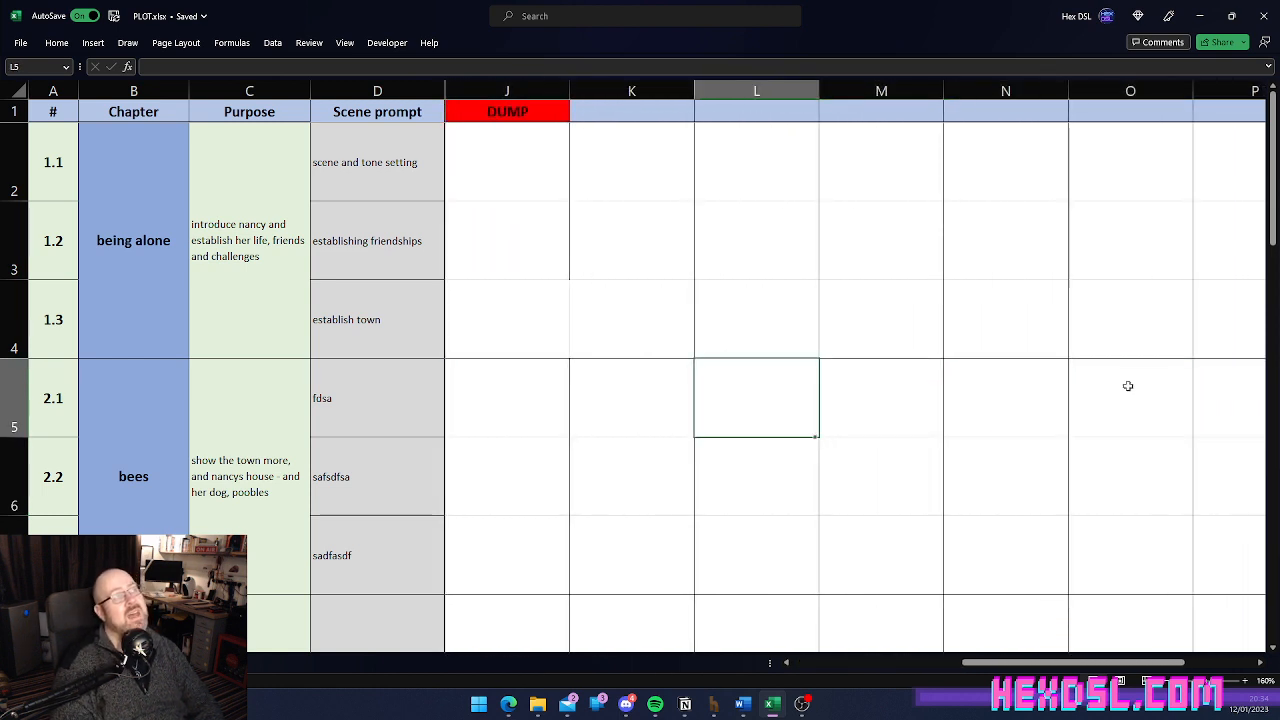
pyautogui.click(1005, 398)
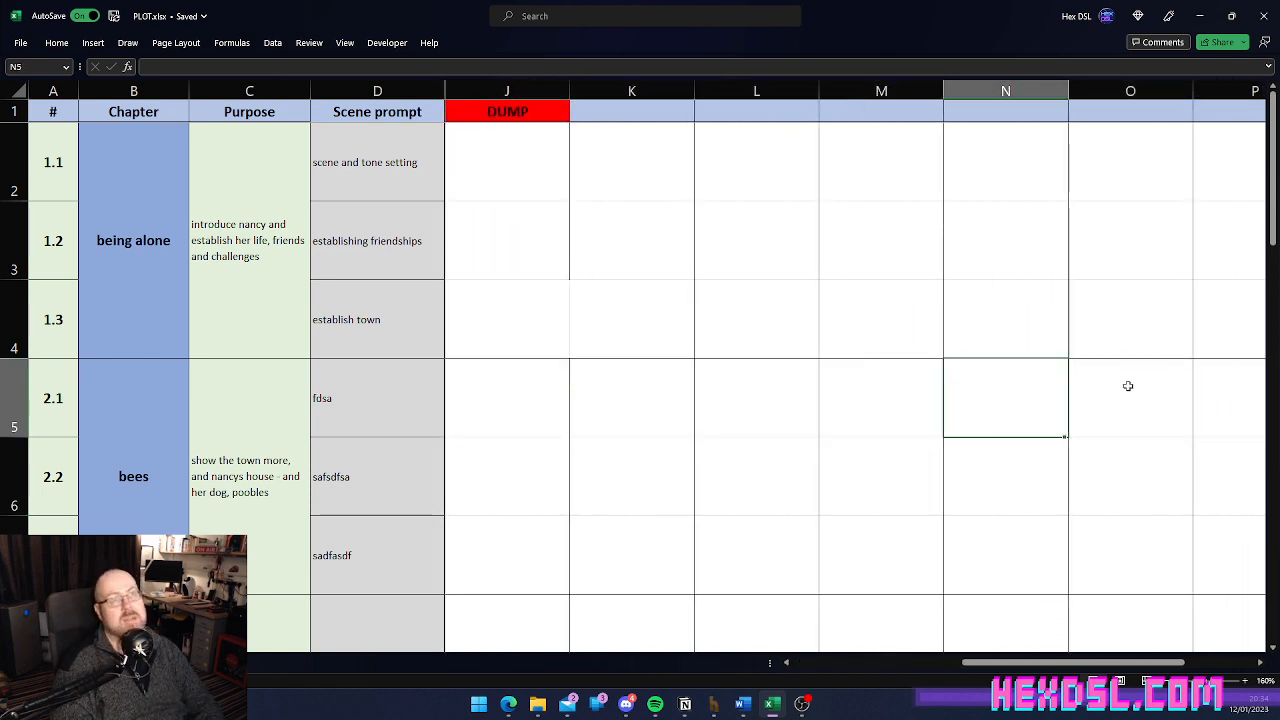
pyautogui.hscroll(3)
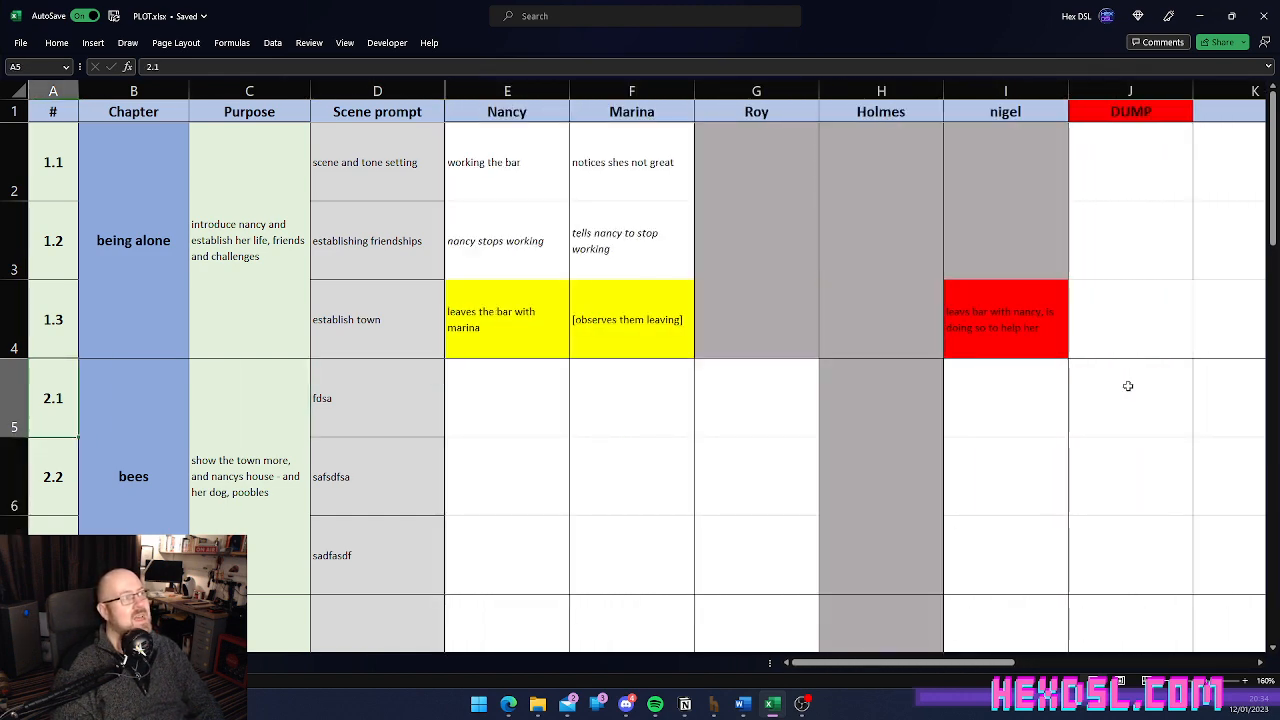
pyautogui.scroll(-3)
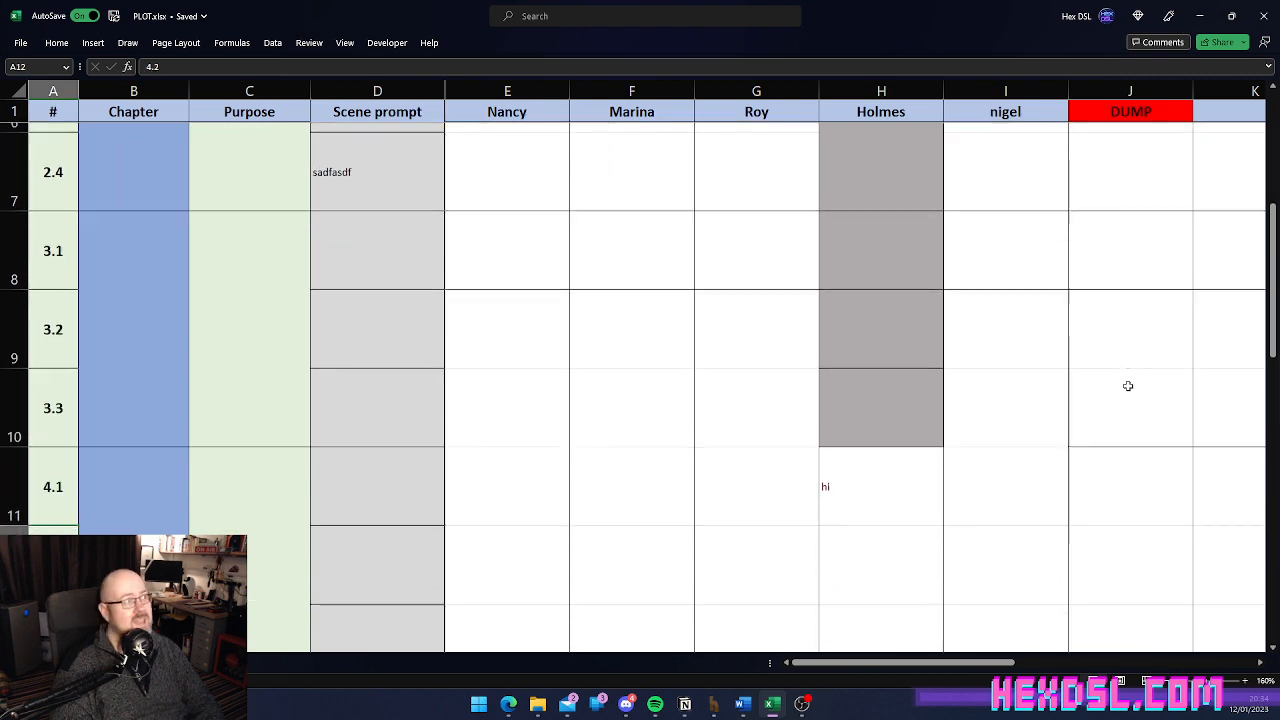
pyautogui.scroll(-3)
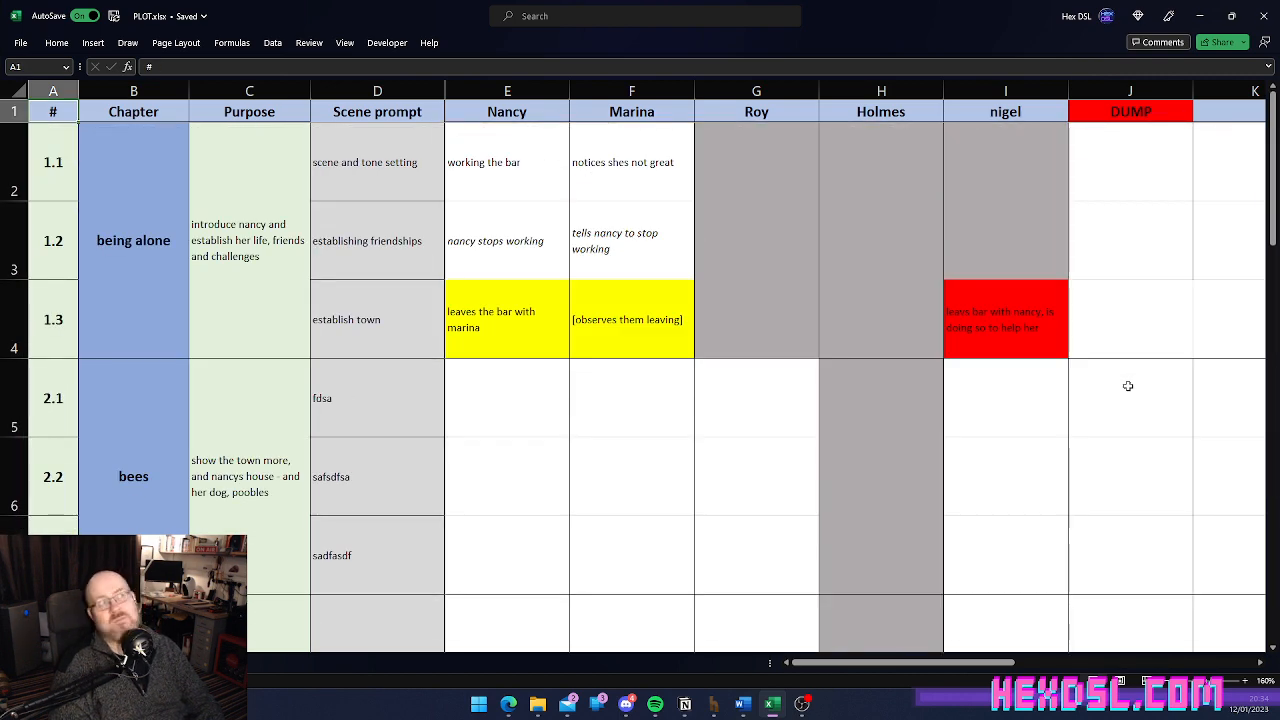
pyautogui.click(631, 397)
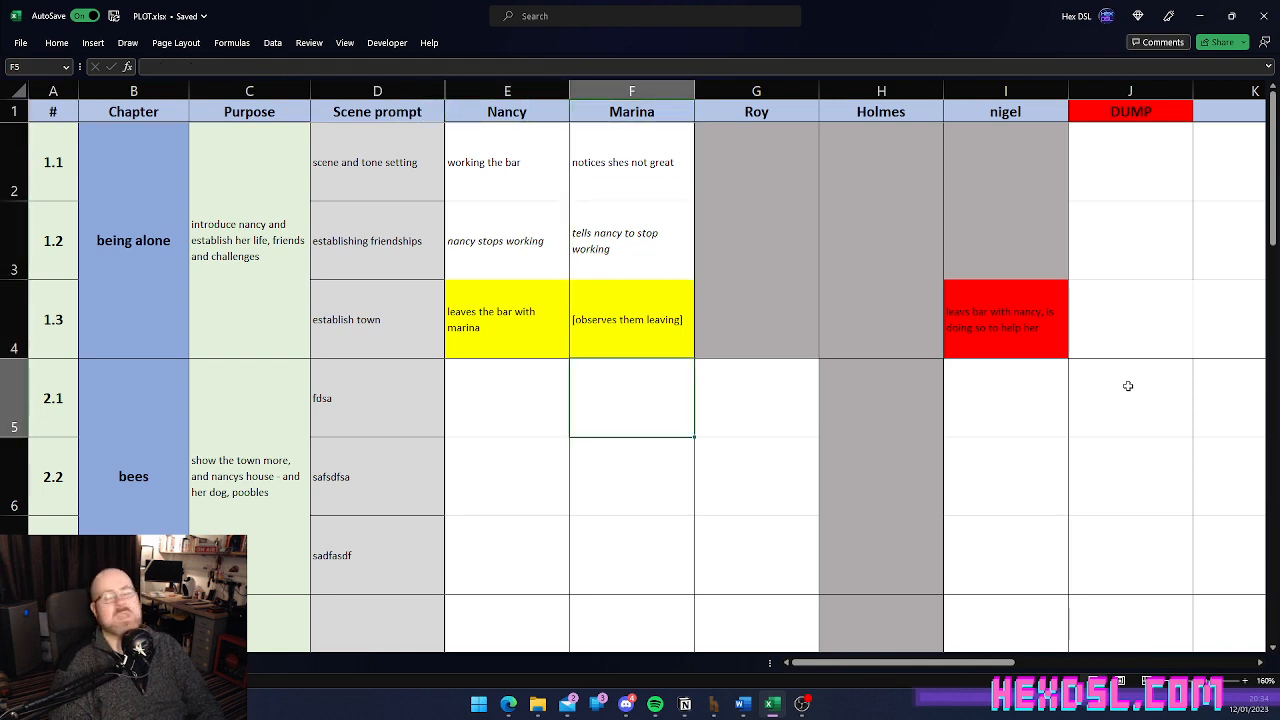
pyautogui.click(631, 476)
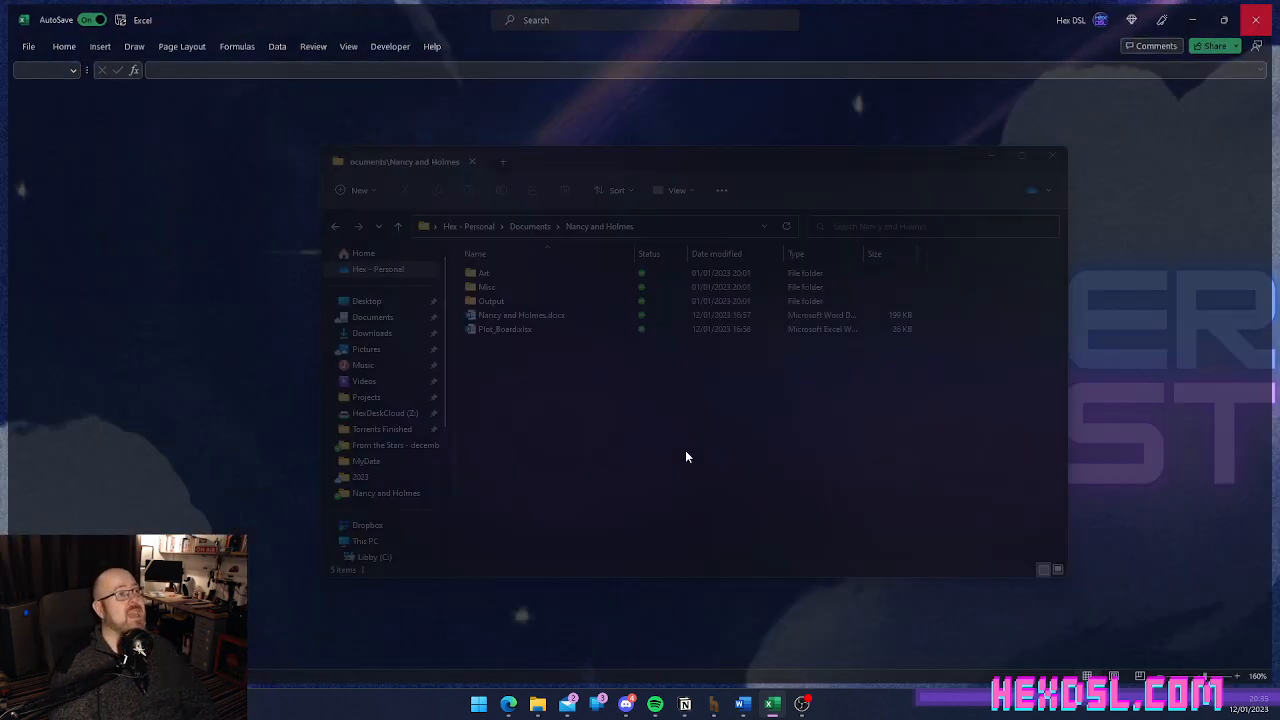
# Step: Look inside the NEW_BOOK folder, then return to Documents
pyautogui.click(505, 329)
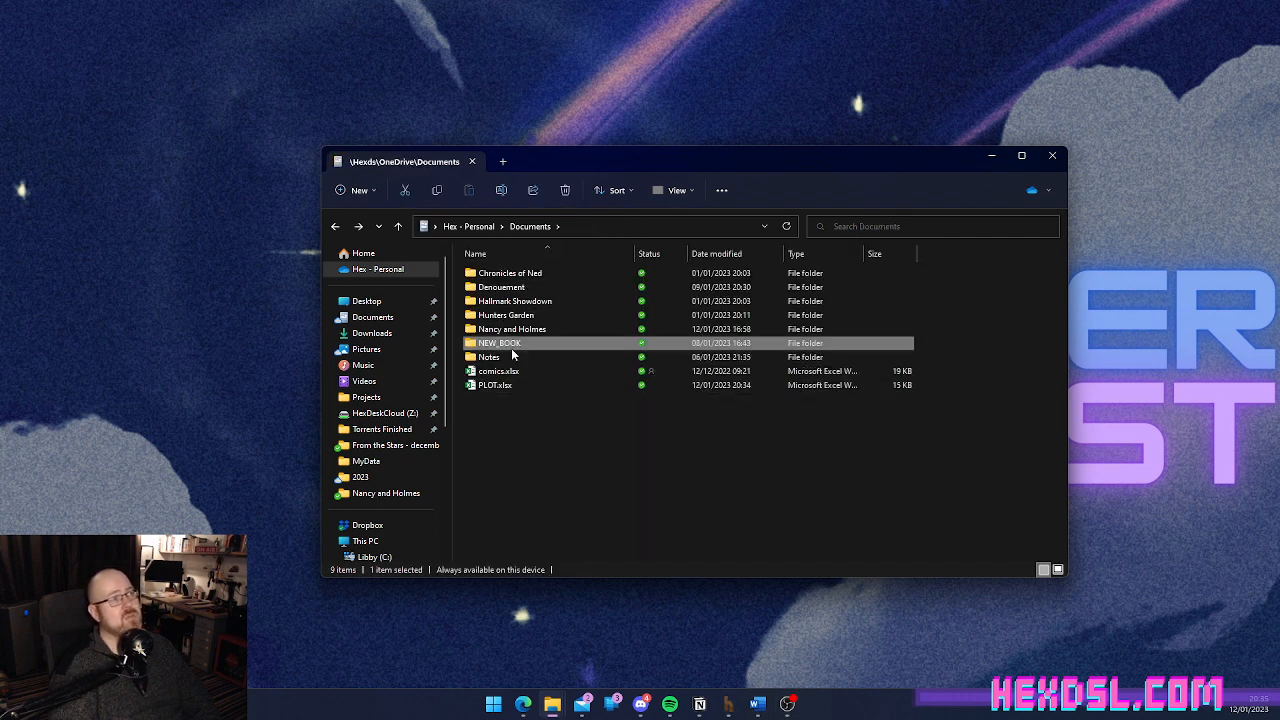
pyautogui.doubleClick(499, 343)
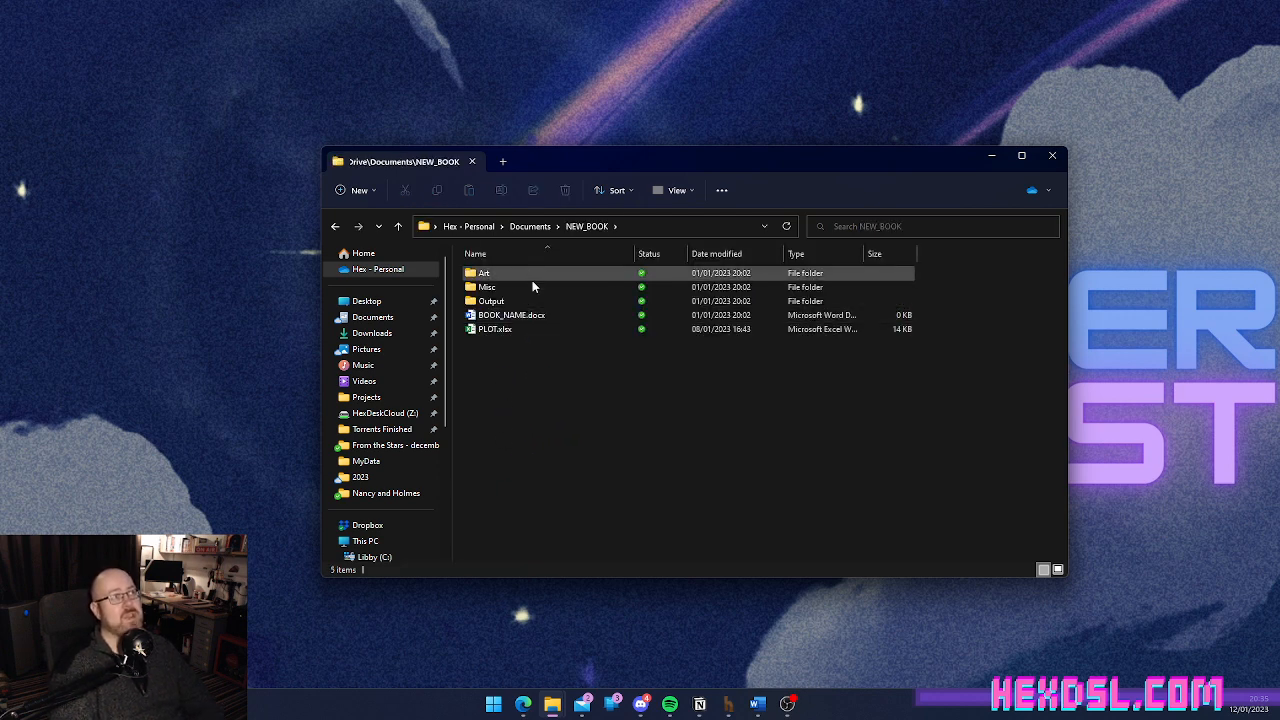
pyautogui.click(495, 329)
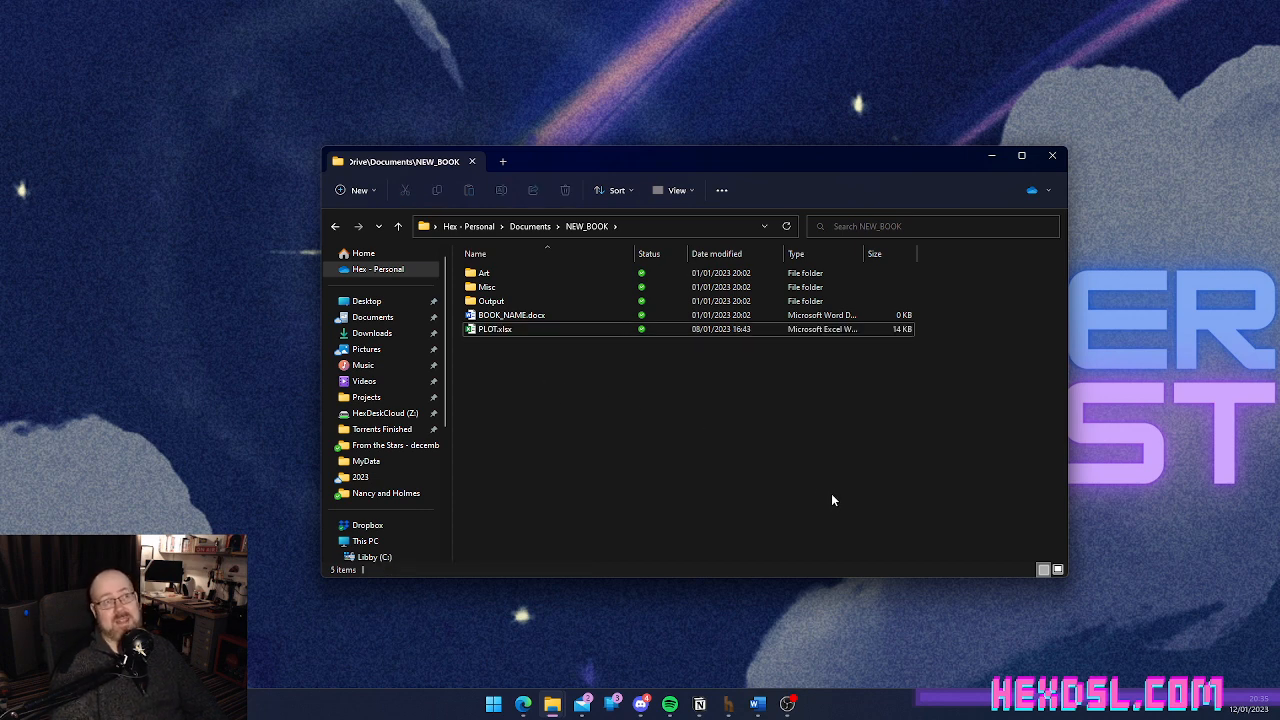
pyautogui.click(495, 329)
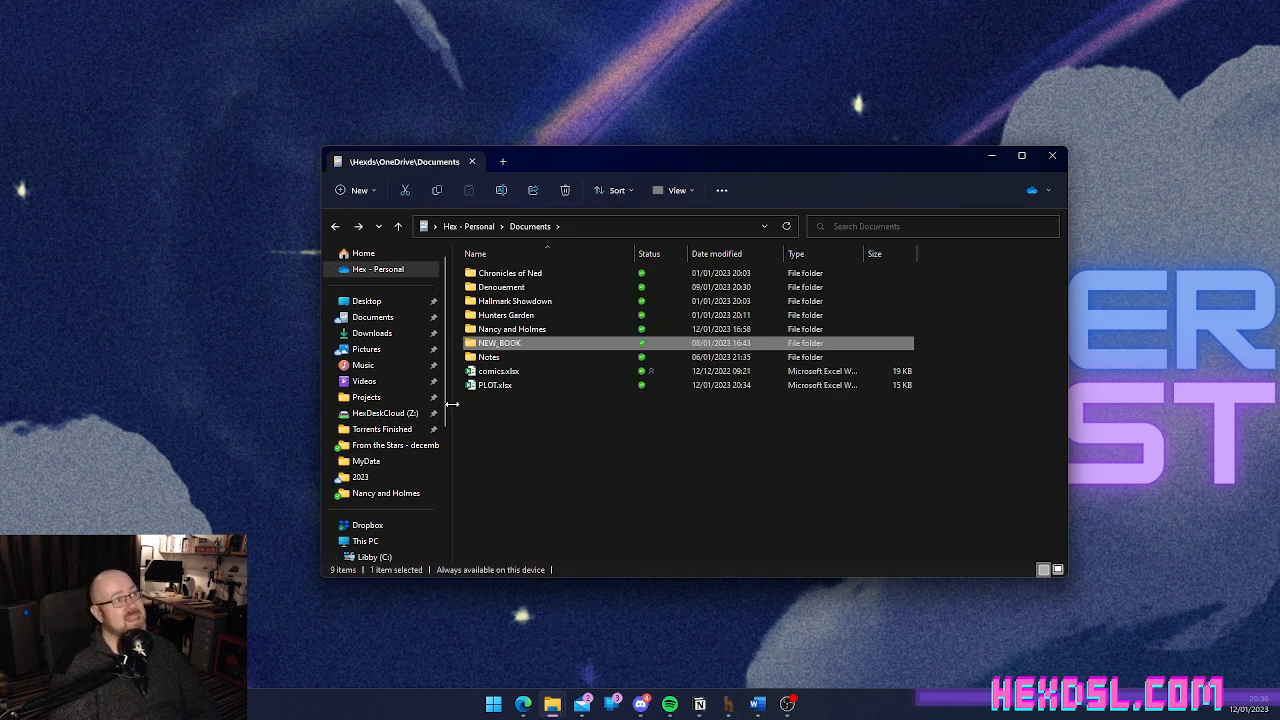
# Step: Remove the loose PLOT.xlsx from Documents and enter the Nancy and Holmes folder
pyautogui.click(495, 385)
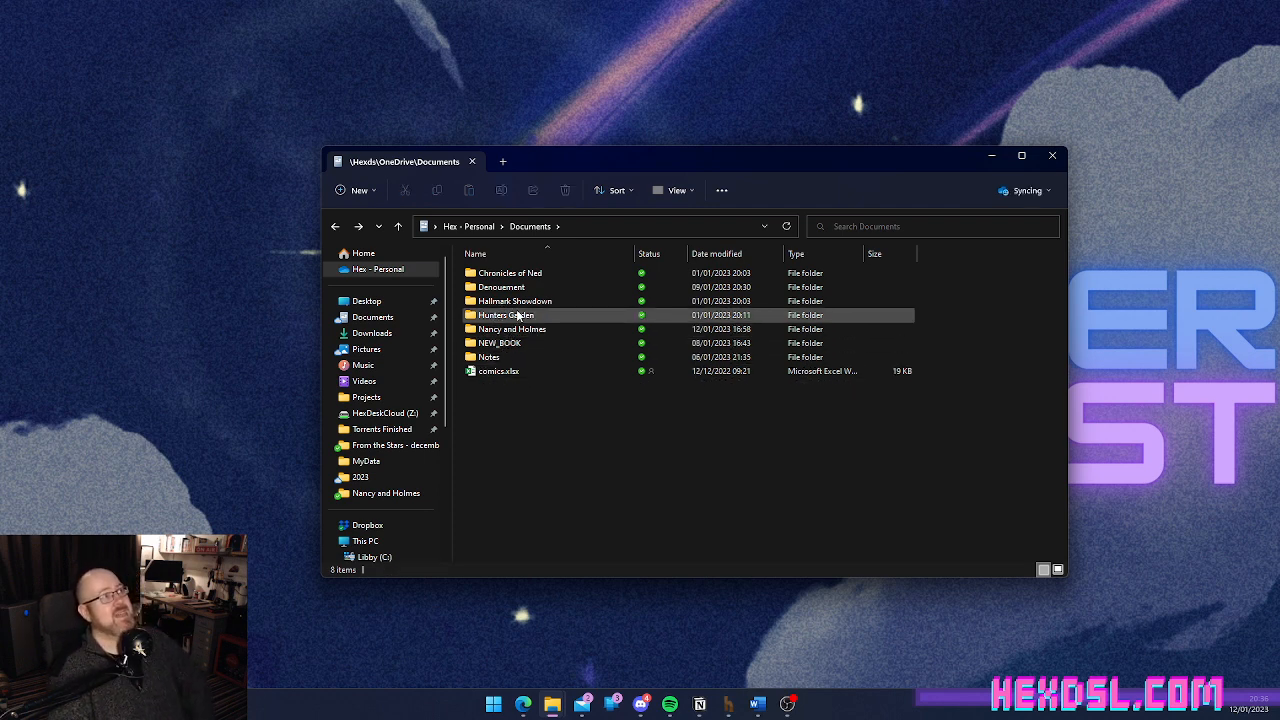
pyautogui.click(512, 329)
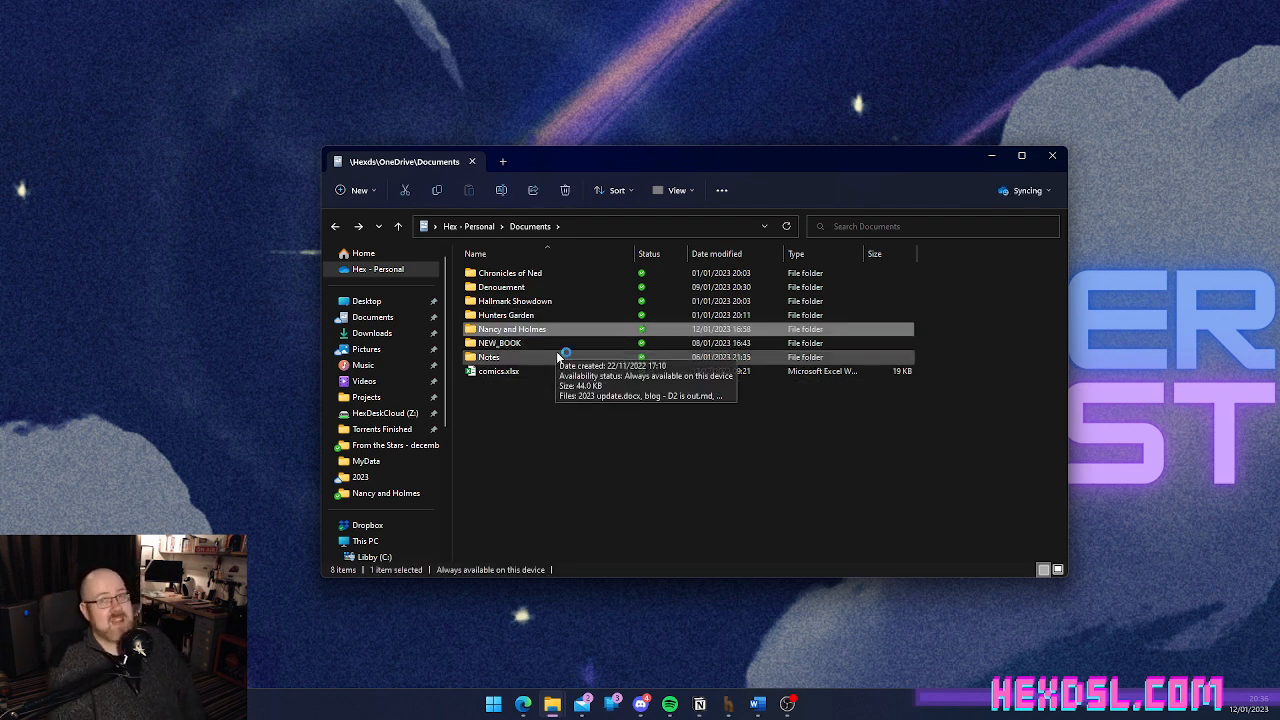
pyautogui.doubleClick(511, 329)
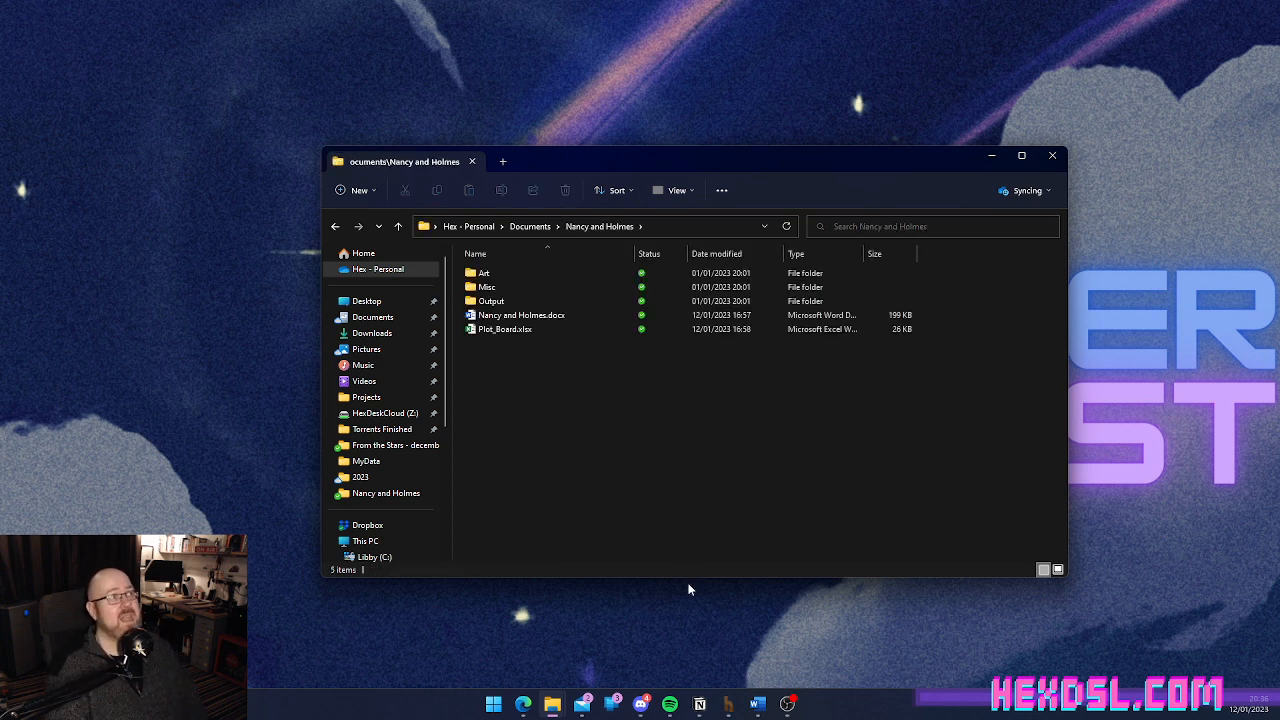
pyautogui.moveTo(703, 161)
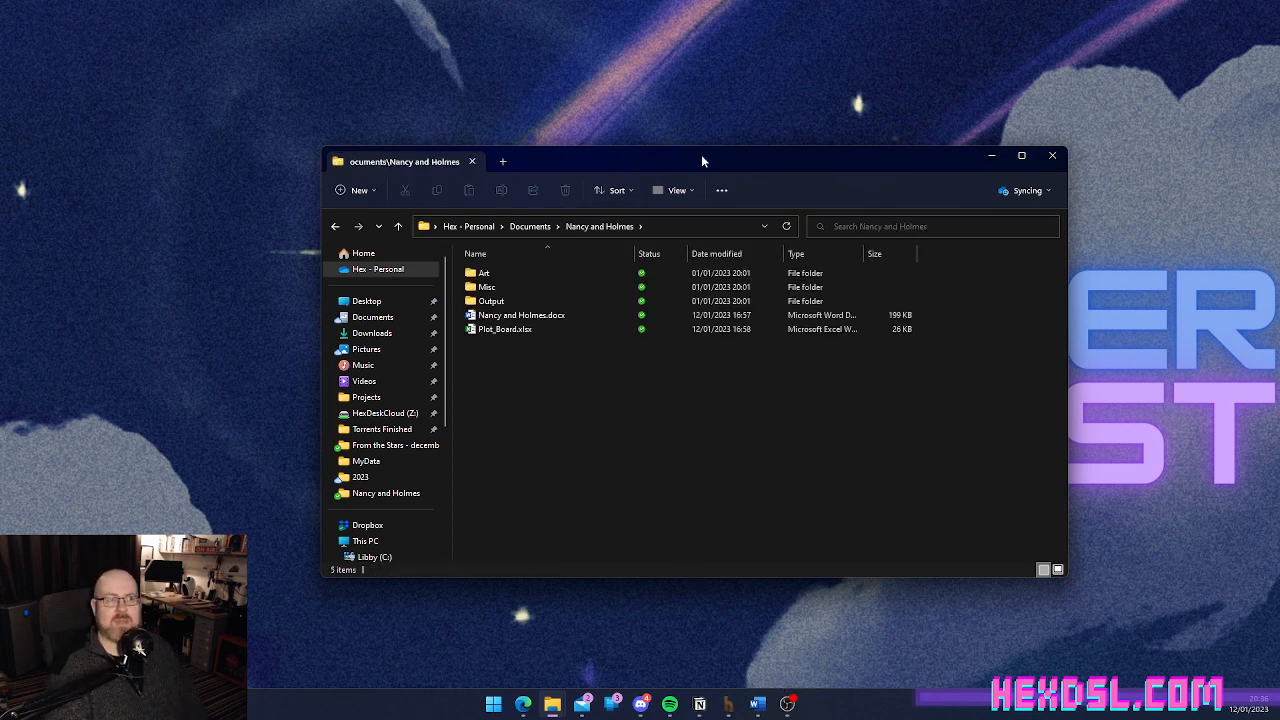